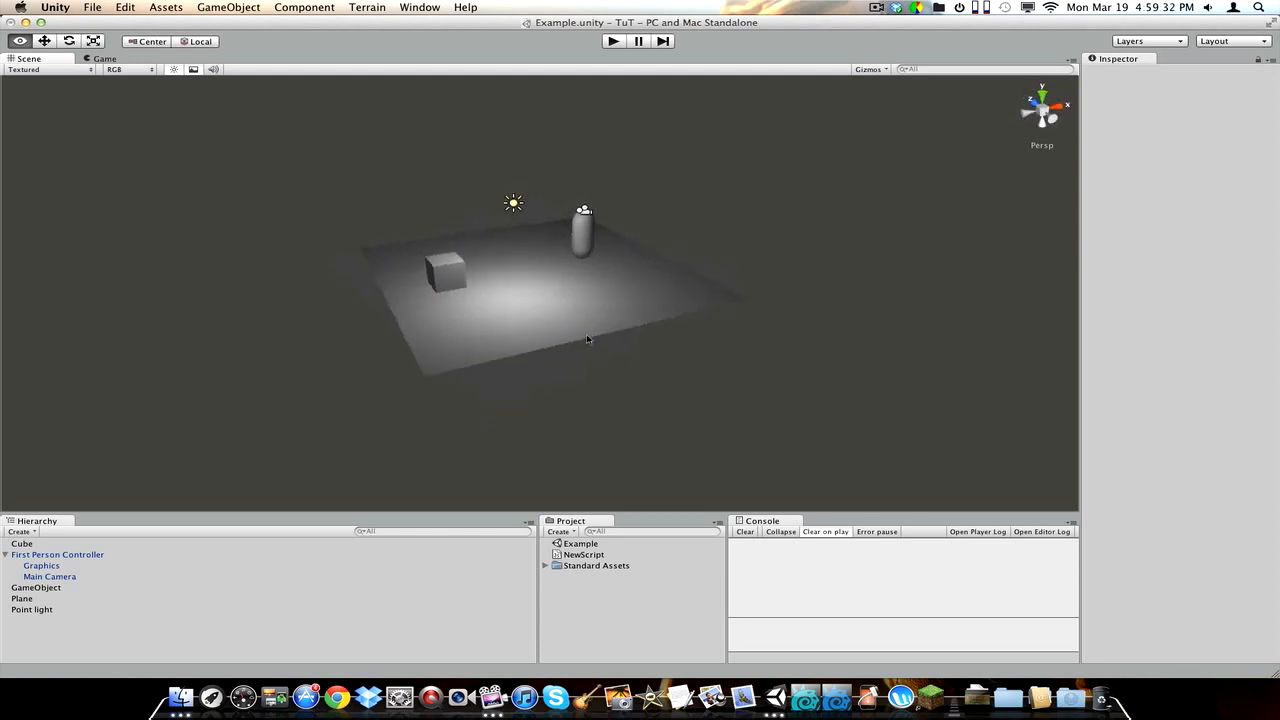
Step: Orbit the Example scene, run and stop a play test, then open the Create menu
drag(587, 339, 489, 324)
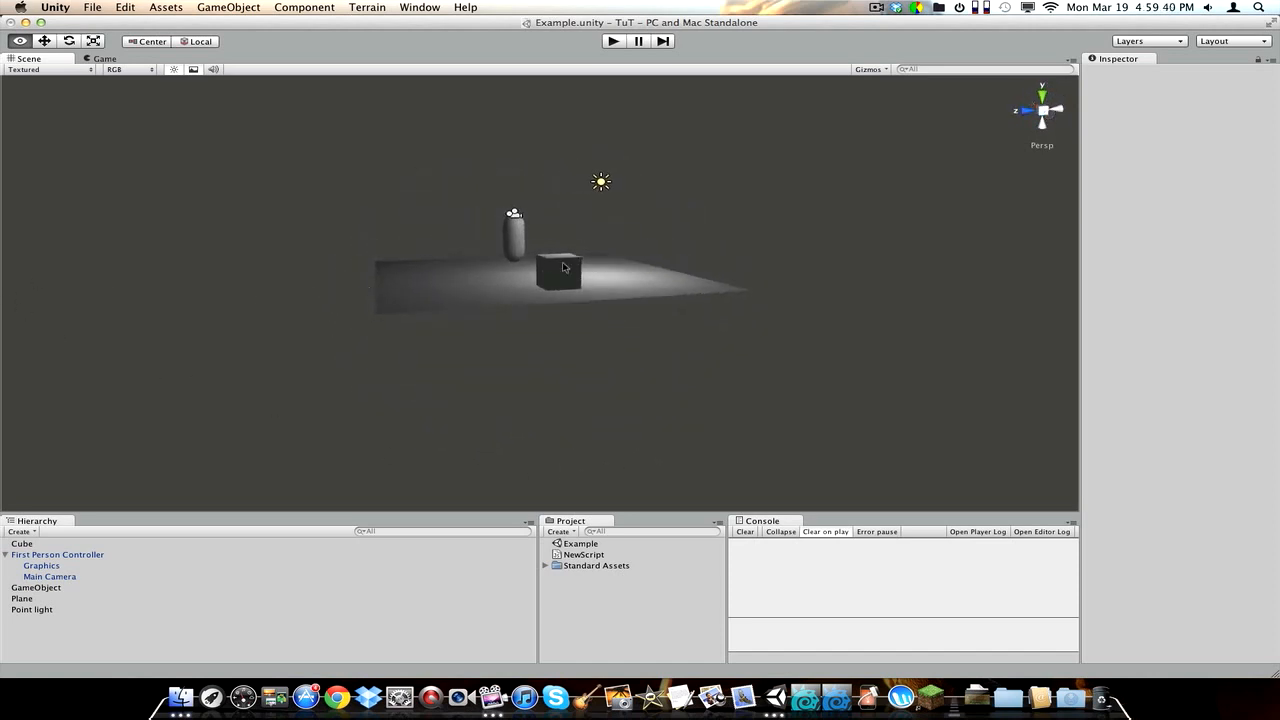
drag(563, 267, 44, 422)
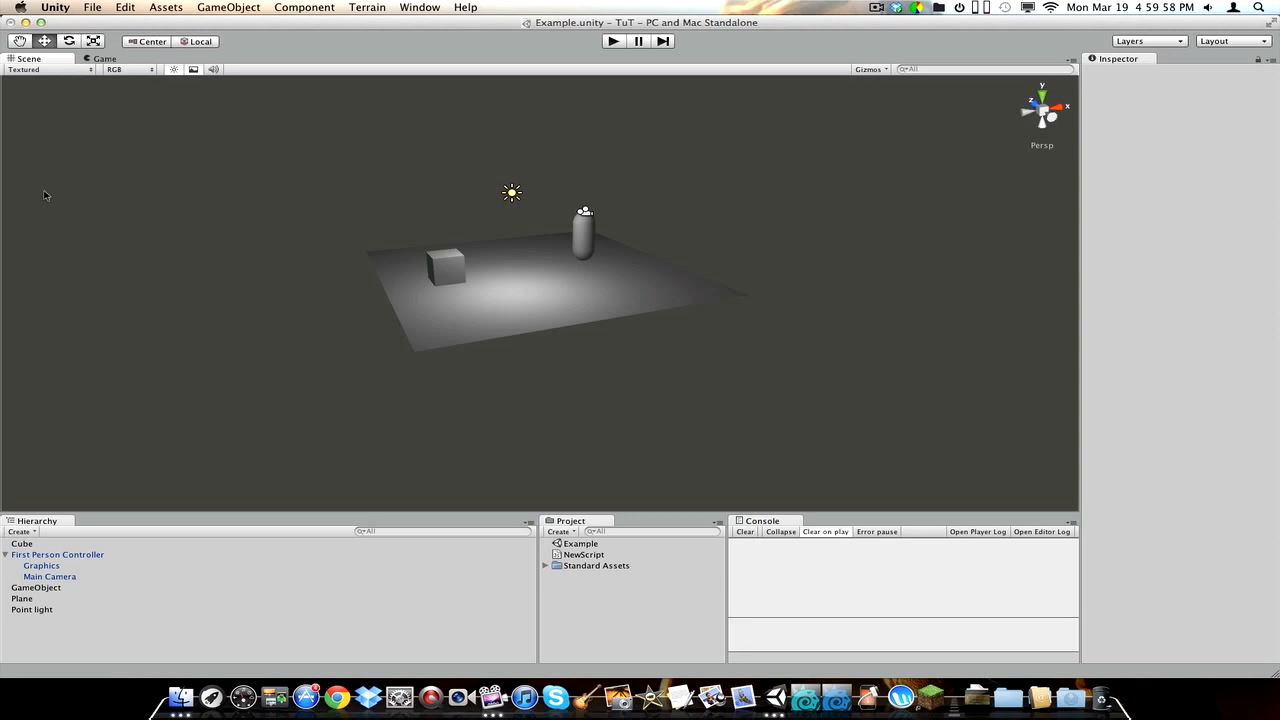
mouse_move(272, 88)
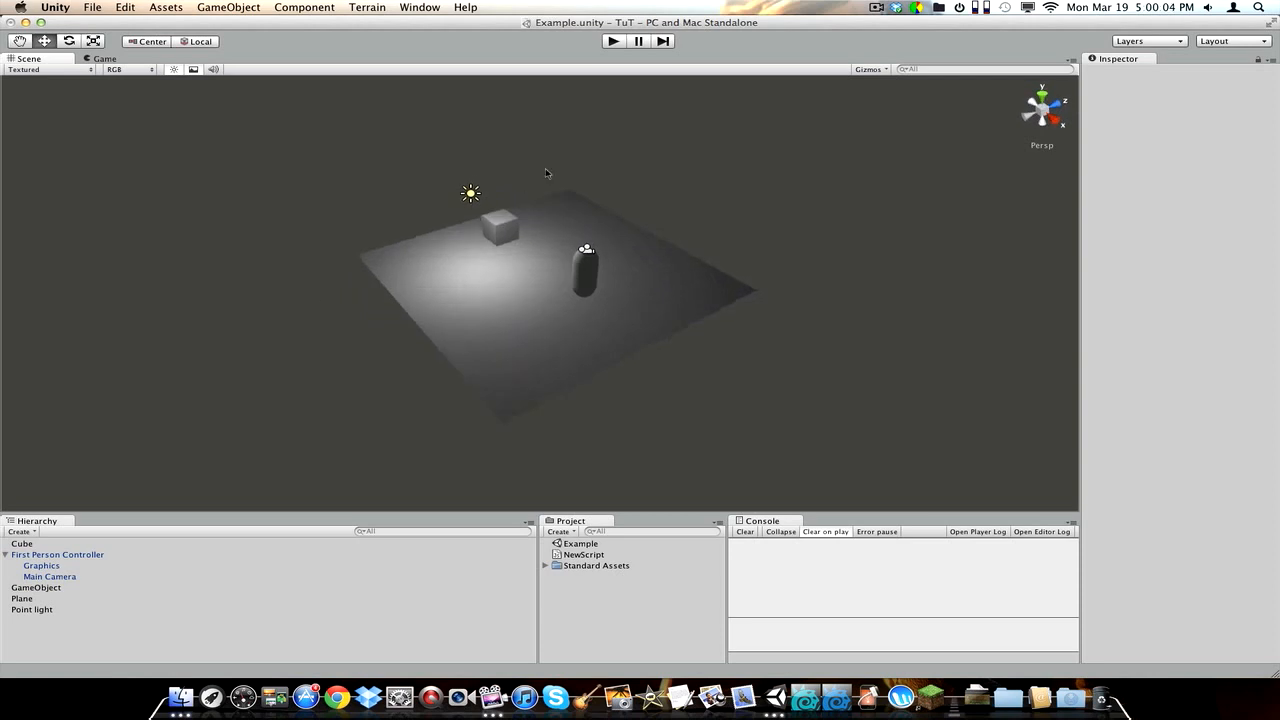
click(613, 41)
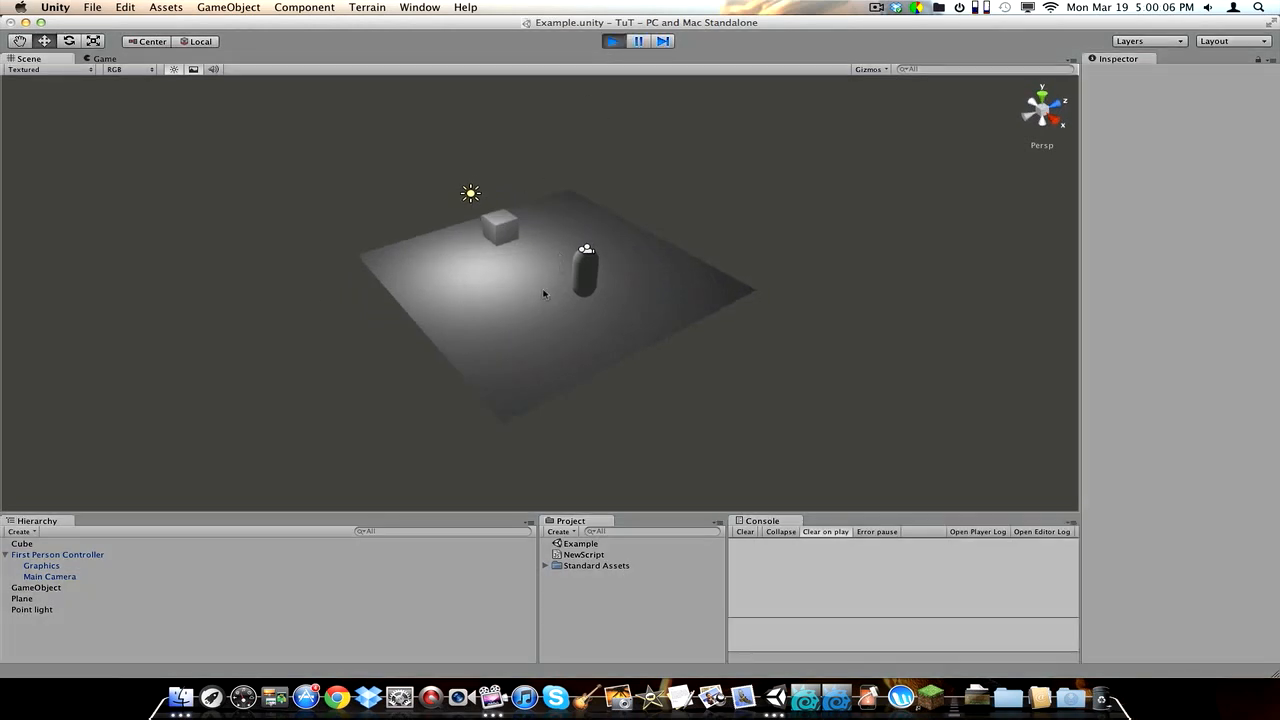
click(613, 41)
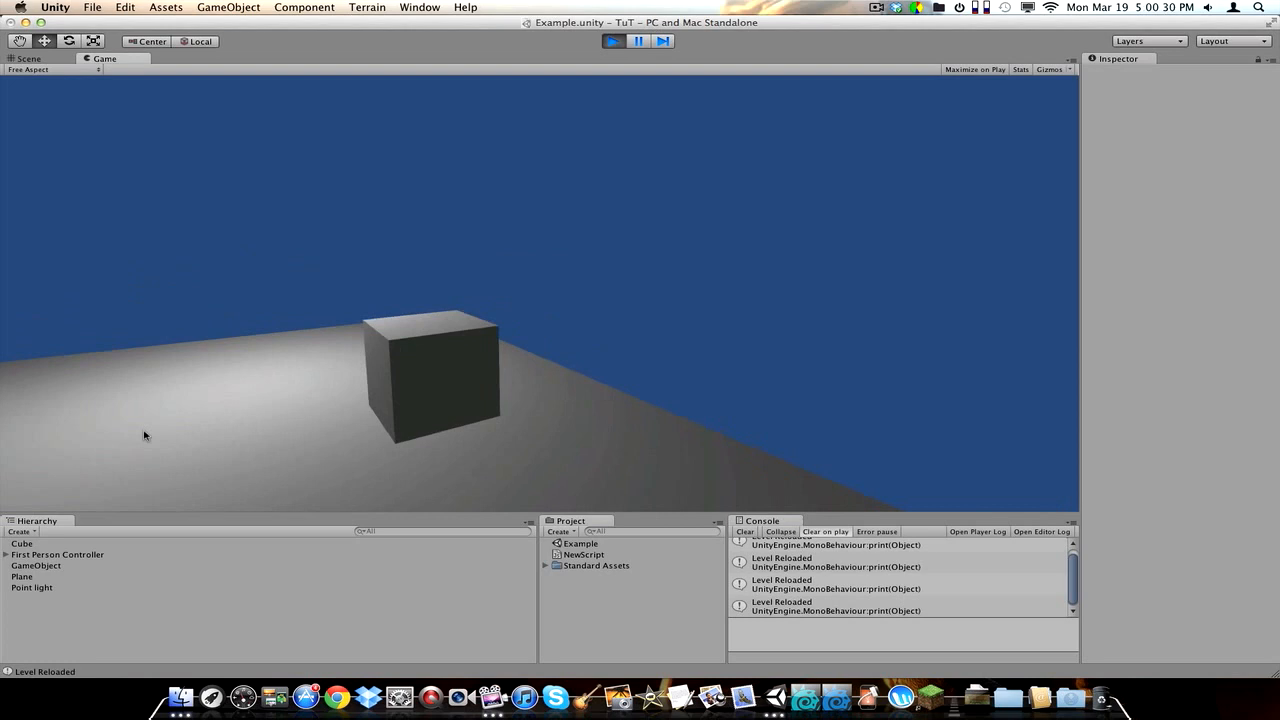
click(28, 58)
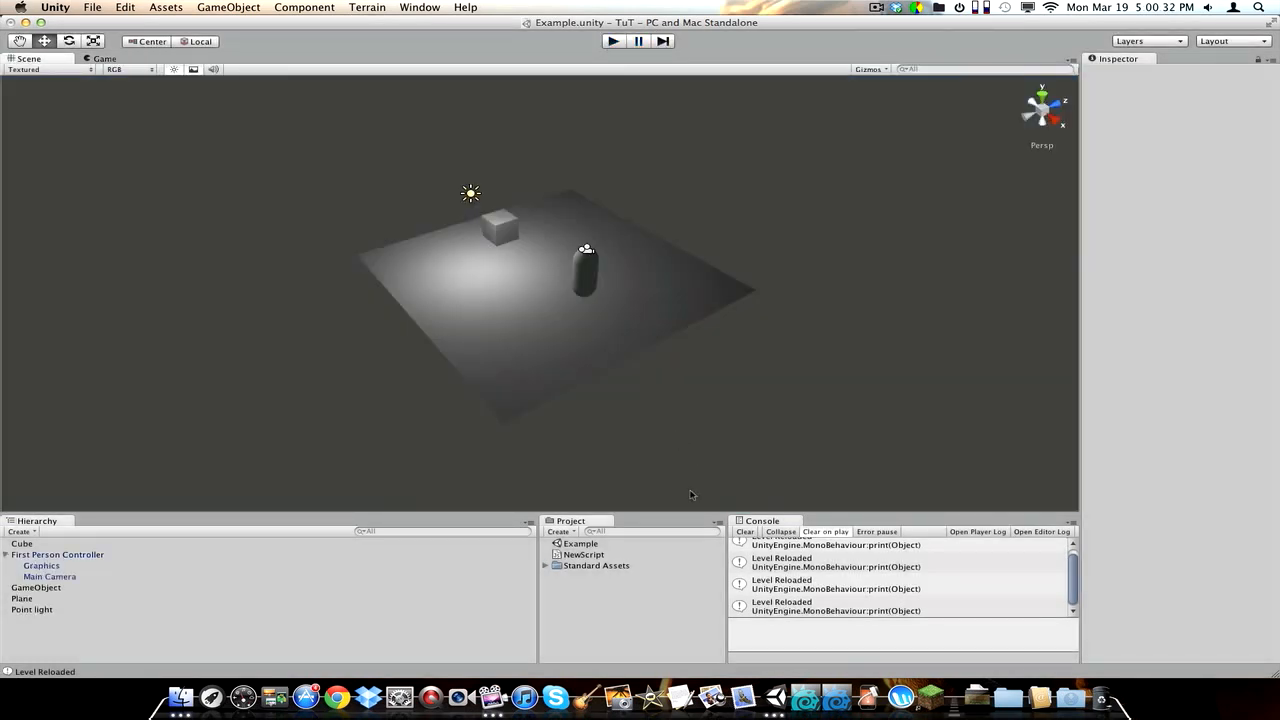
click(562, 531)
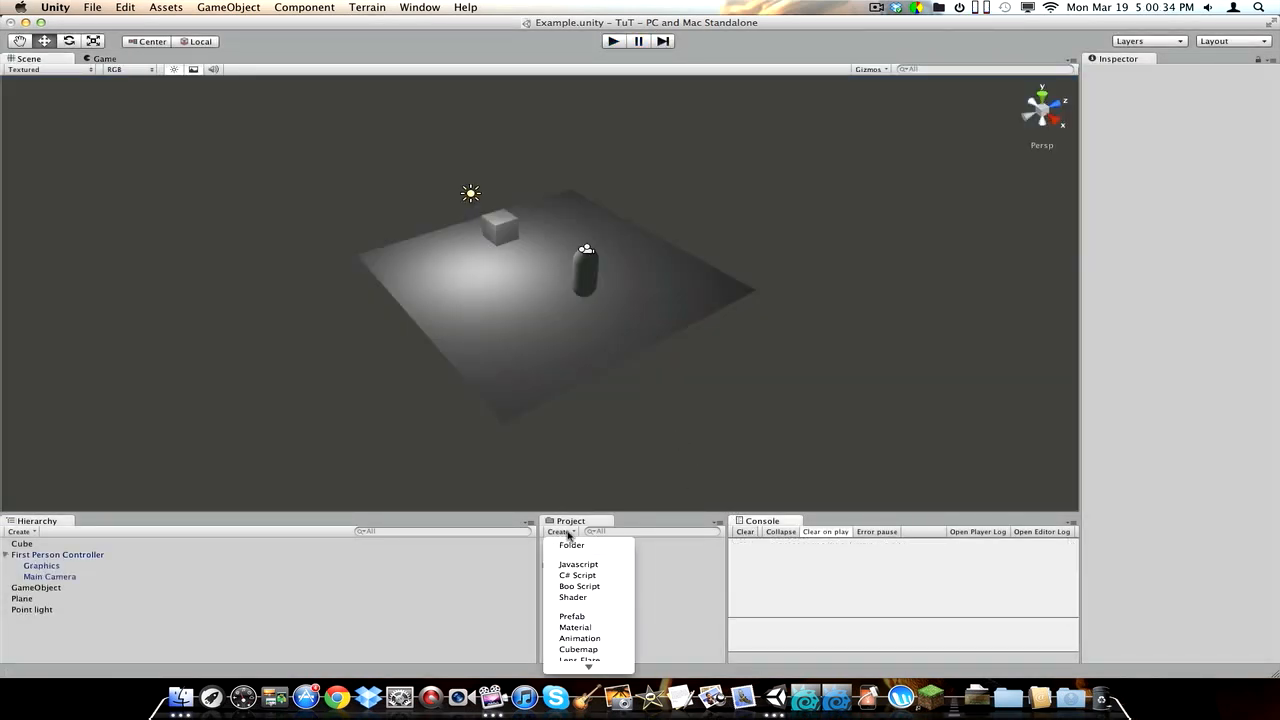
Step: Create the CubeAI JavaScript asset and type var health = 10; in Unitron
click(578, 564)
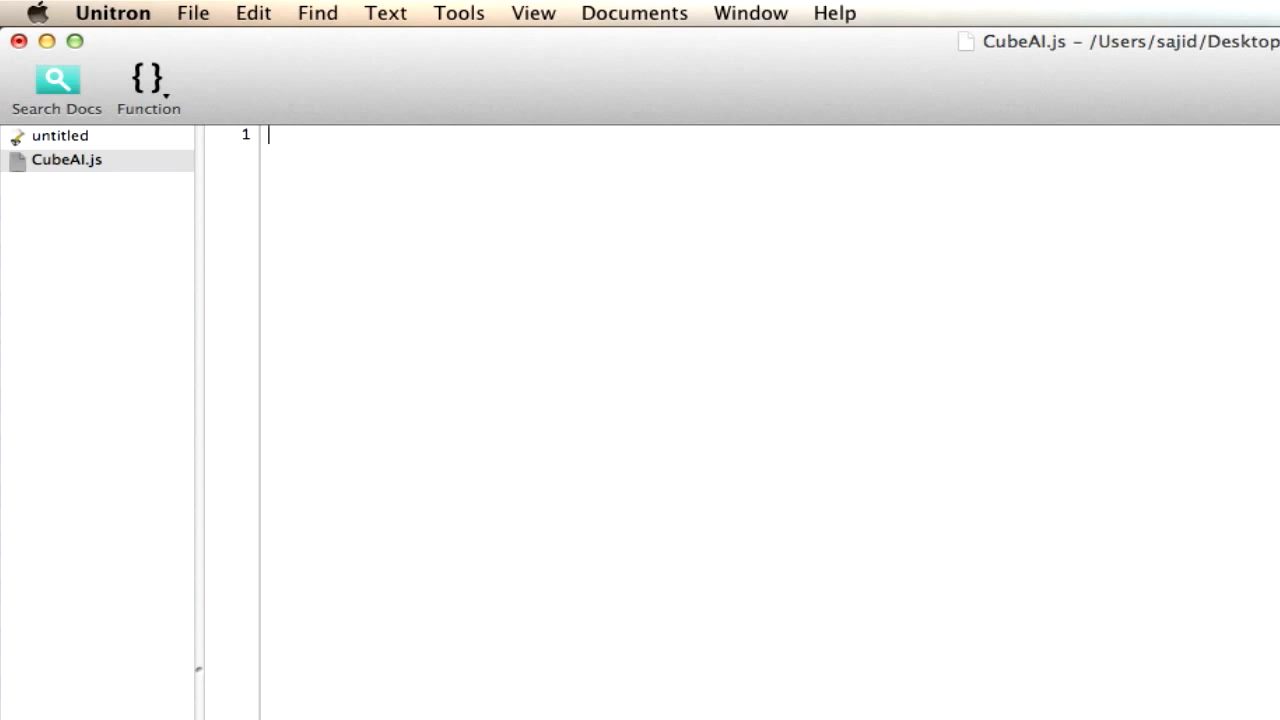
text(var)
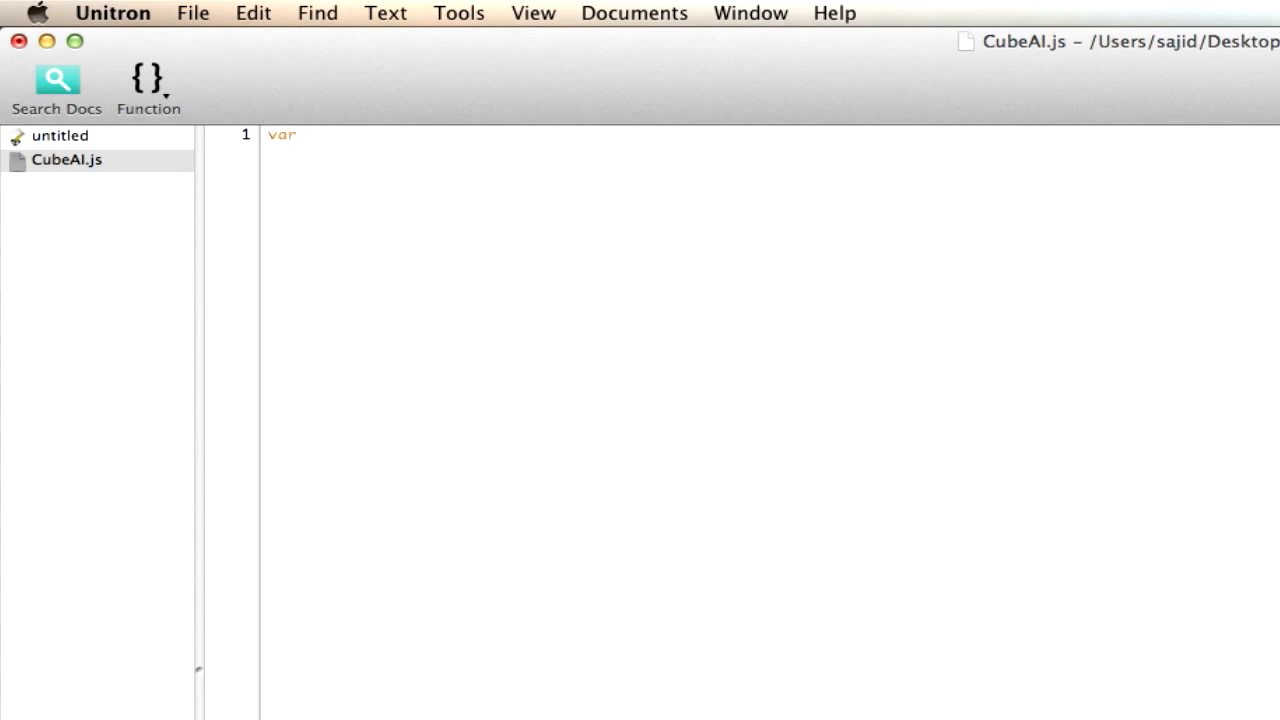
text(health)
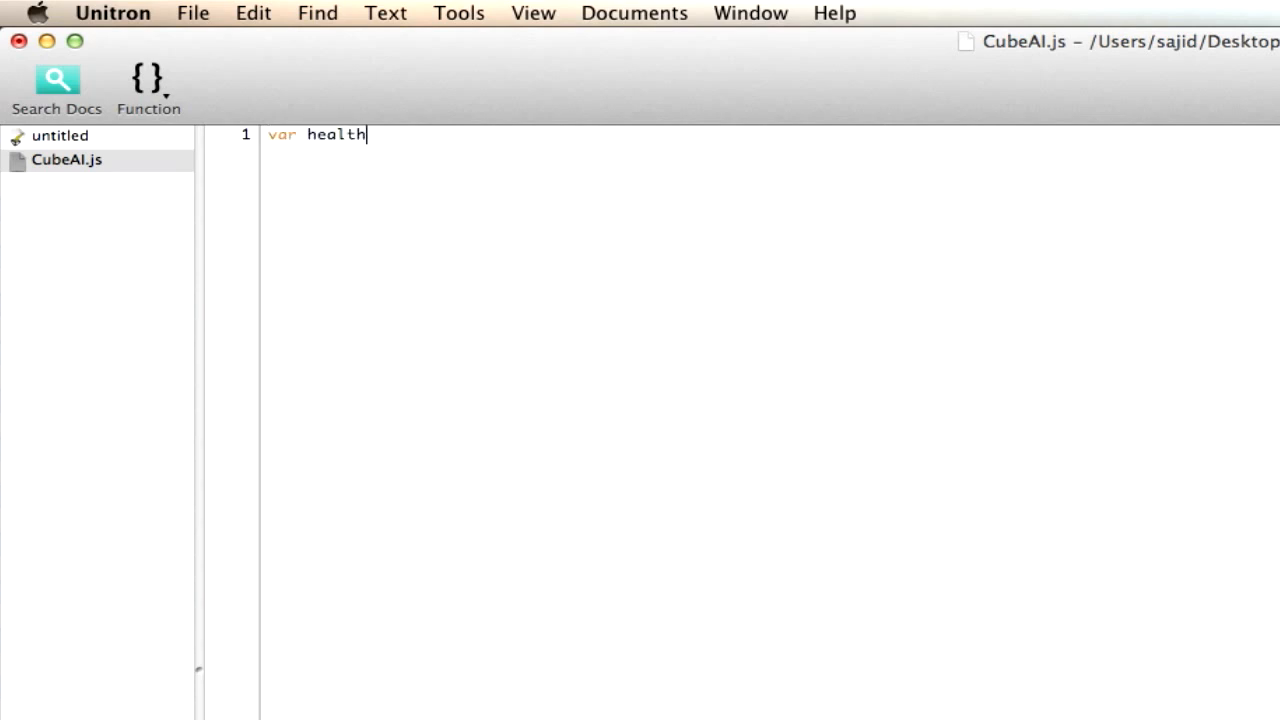
text(=)
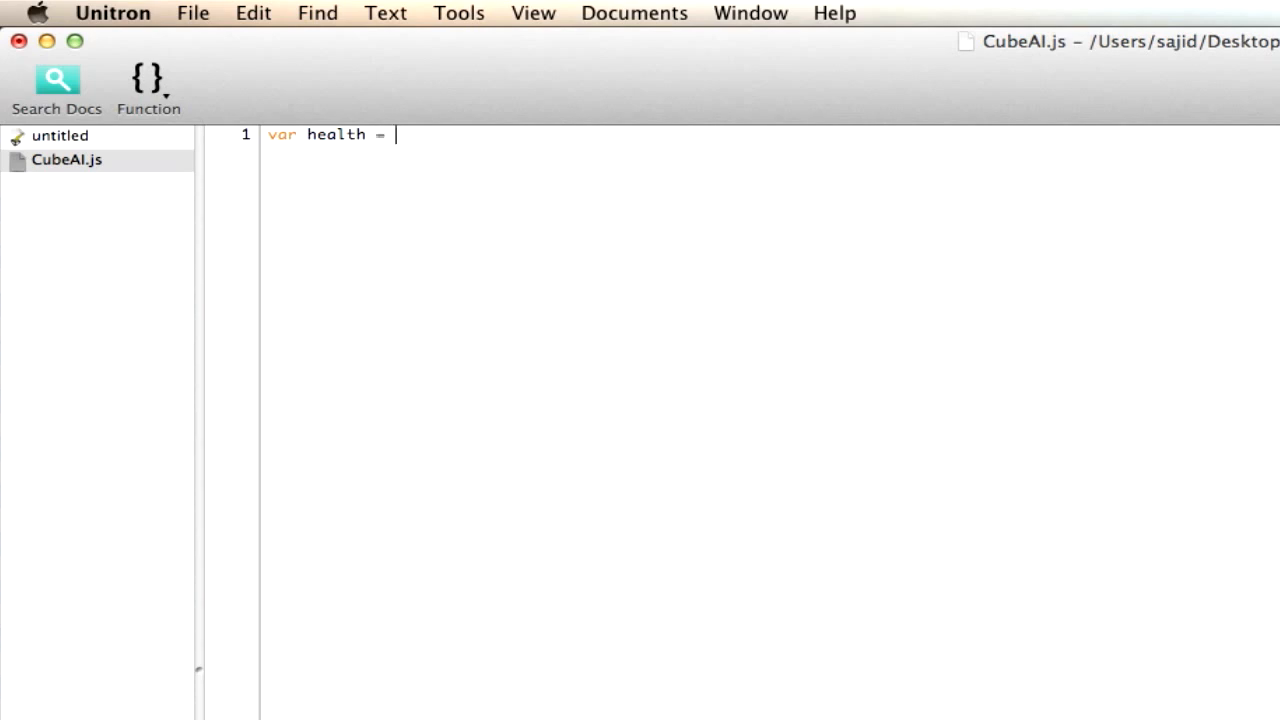
text(10;)
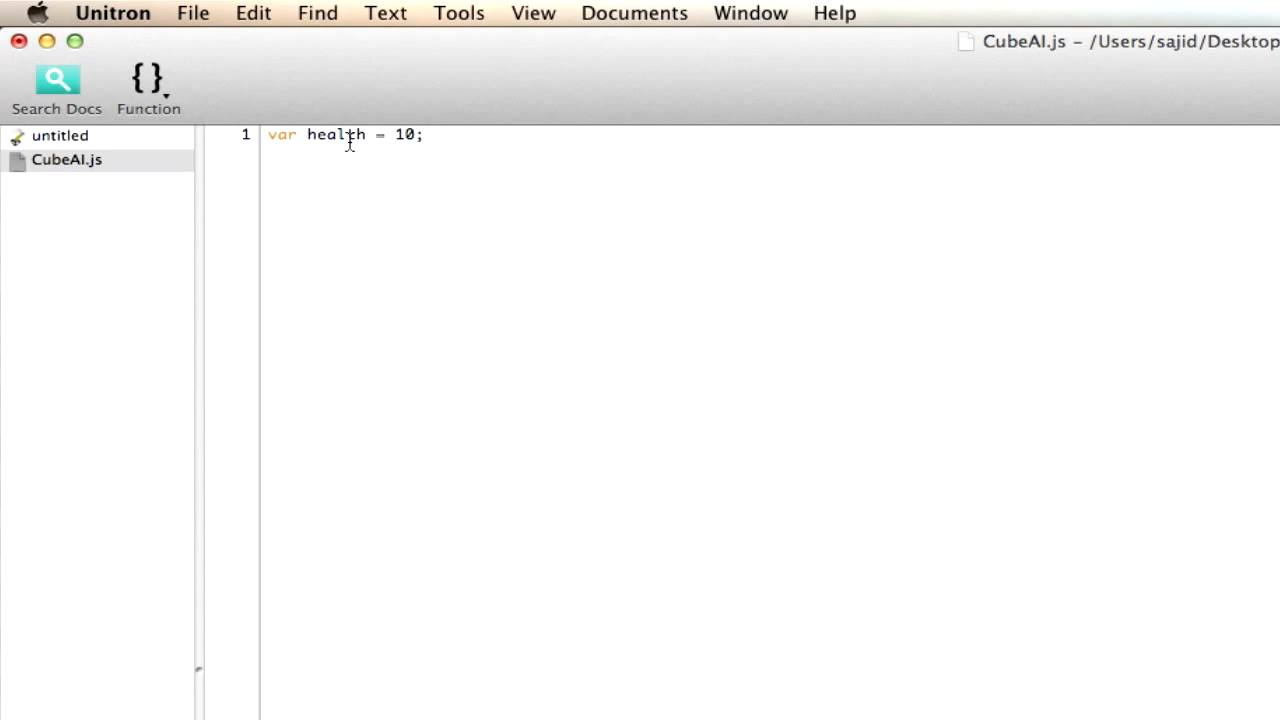
triple_click(345, 134)
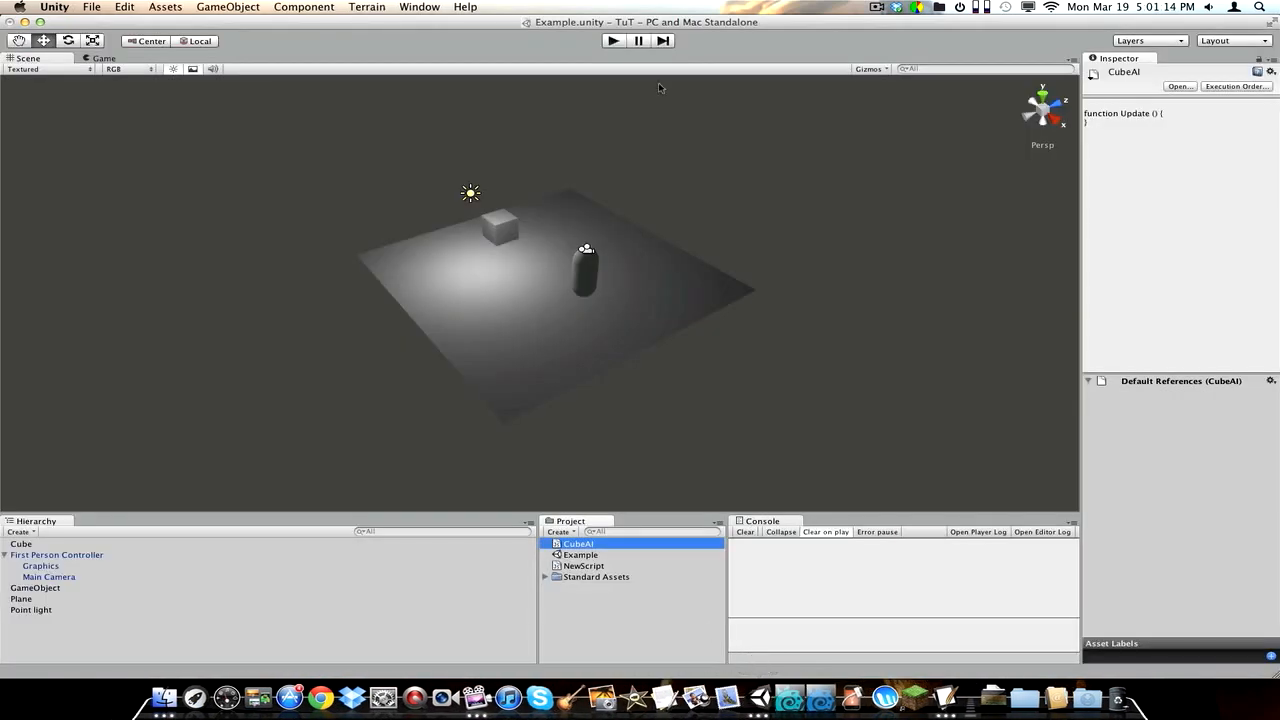
Step: Run and stop a play test, then remove the New Script component from Cube
click(612, 40)
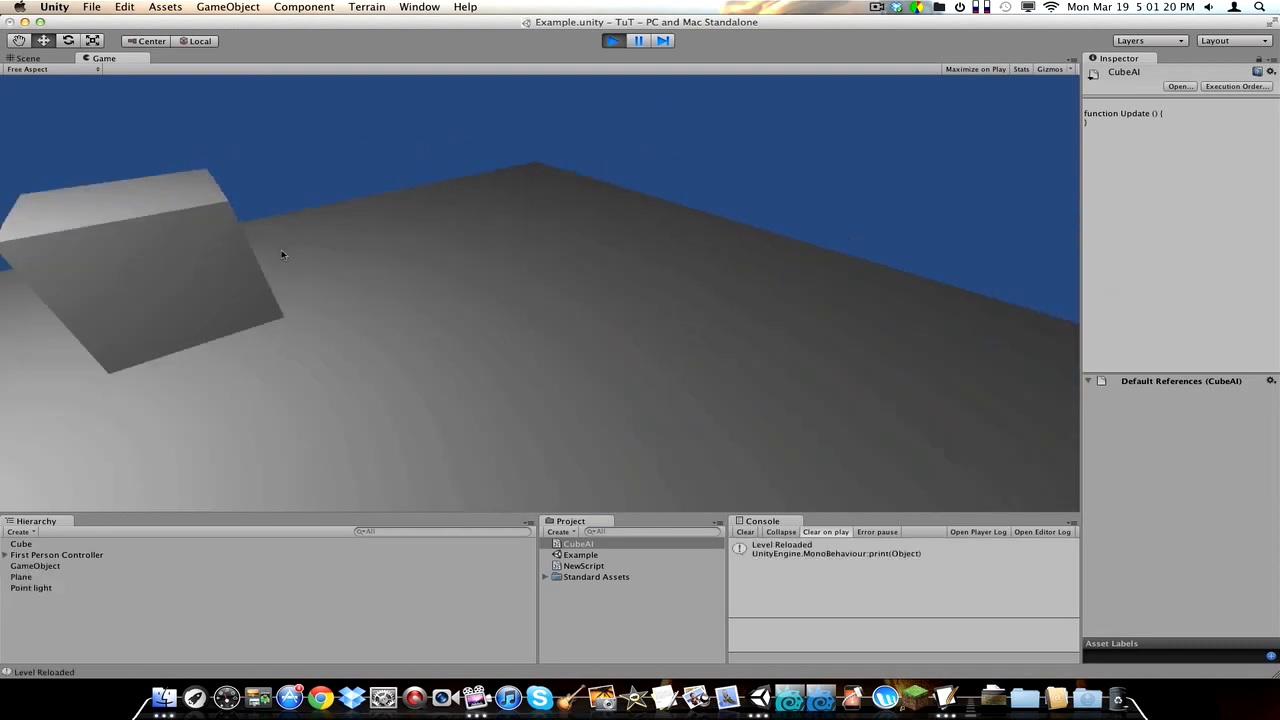
click(27, 58)
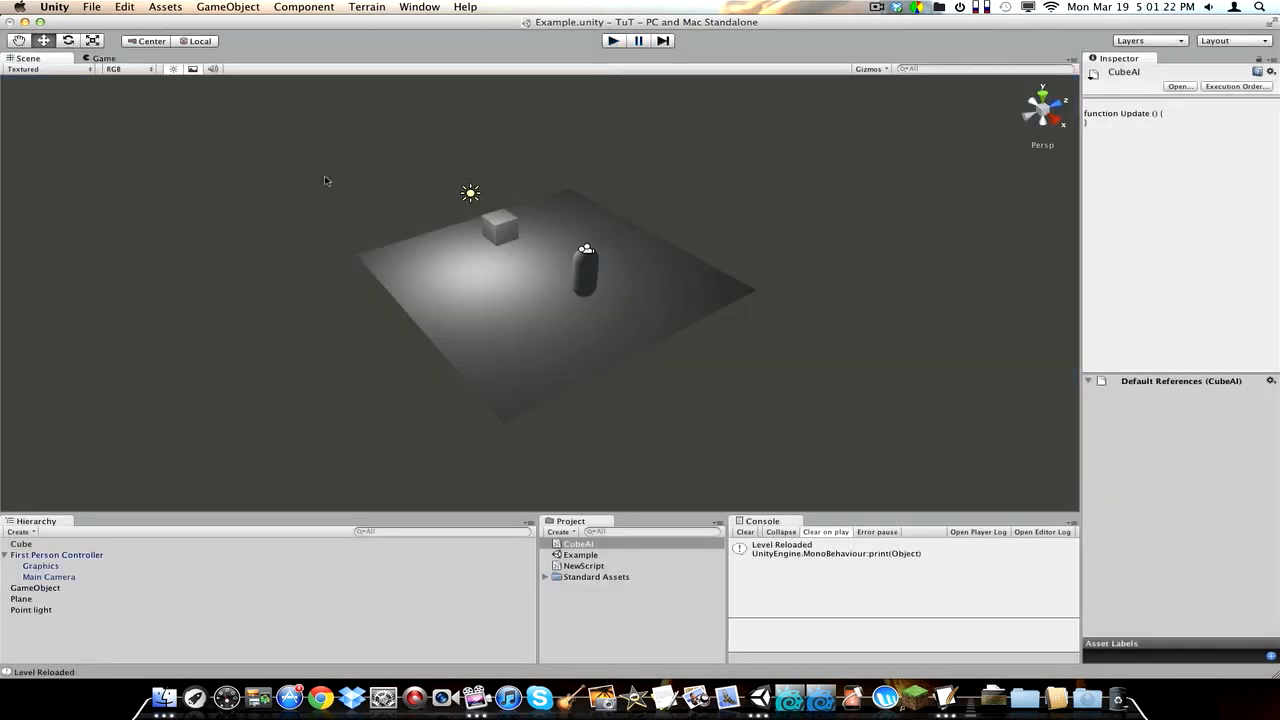
click(21, 543)
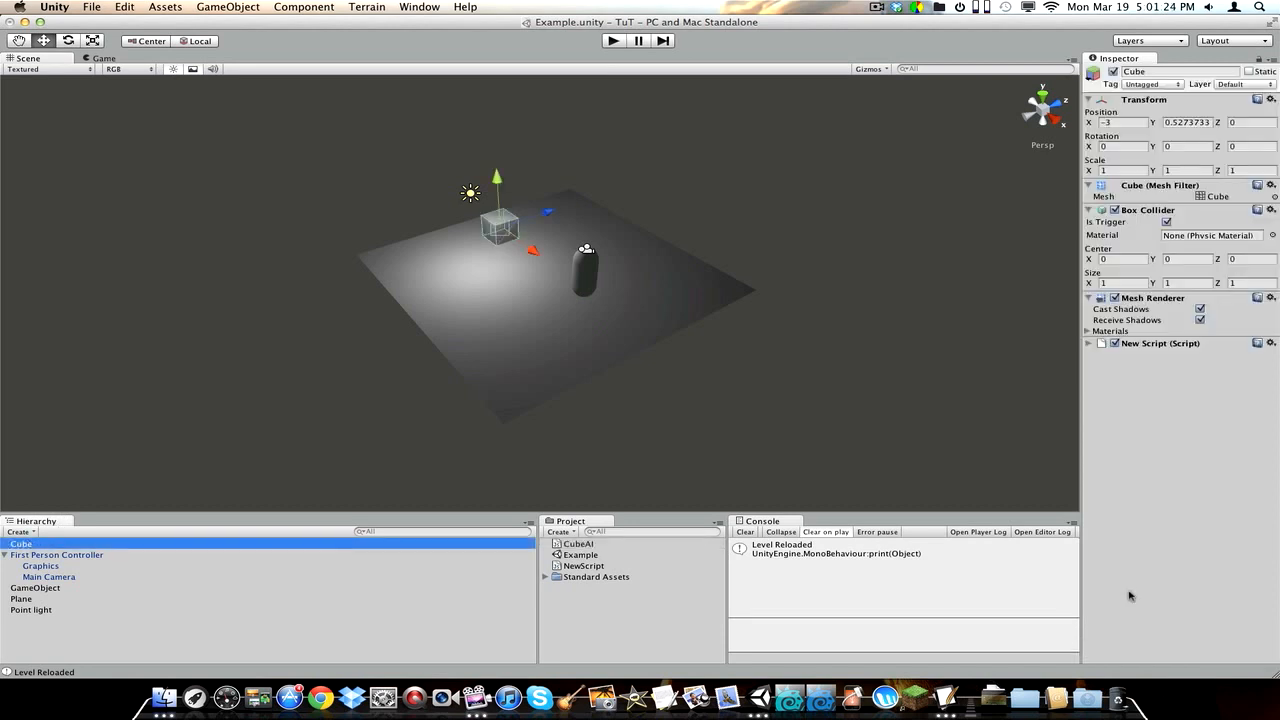
click(1271, 343)
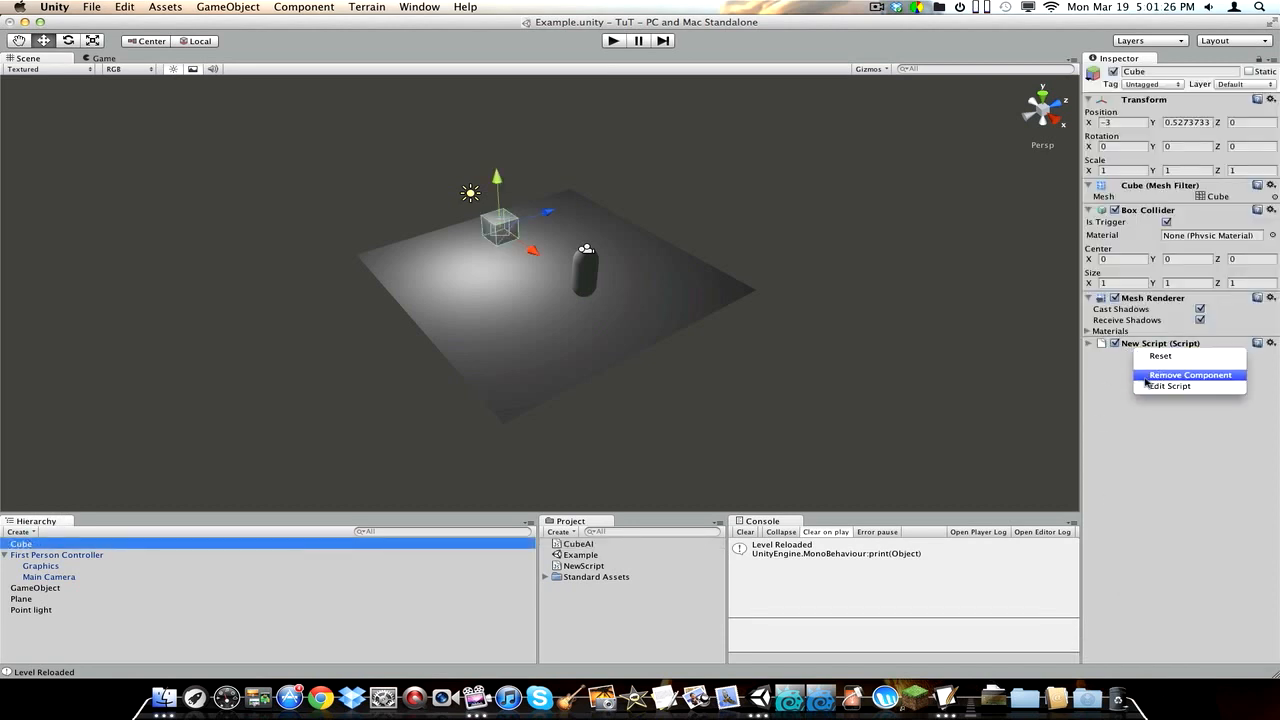
click(1190, 374)
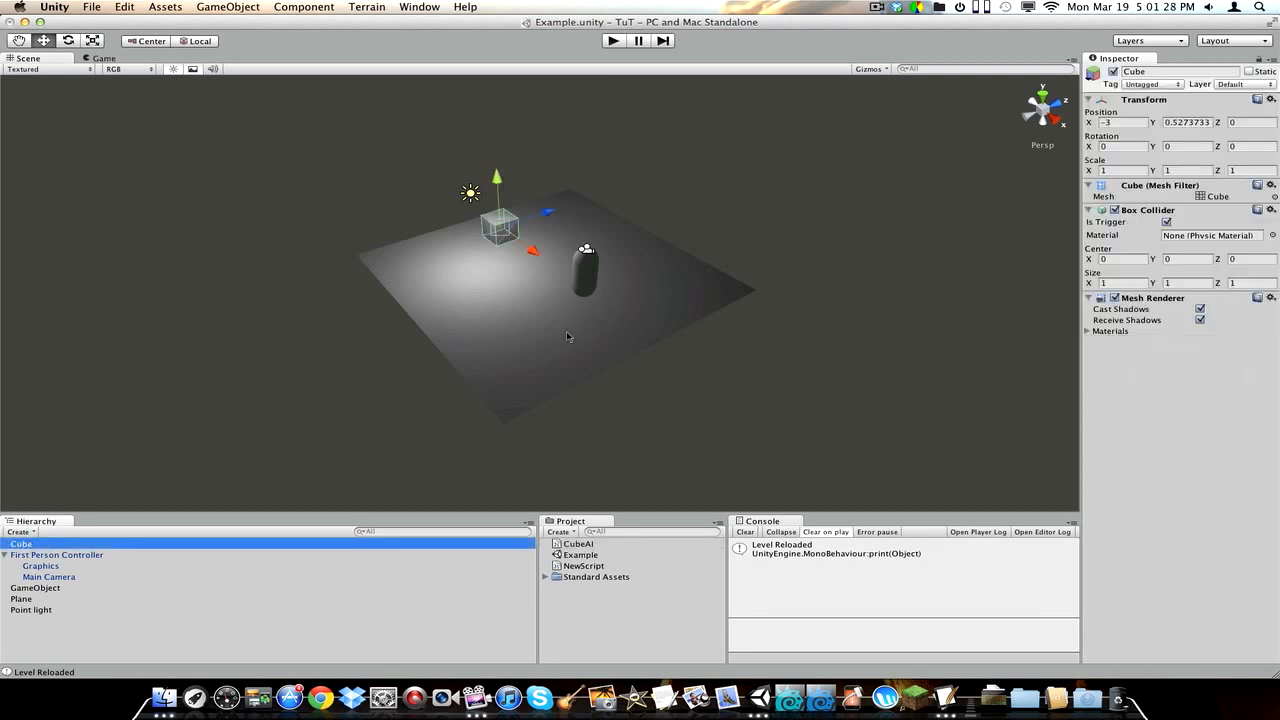
mouse_move(521, 225)
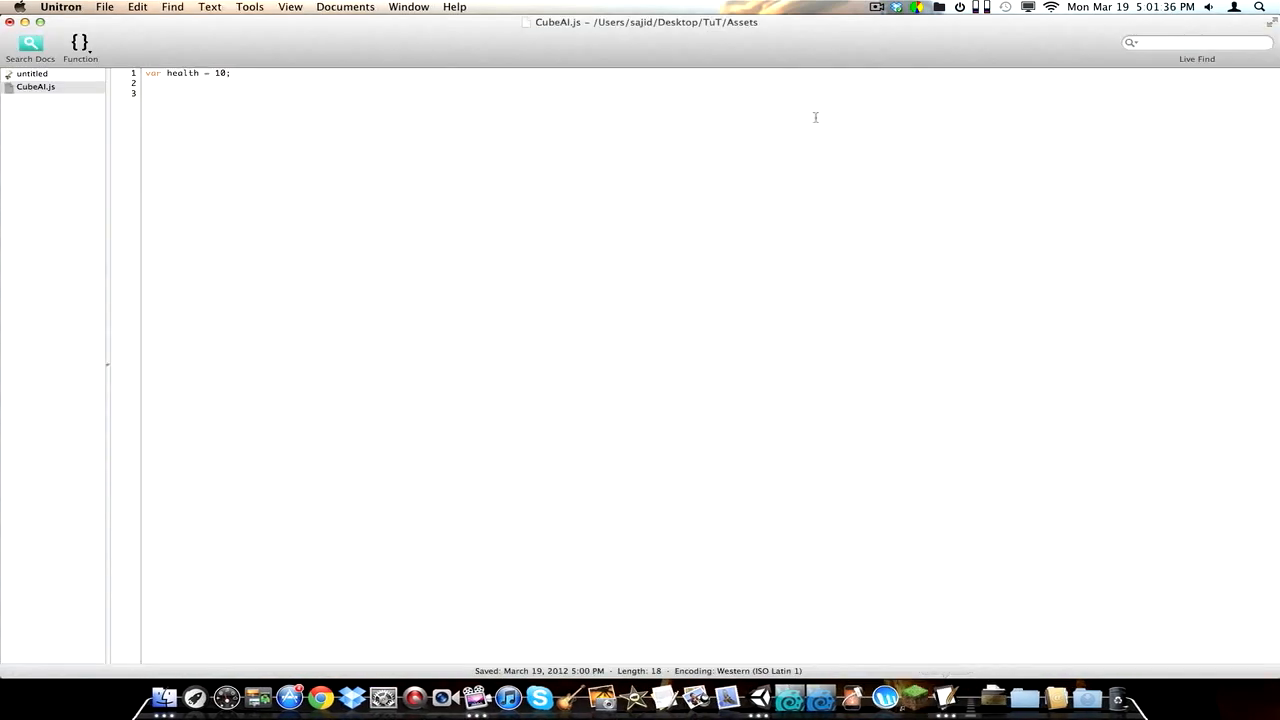
Step: Write function OnTriggerEnter(other : Collider) with an if checking other.tag == player
text(funct)
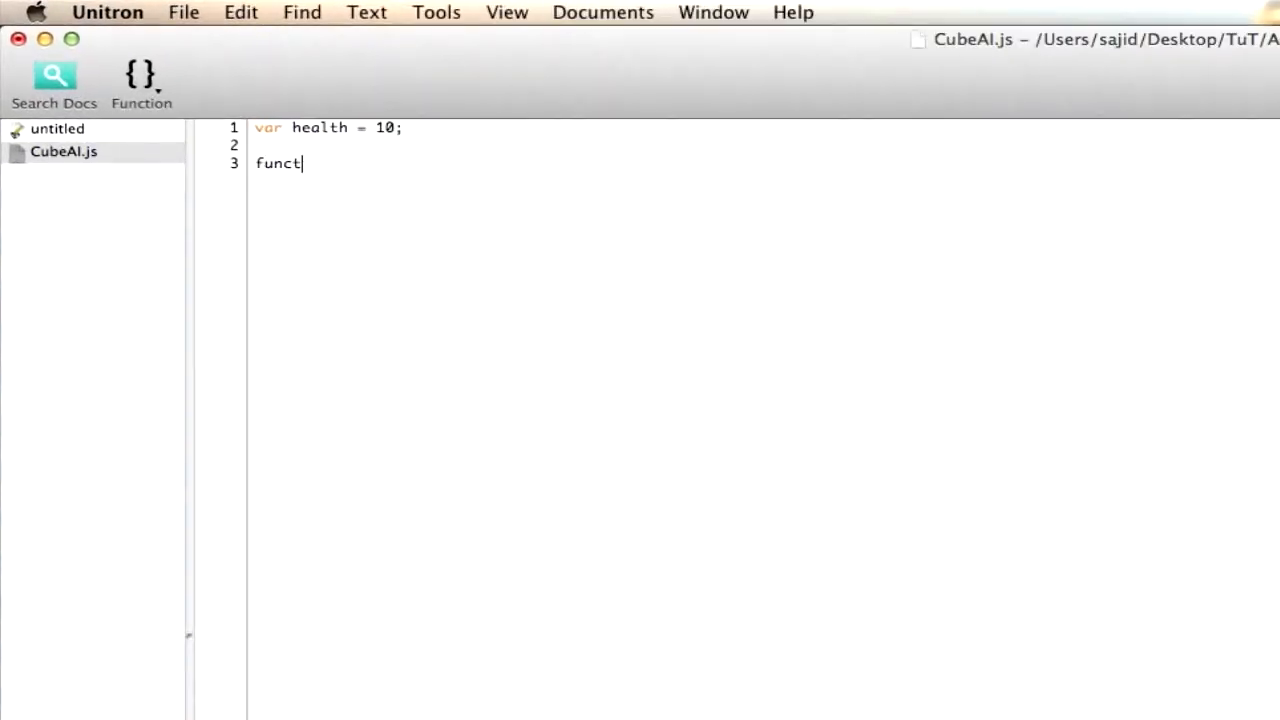
text(ion OnTrigger)
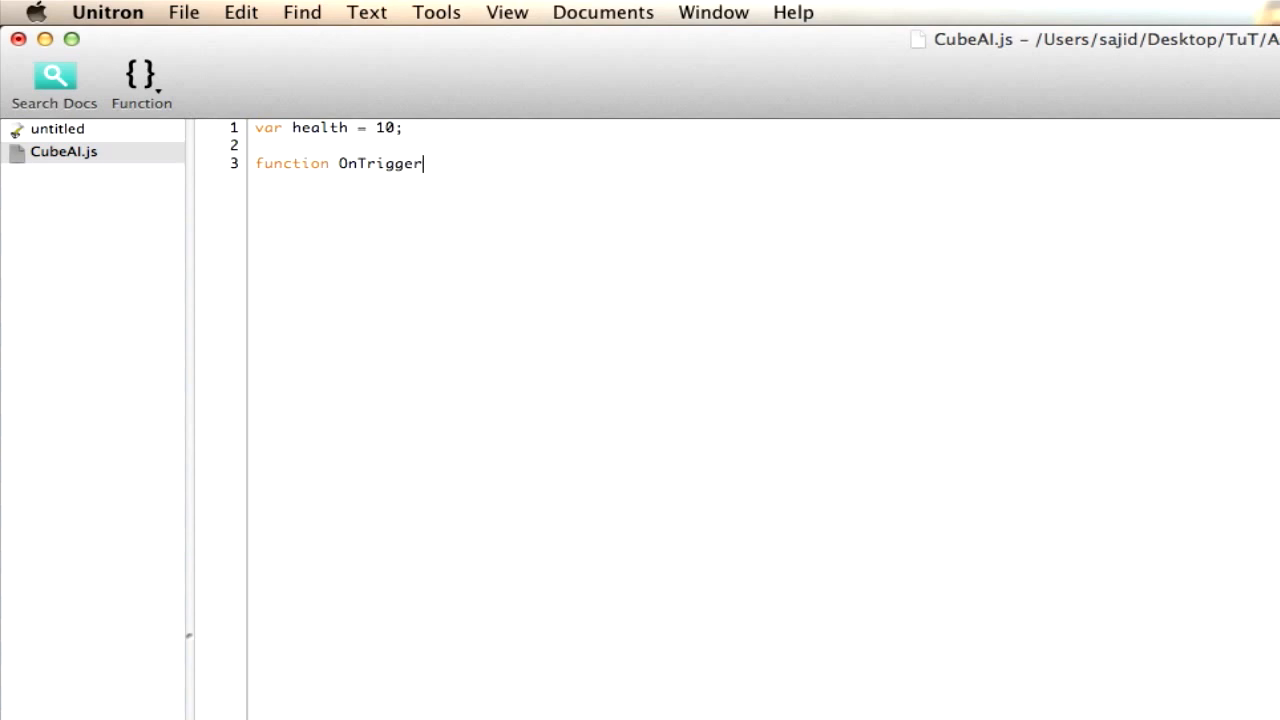
text(Enter(other : Coll)
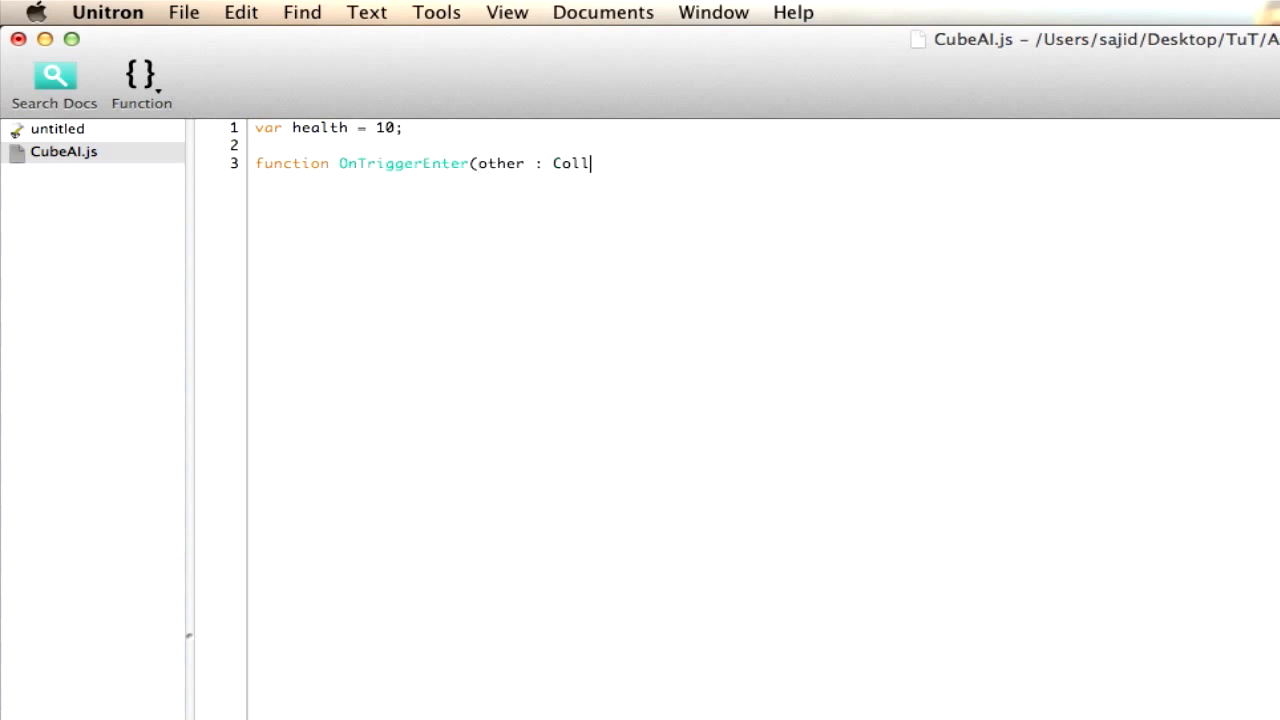
text(ieder)
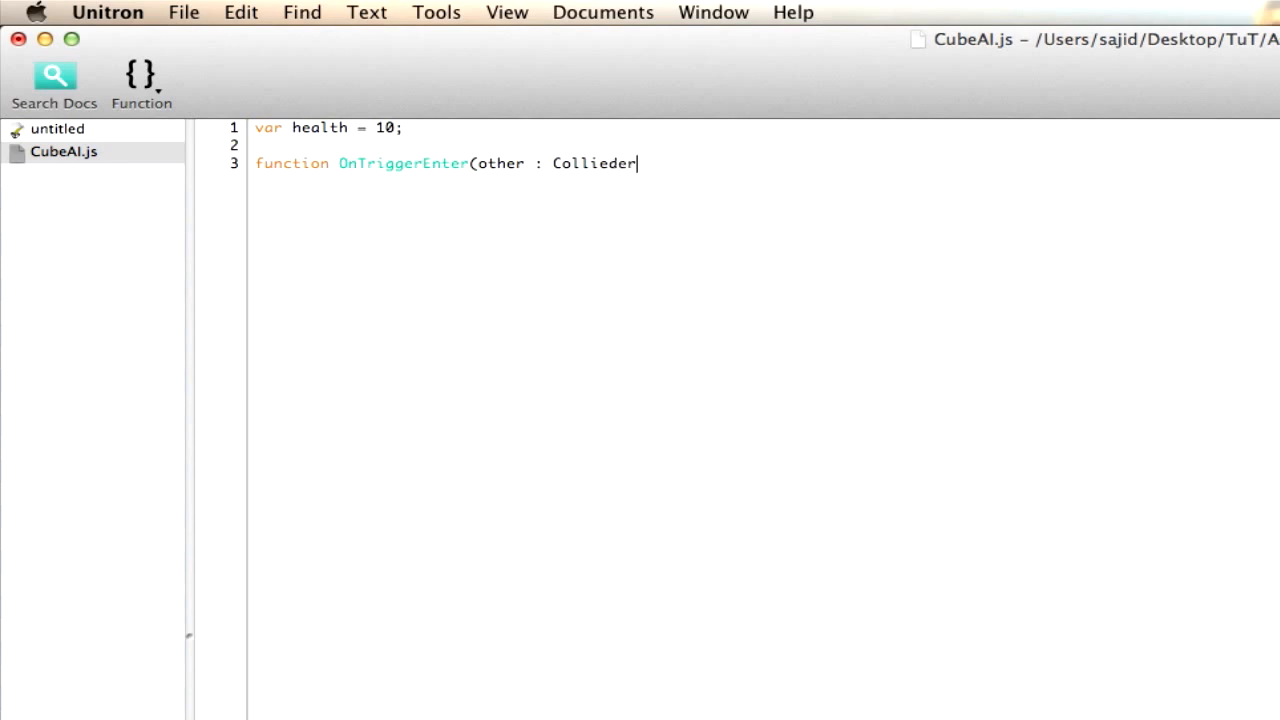
key(Backspace)
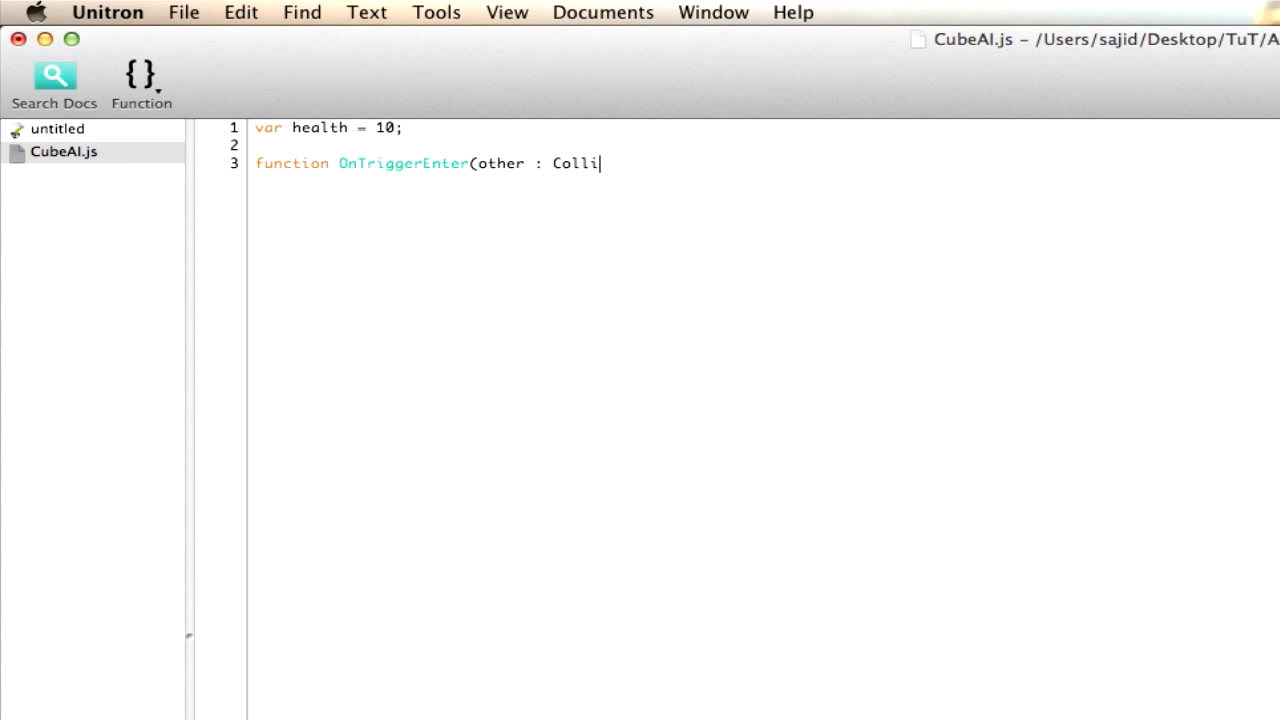
text(der))
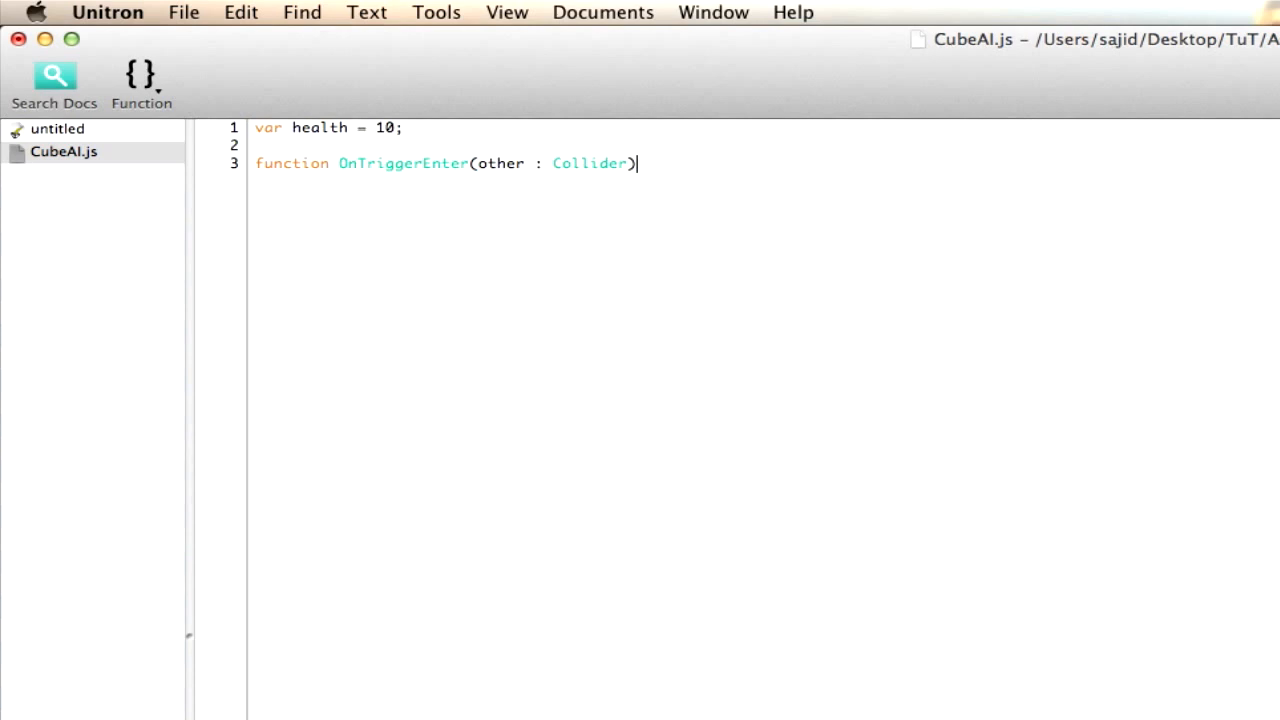
text({)
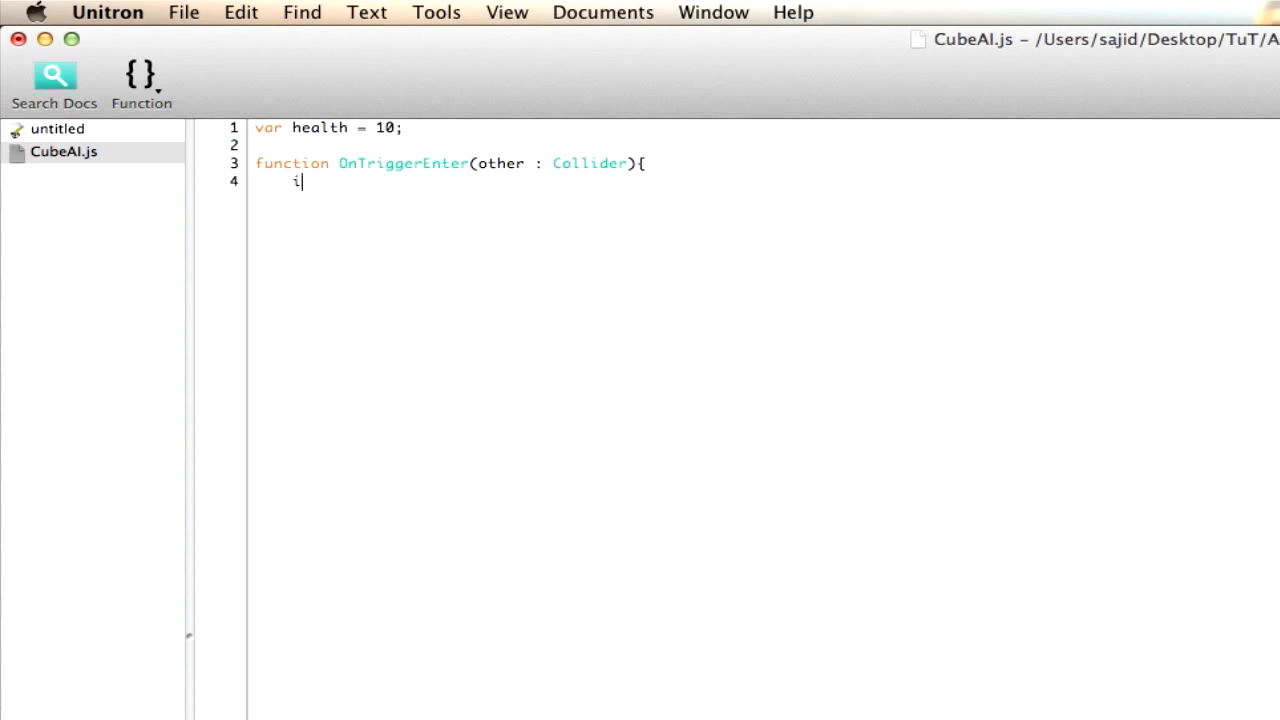
text(f(other.tag)
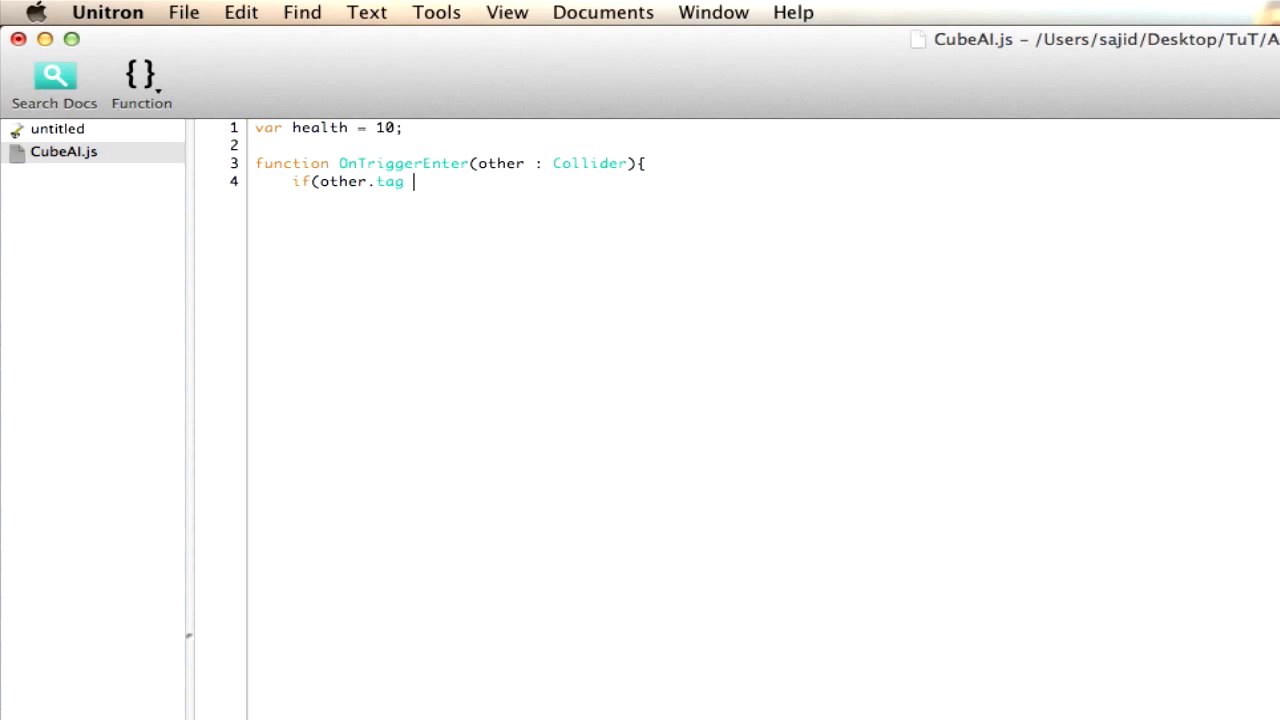
text(== player"){)
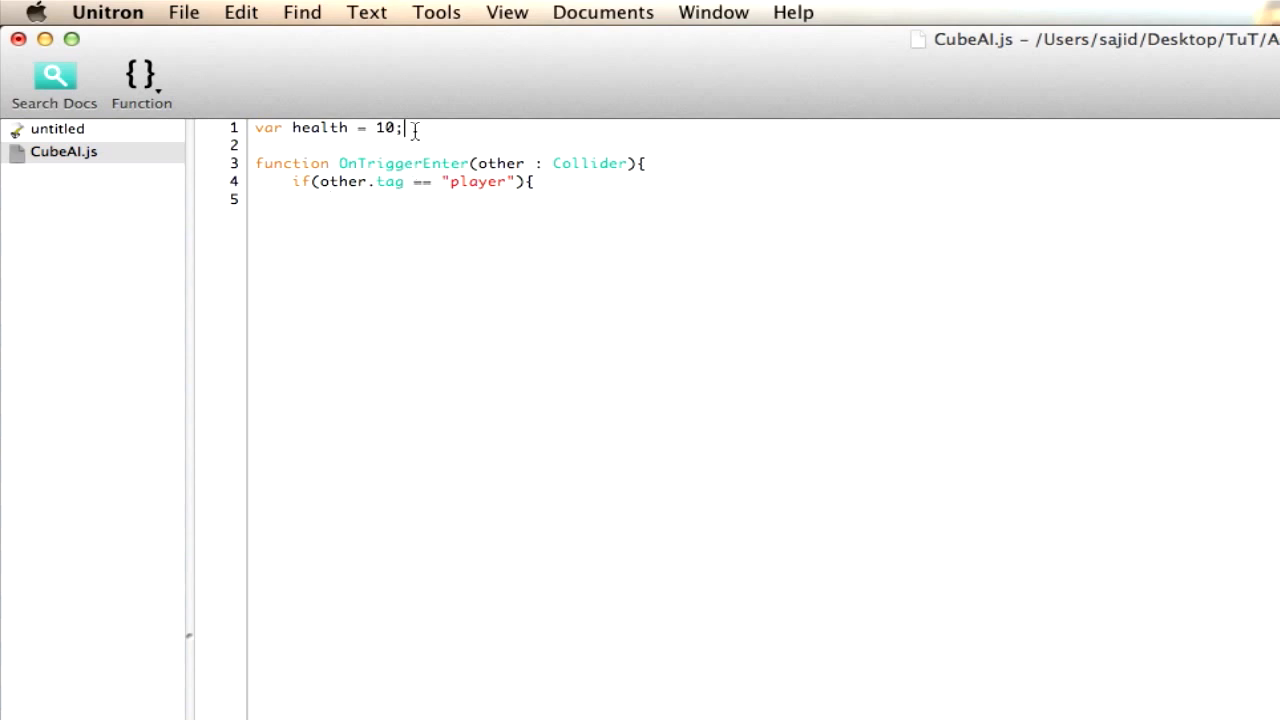
Step: Declare var TakeDamage : boolean = false; near the top of CubeAI
text(var)
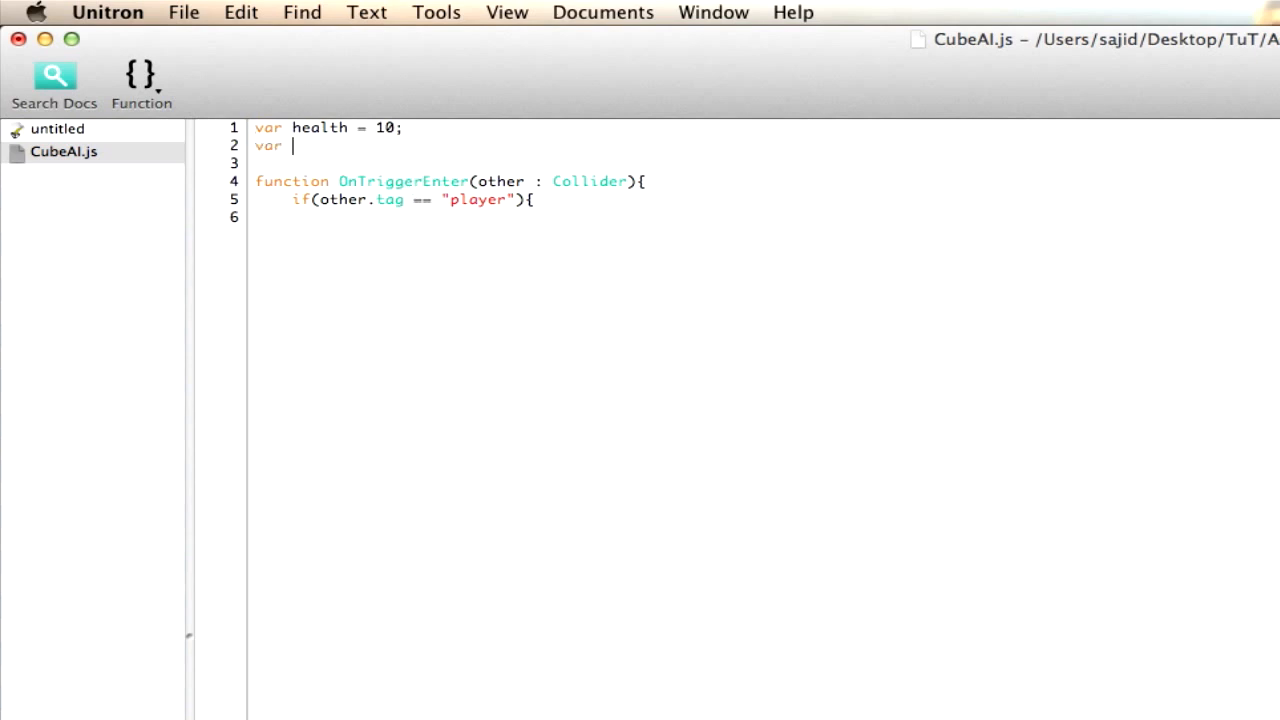
text(Tak)
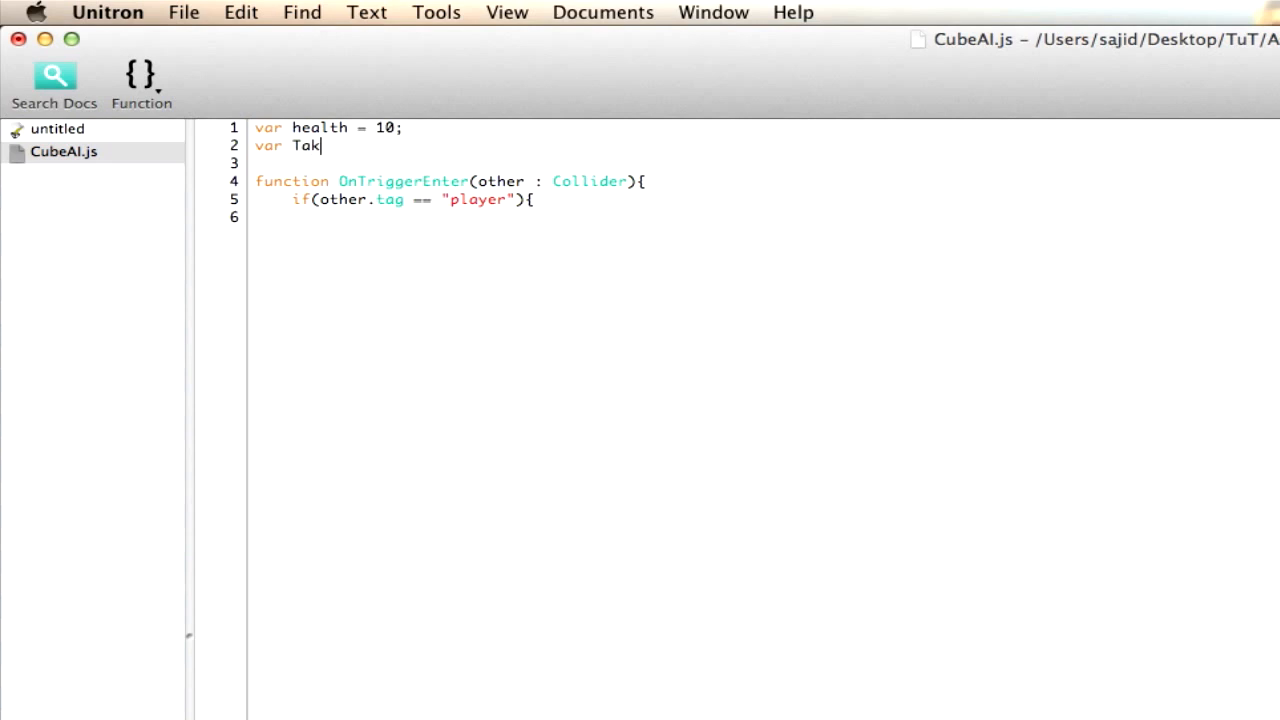
text(eDamage)
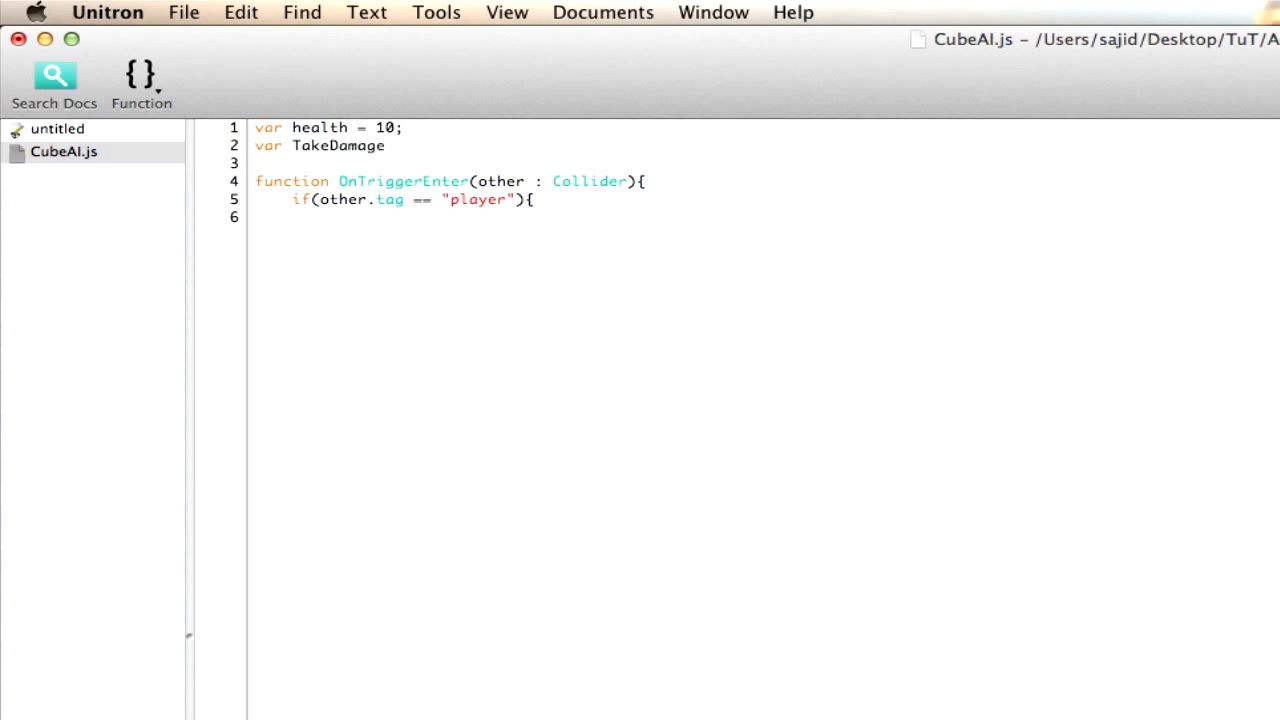
text(: boo)
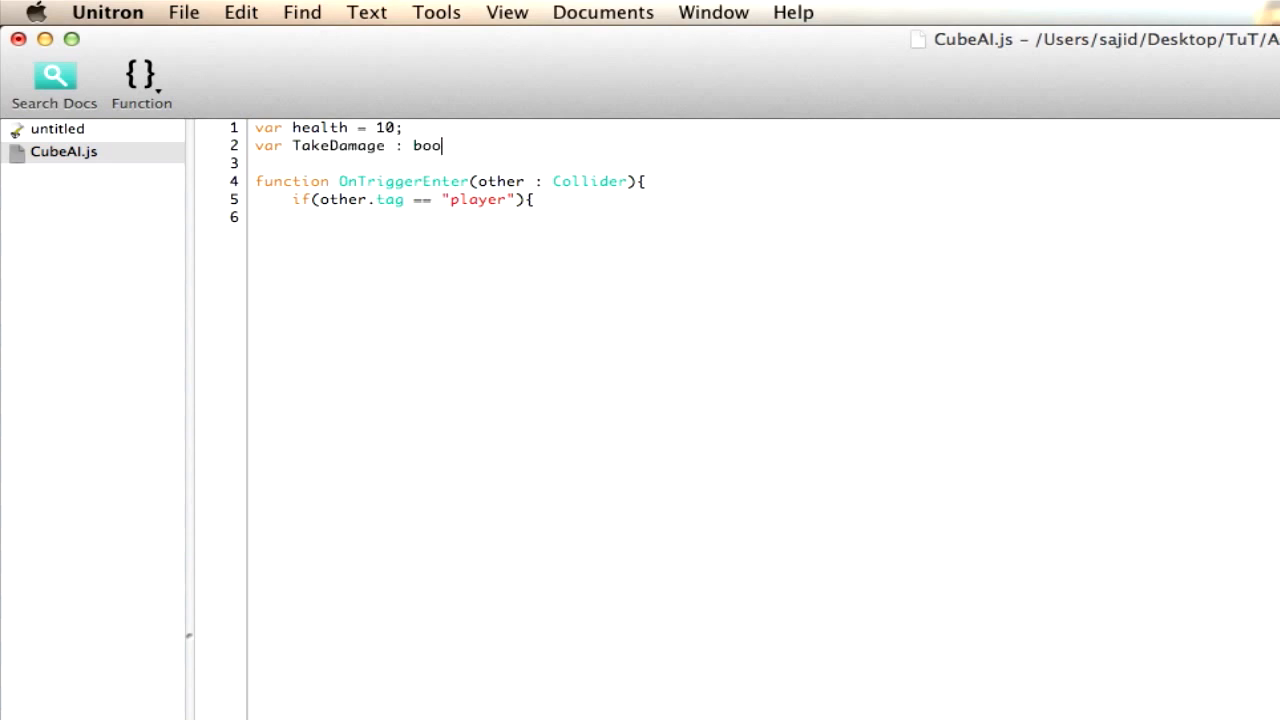
text(lean)
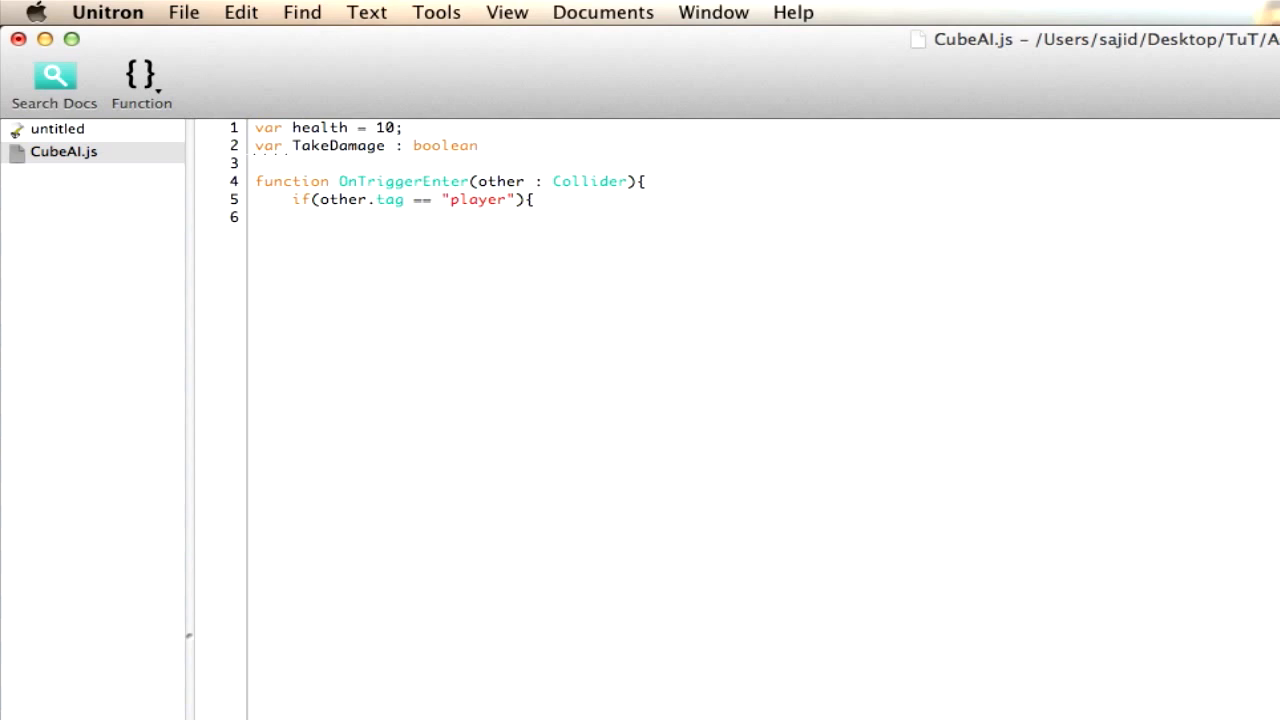
text(= false;)
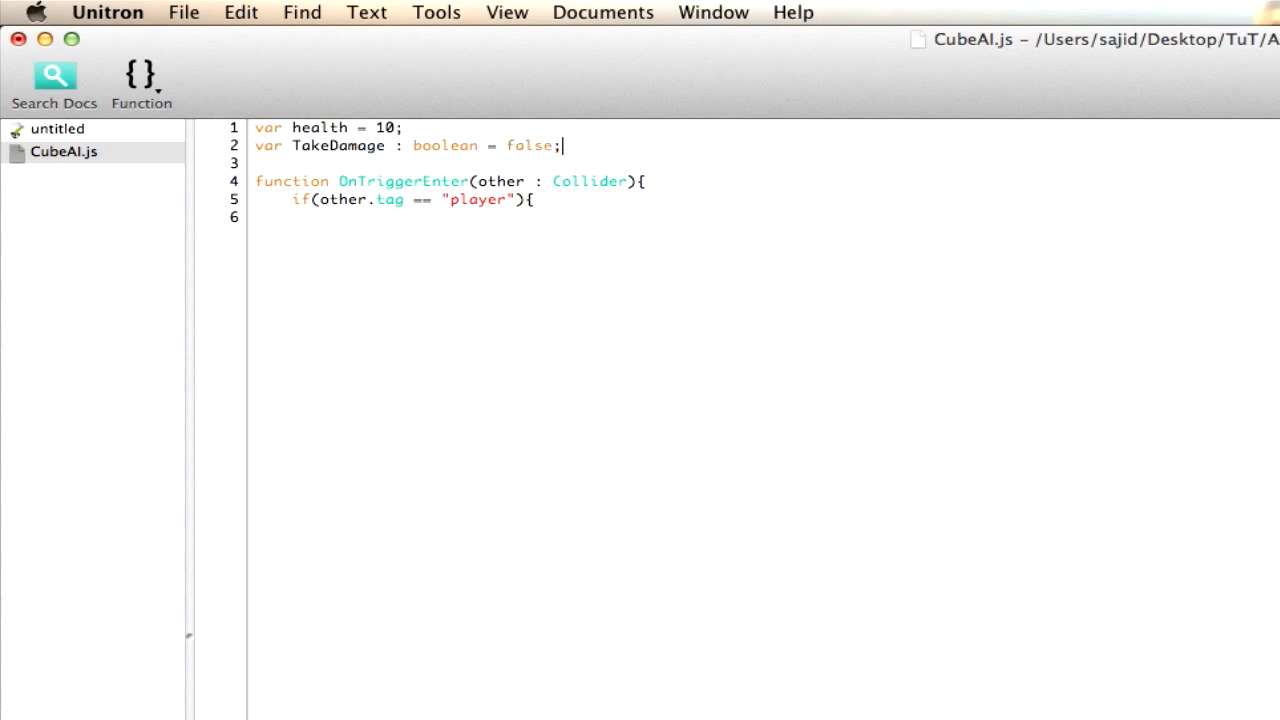
mouse_move(291, 157)
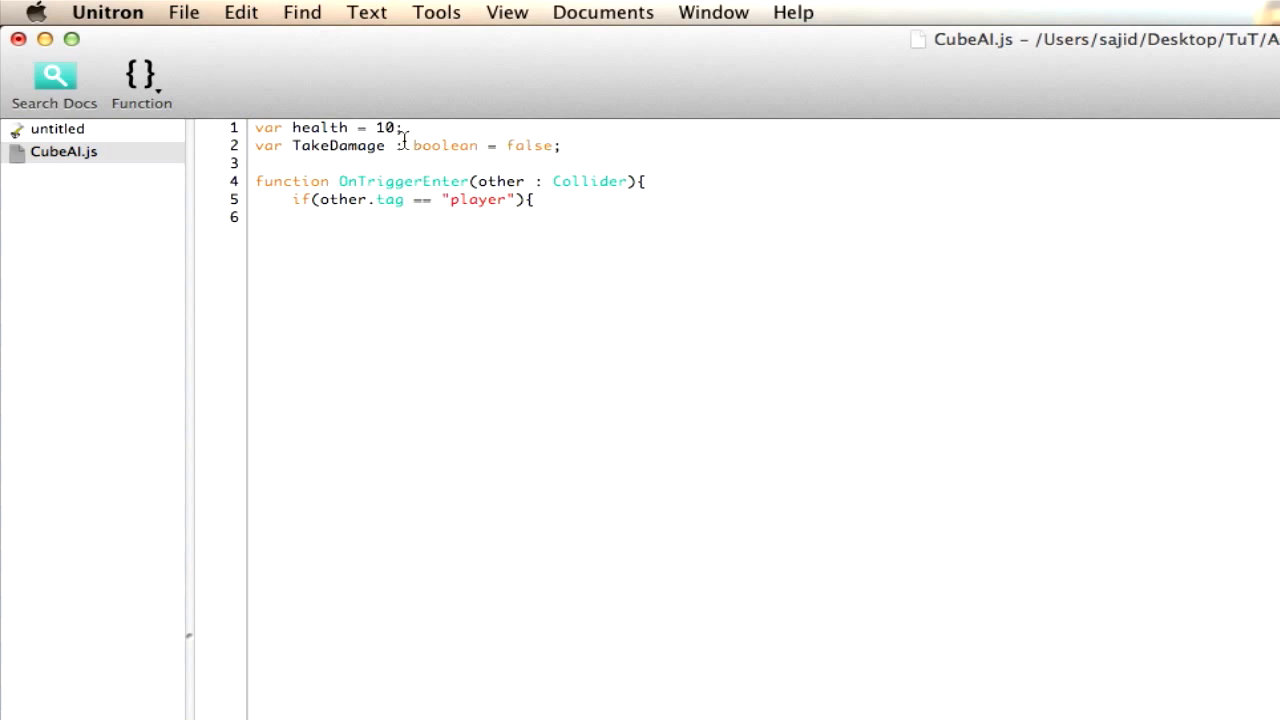
Step: Add TakeDamage = true; on a new line inside the player check
double_click(444, 145)
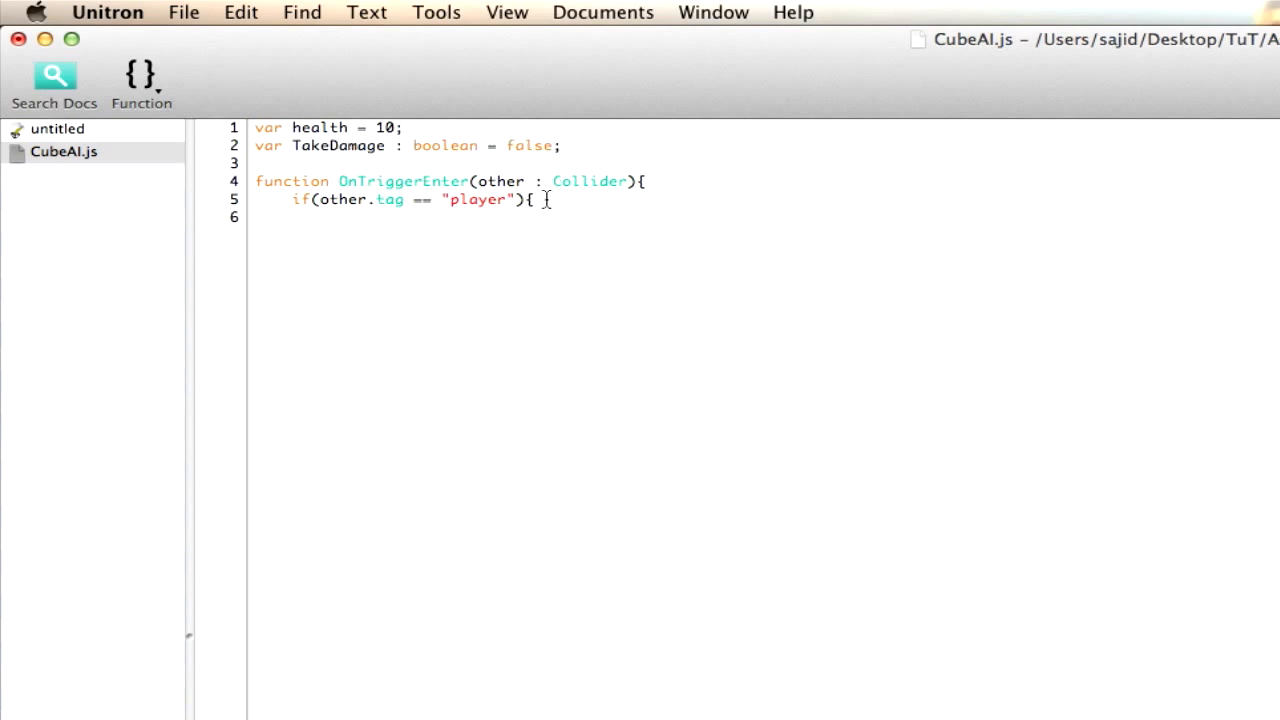
key(Return)
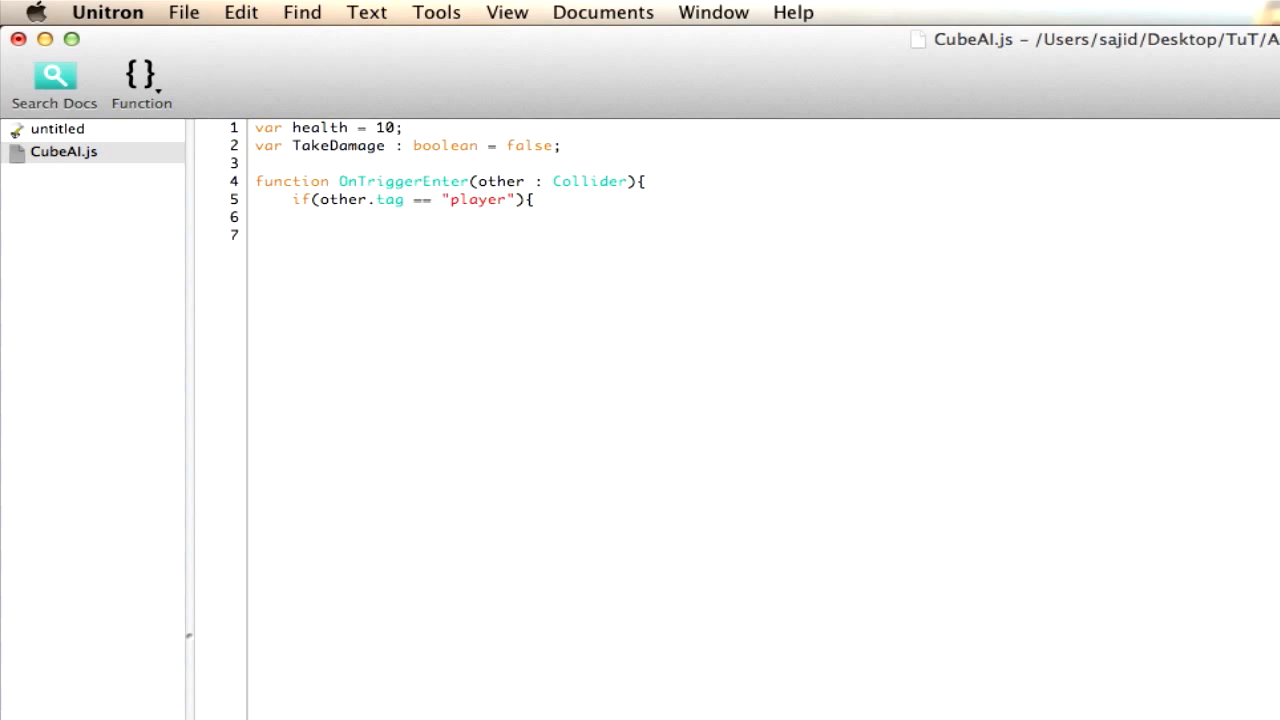
text(TakeDame)
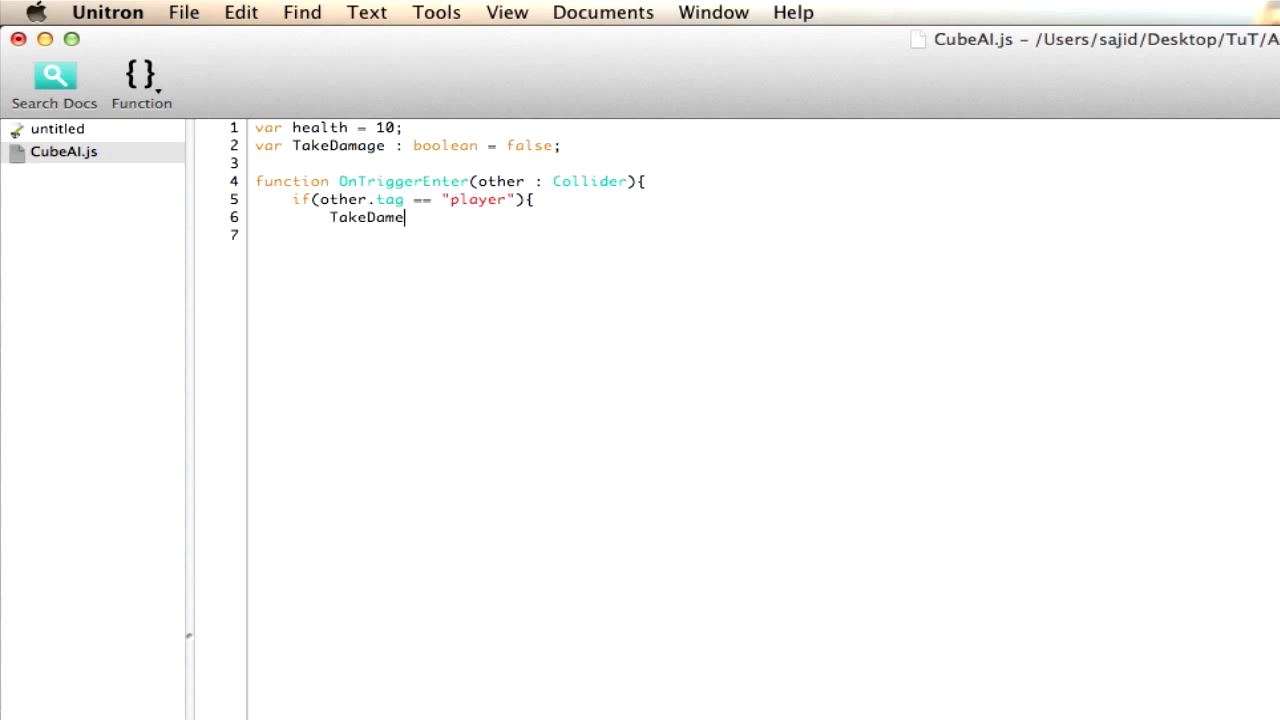
text(ge)
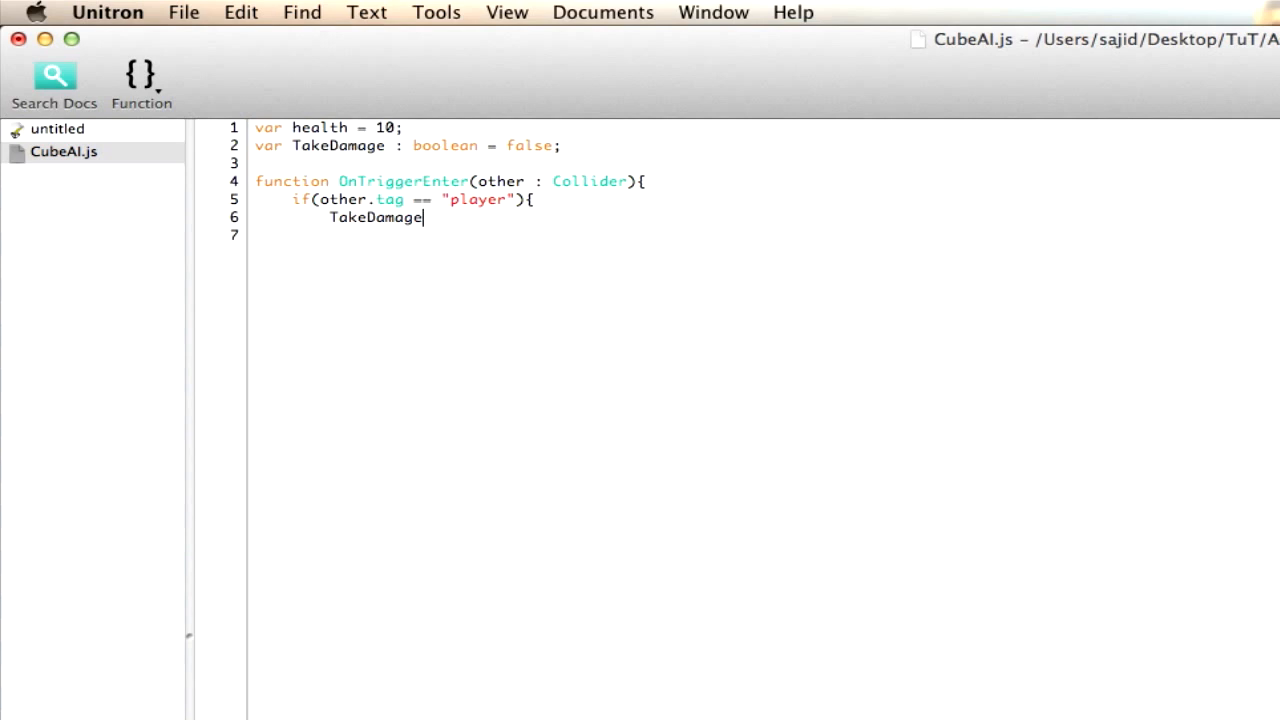
text(= true;)
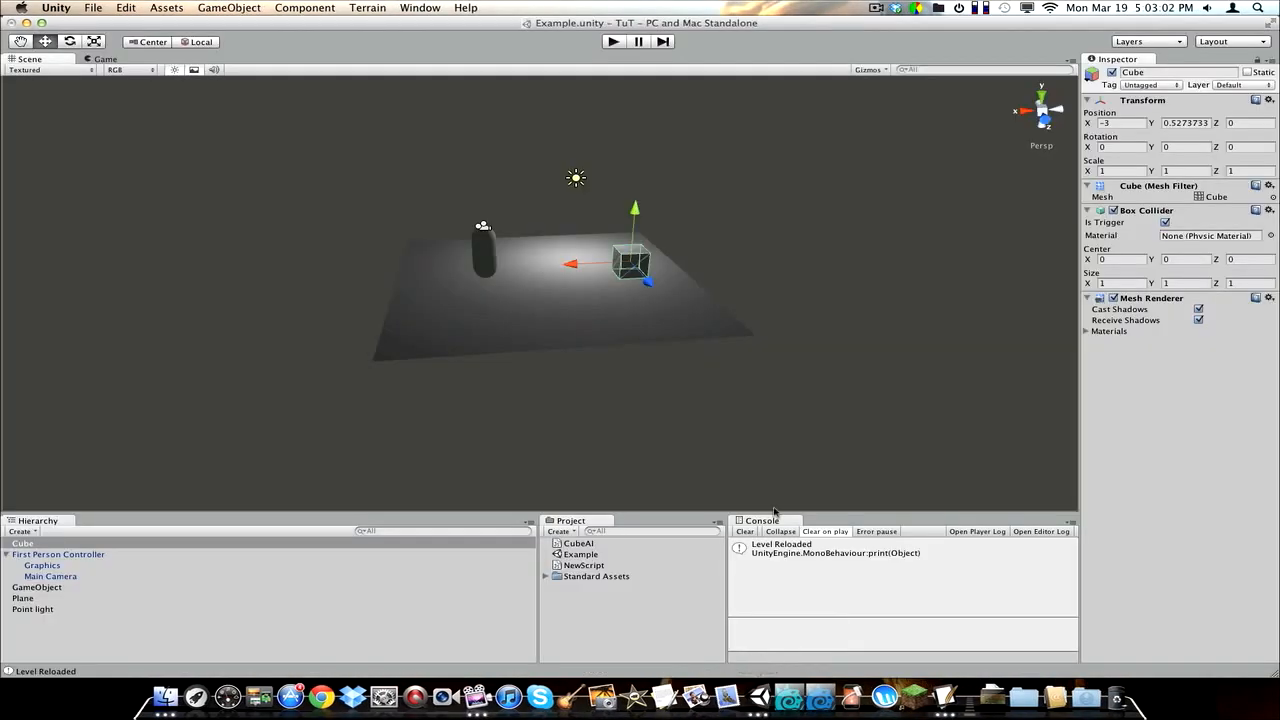
Step: Clear the Console messages and select the Cube in the Hierarchy
click(744, 531)
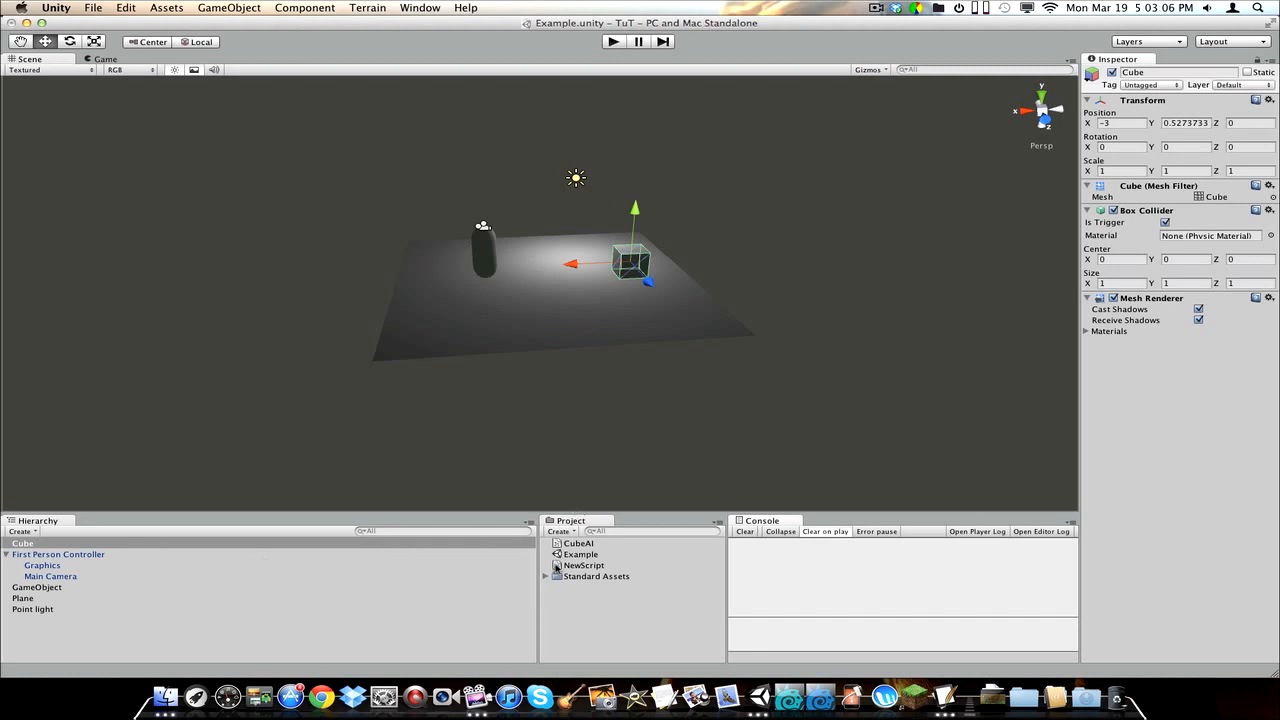
click(22, 543)
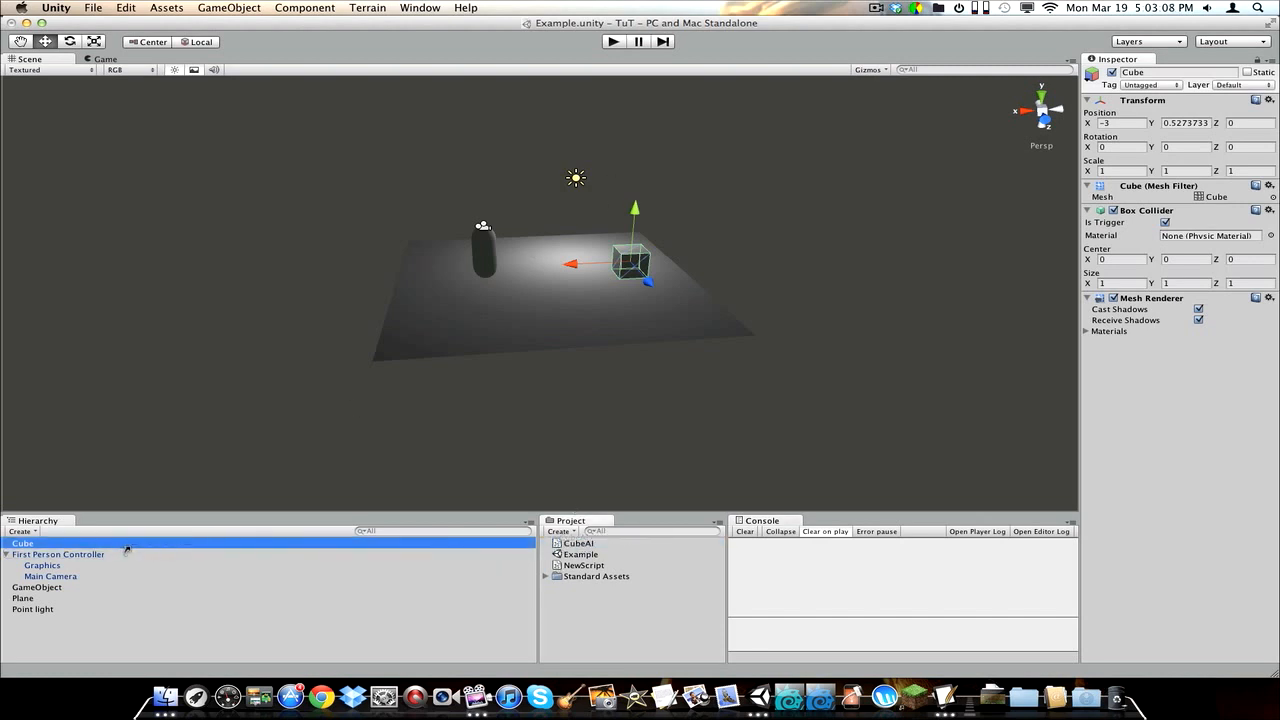
Step: Keep First Person Controller tagged Player, start the game, and select the Cube
click(58, 554)
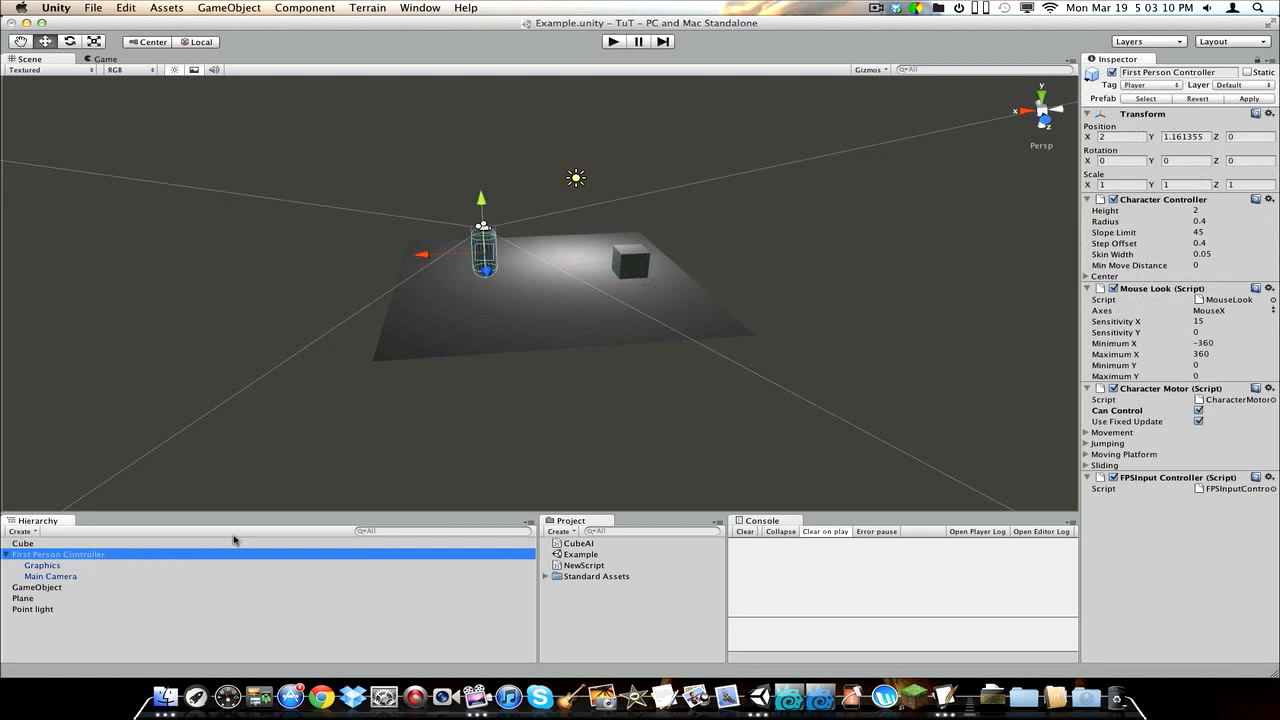
click(1155, 84)
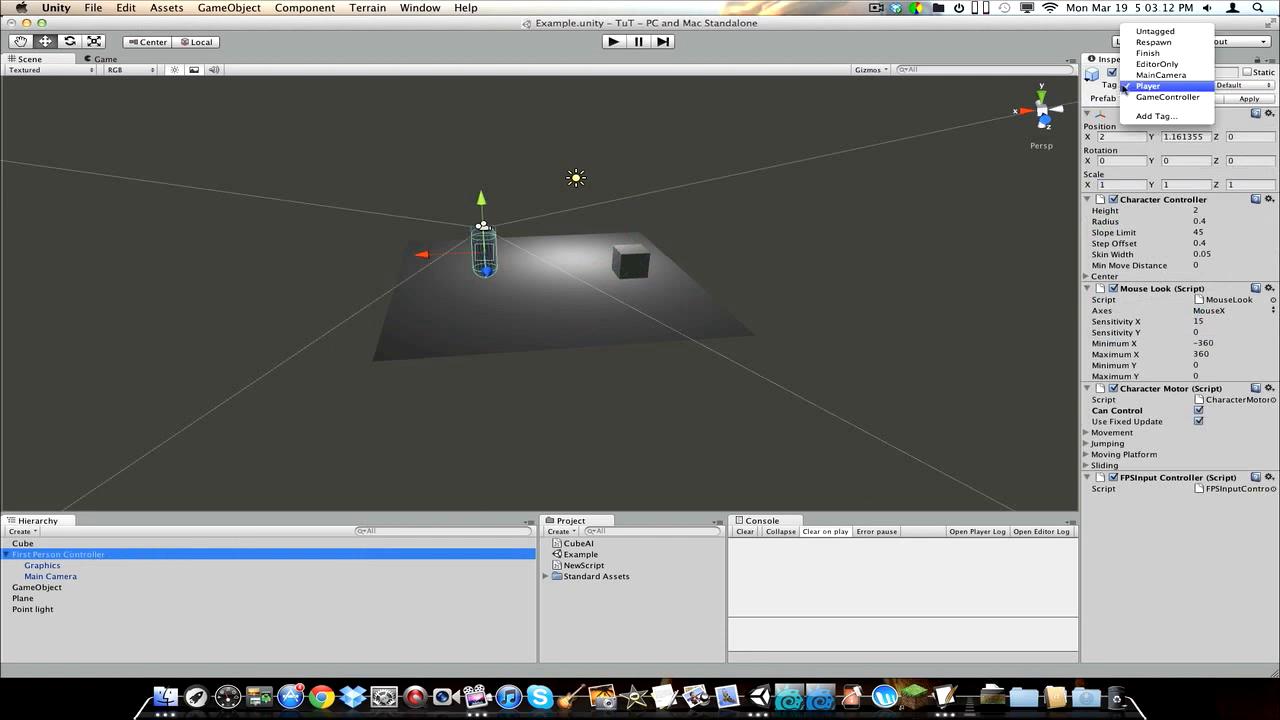
click(1148, 85)
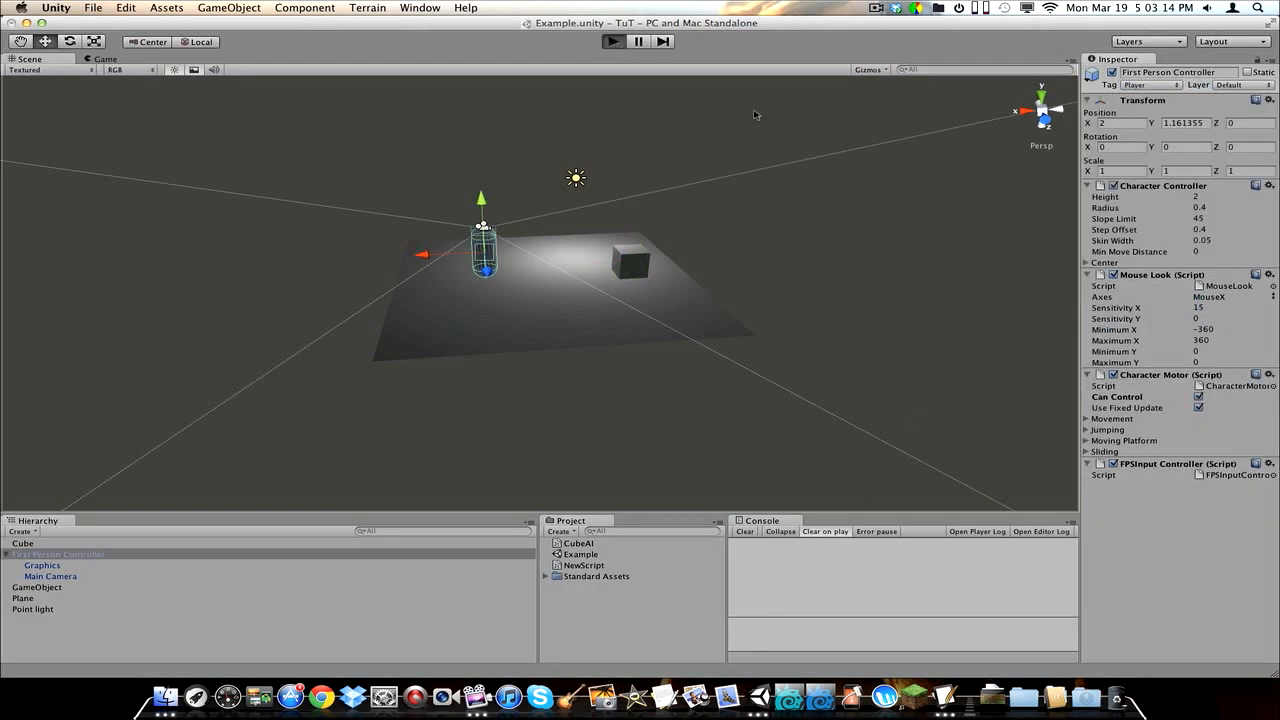
click(611, 41)
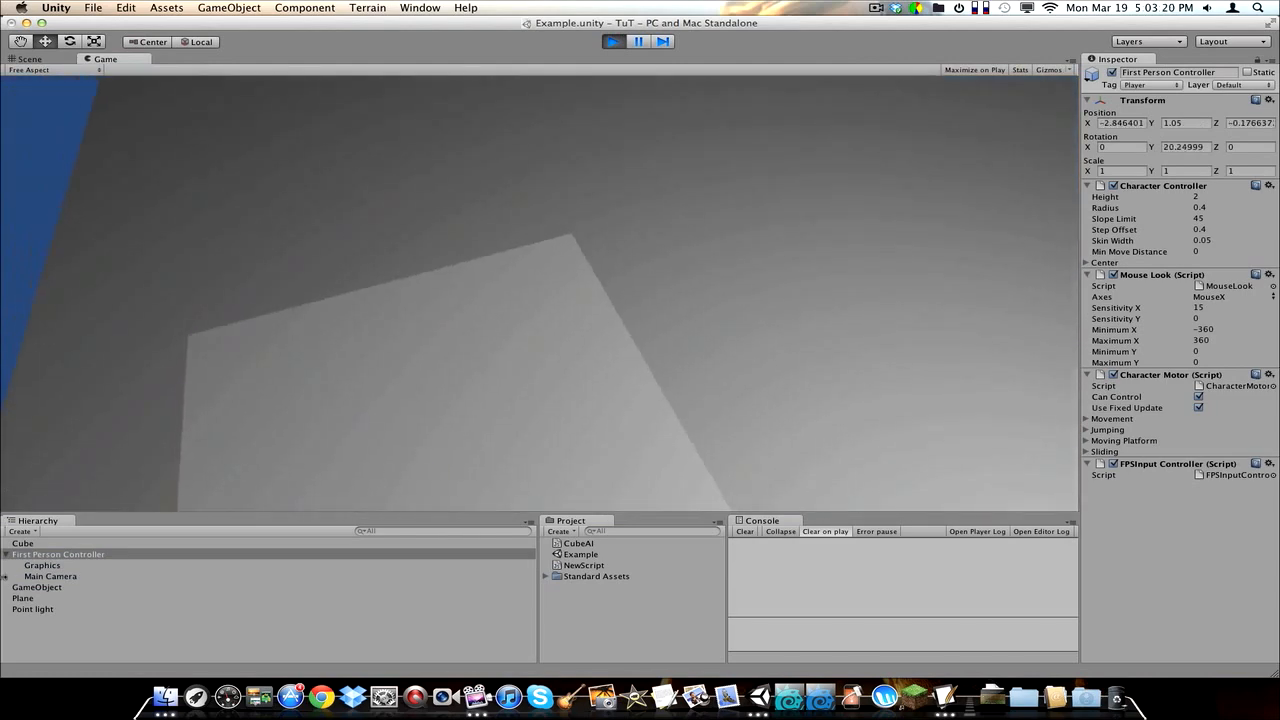
click(22, 543)
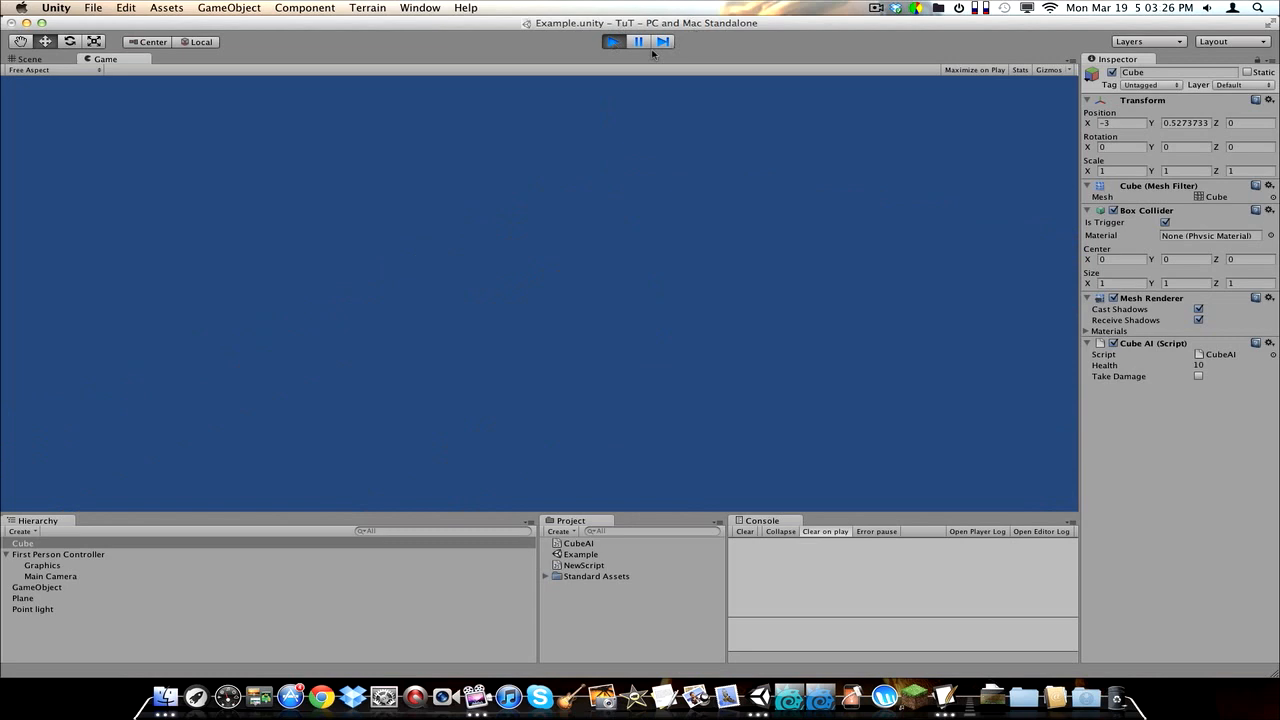
Step: Stop the game, delete '= false' from the TakeDamage declaration, and return to Unity
click(30, 58)
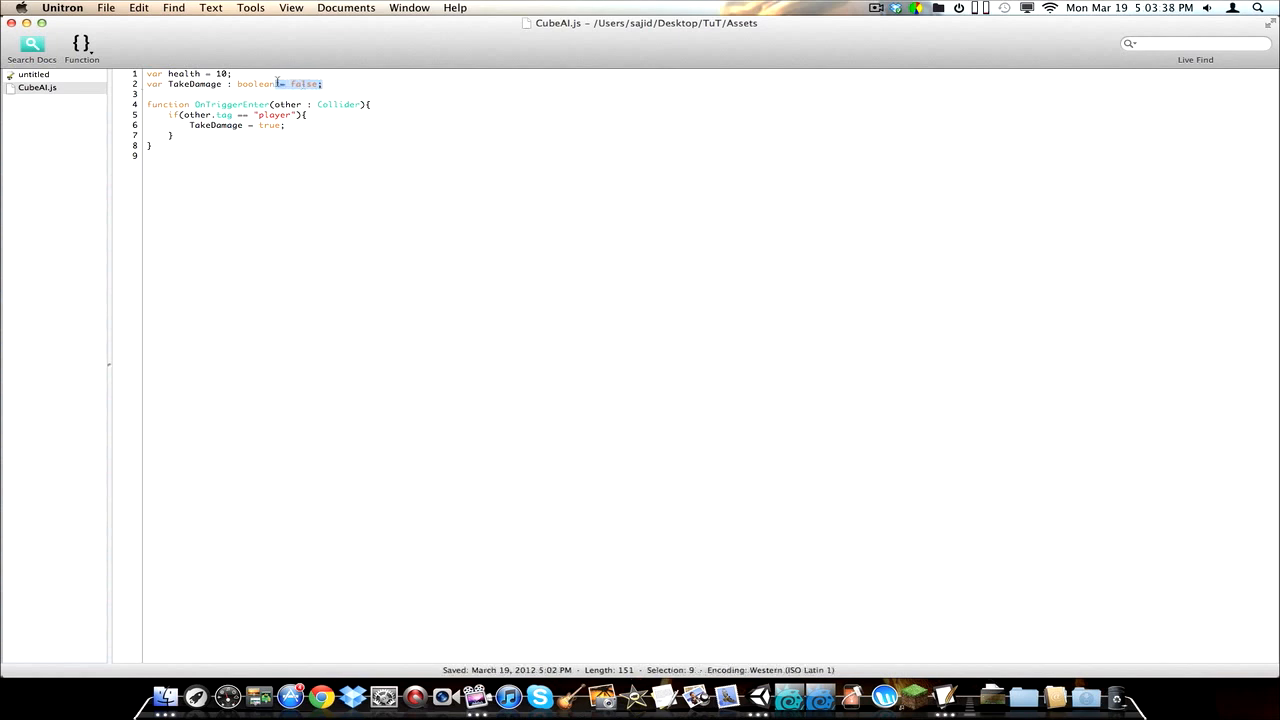
key(Delete)
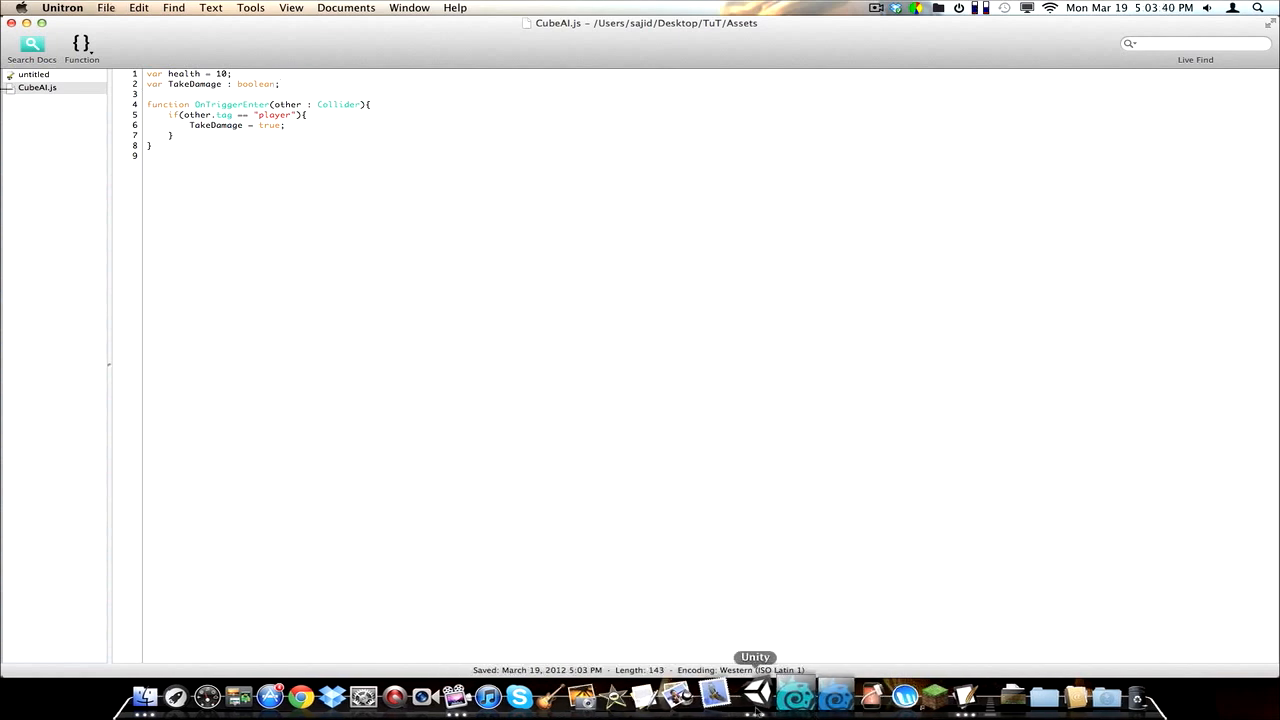
click(790, 694)
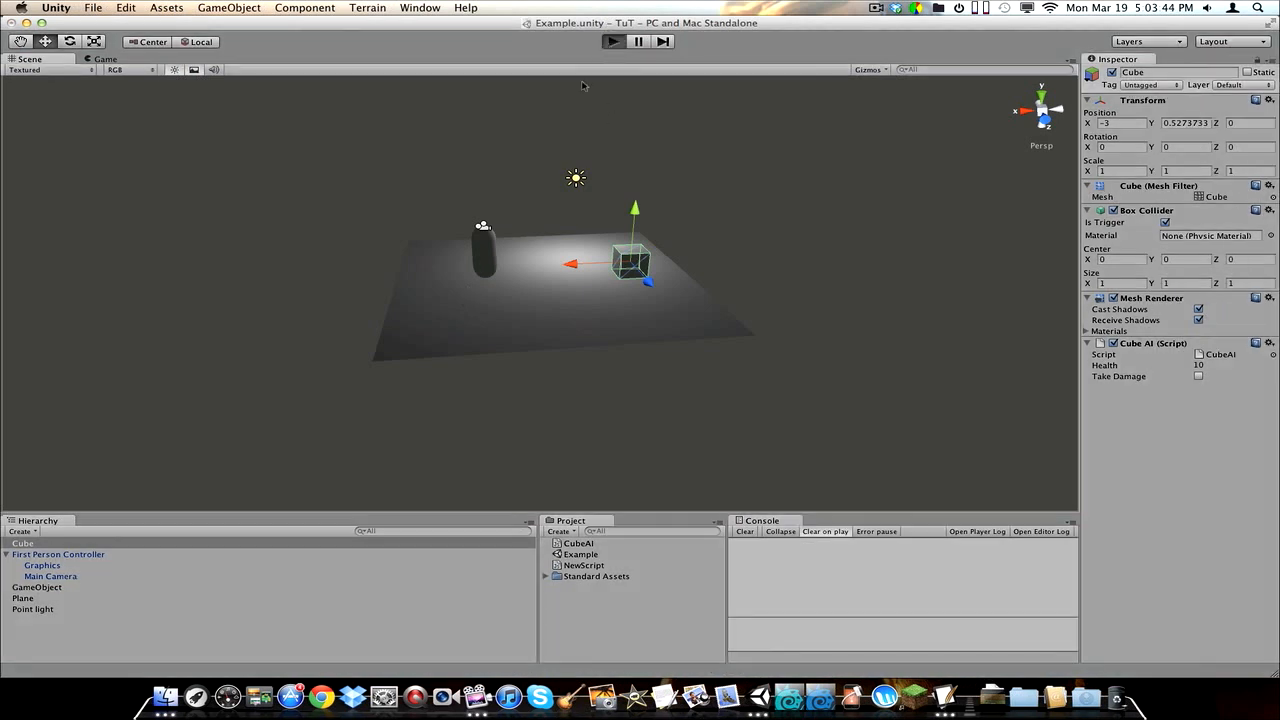
Step: Start and stop another play test, then reselect the Cube to view its CubeAI values
click(612, 41)
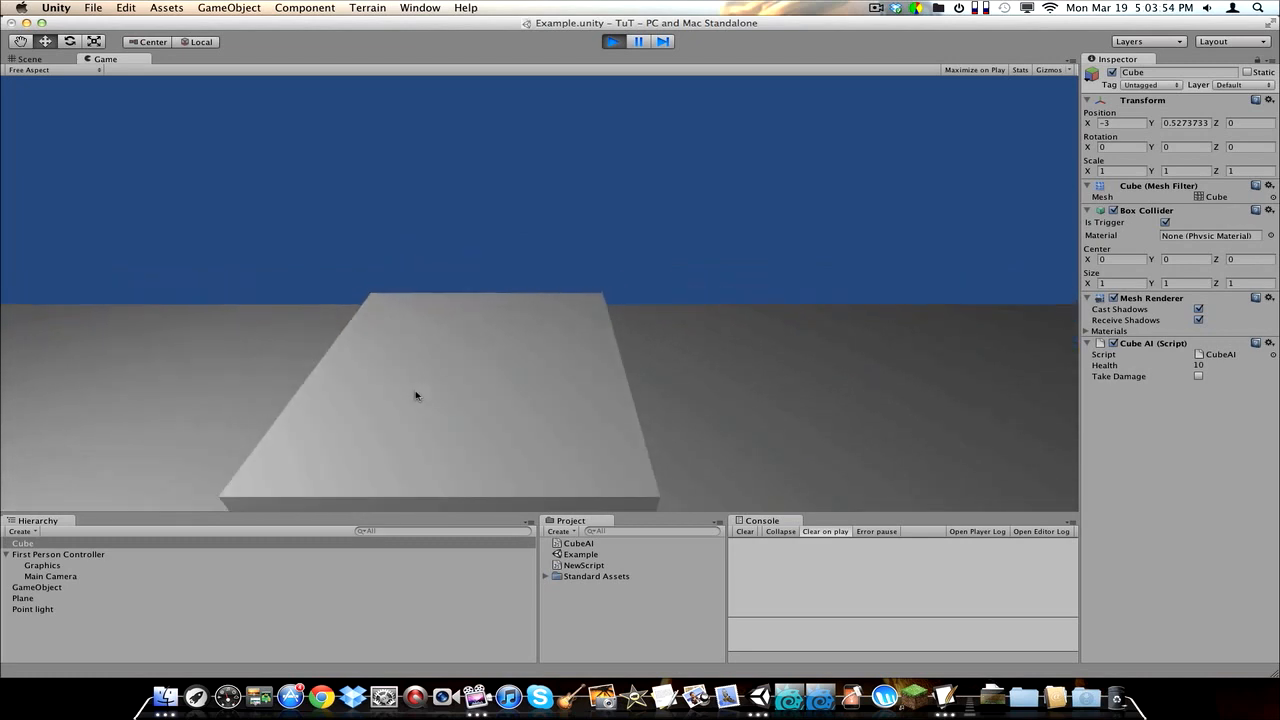
click(611, 41)
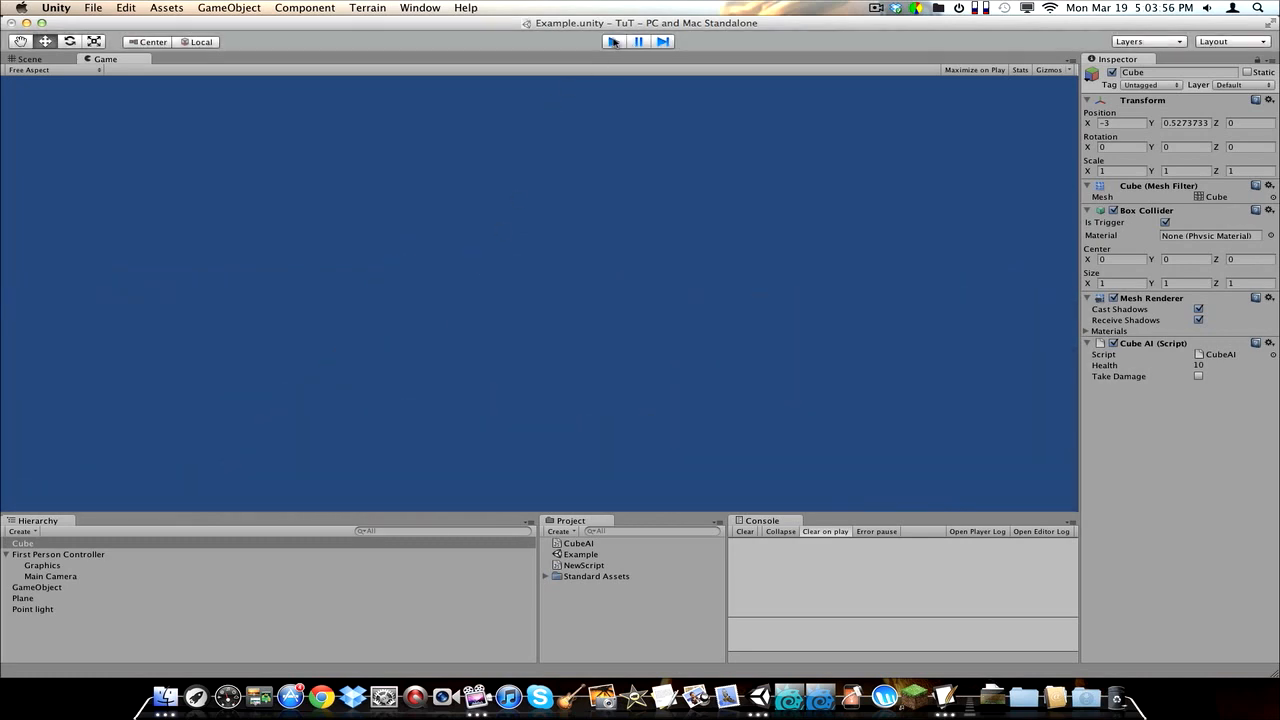
click(58, 554)
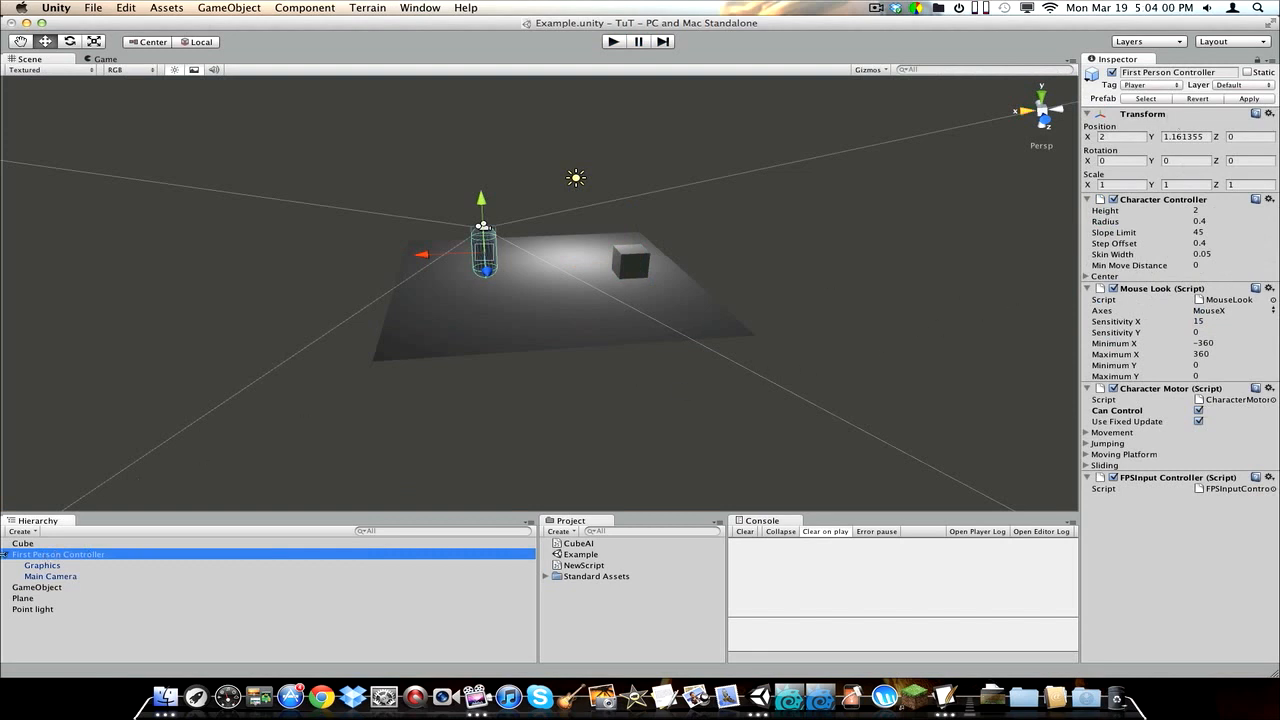
click(23, 543)
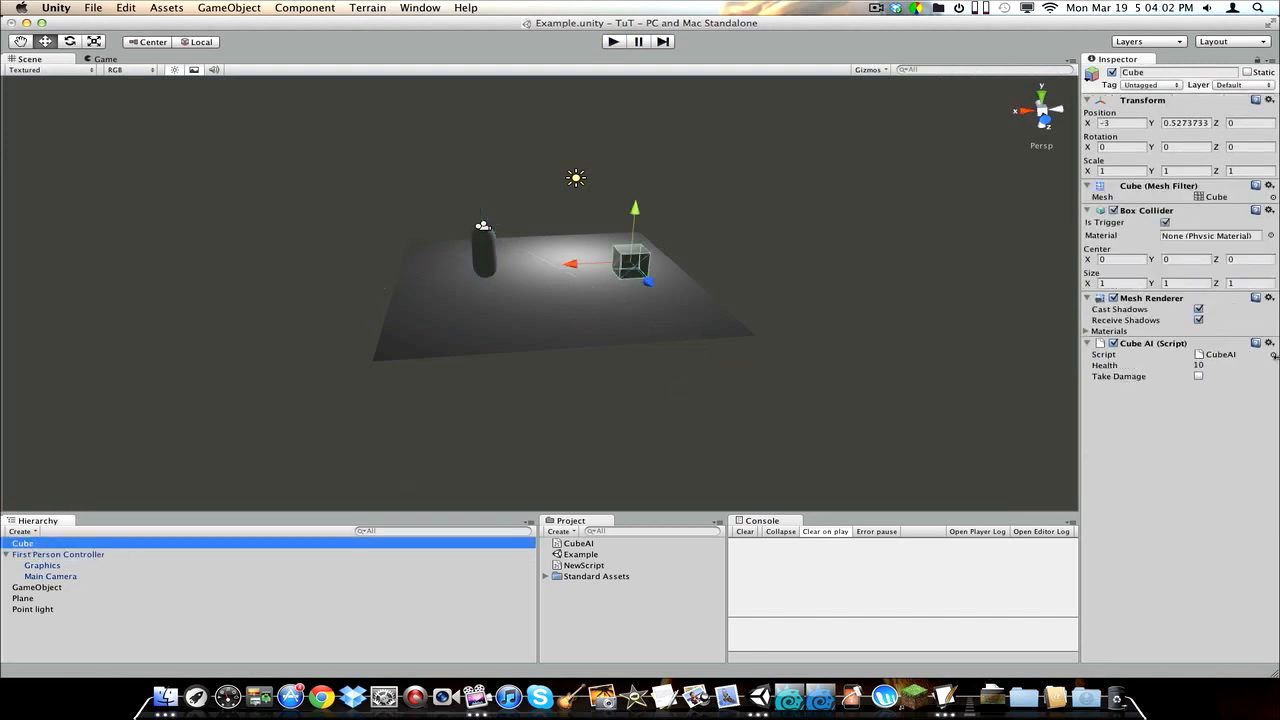
mouse_move(635, 695)
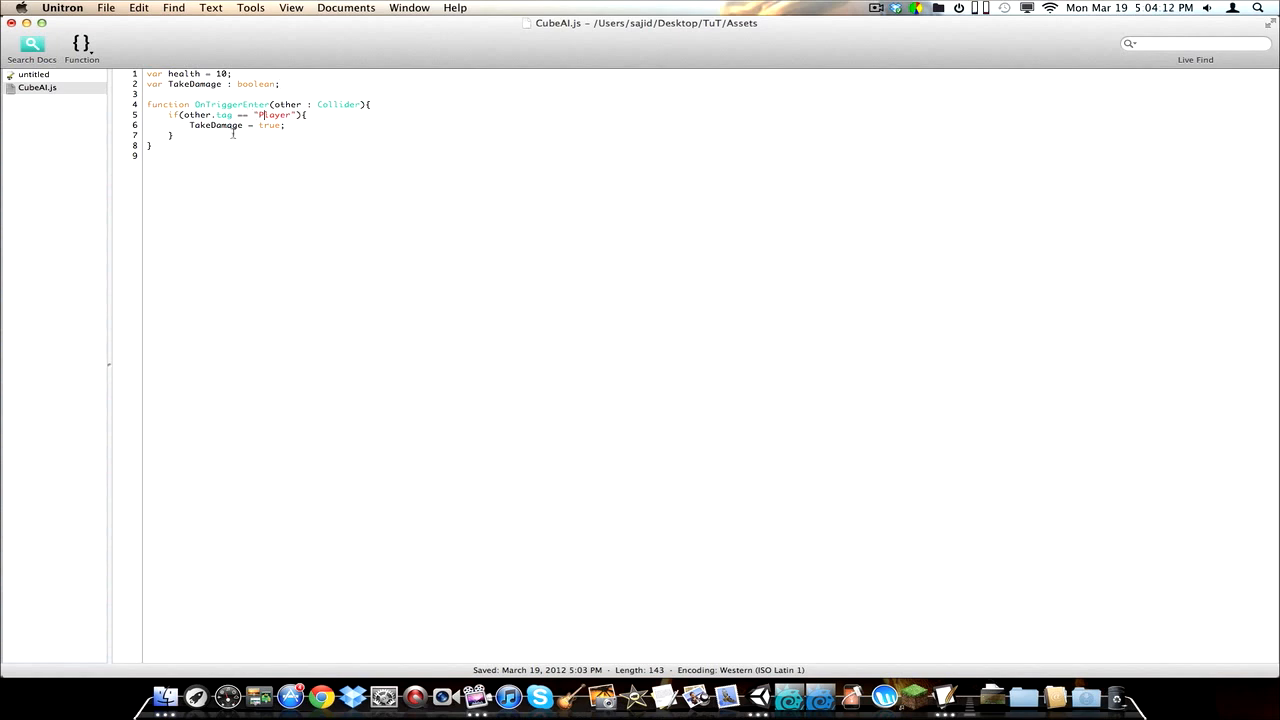
click(266, 90)
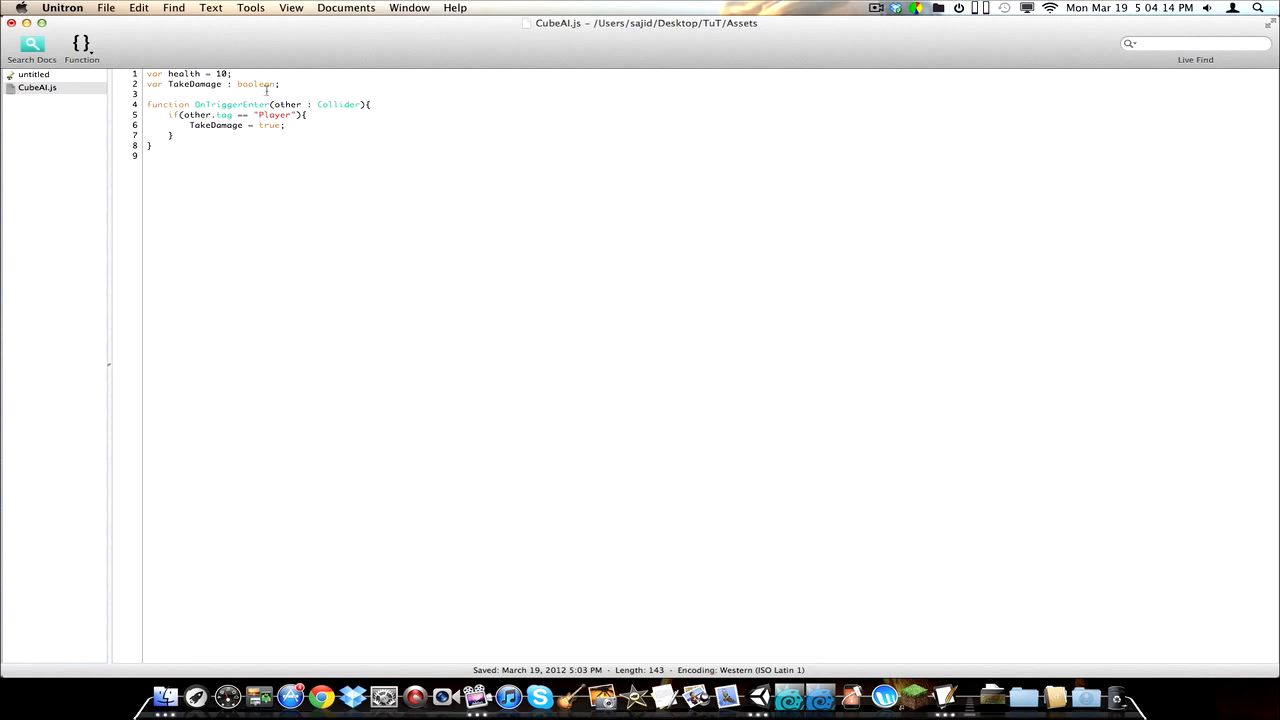
mouse_move(793, 695)
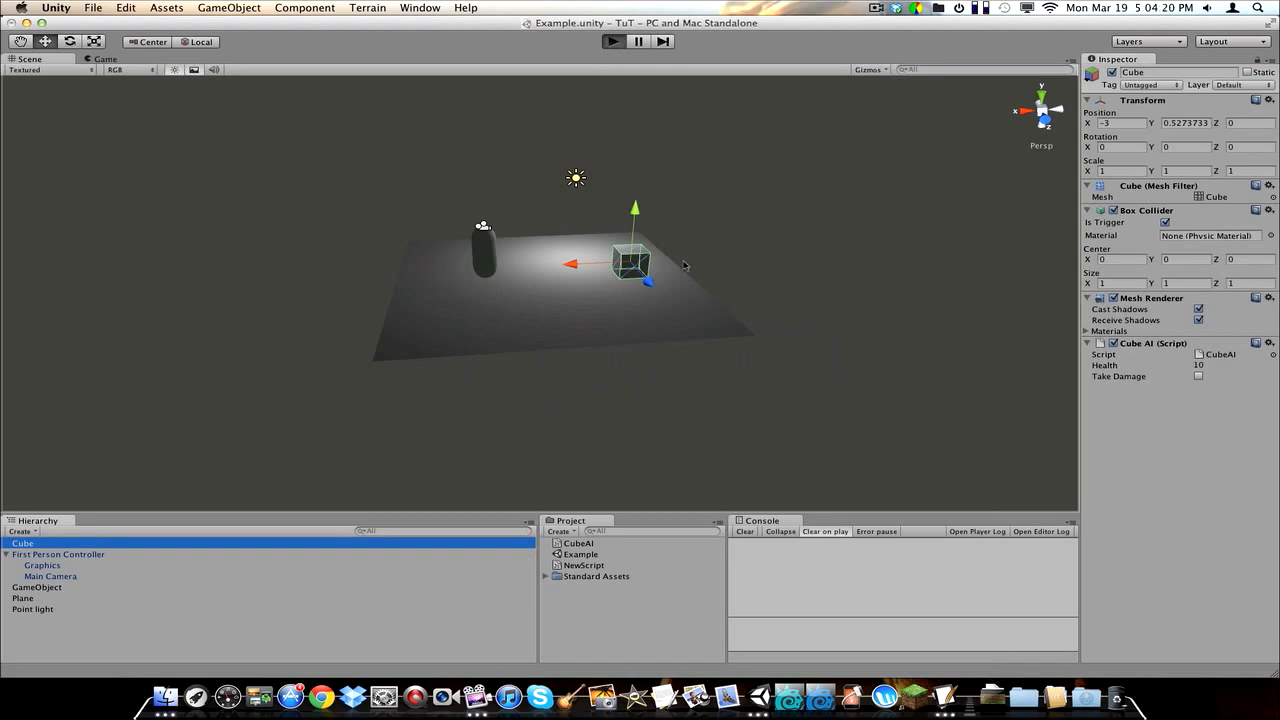
Step: Play the scene, walk the player into the cube until Take Damage checks, then stop
click(611, 41)
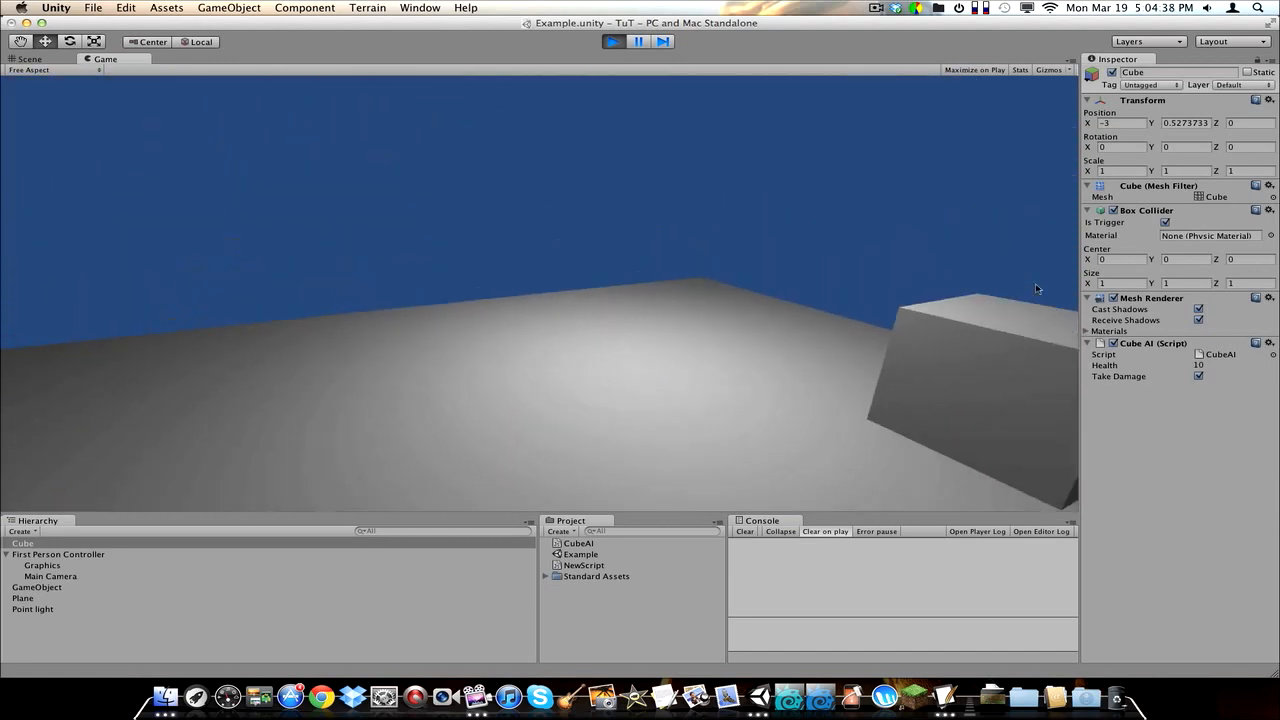
click(612, 41)
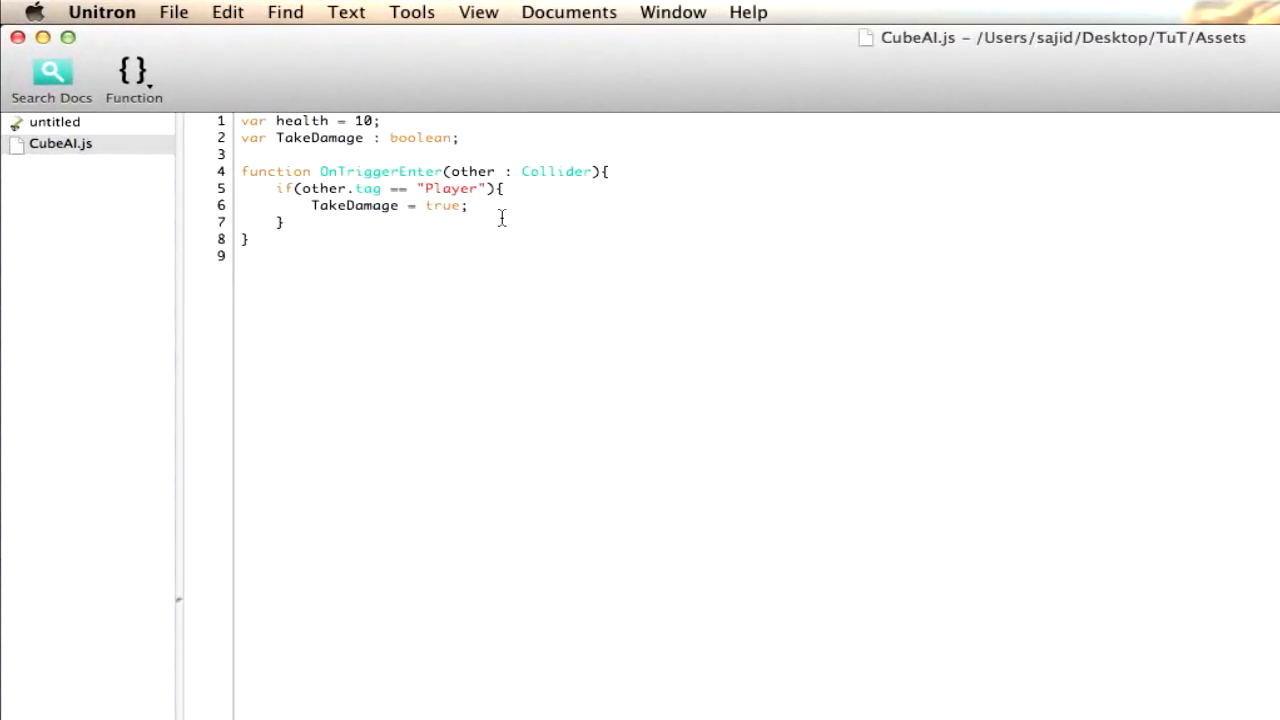
Step: Start function OnTriggerExit(other : Collider){ below the OnTriggerEnter handler
click(467, 205)
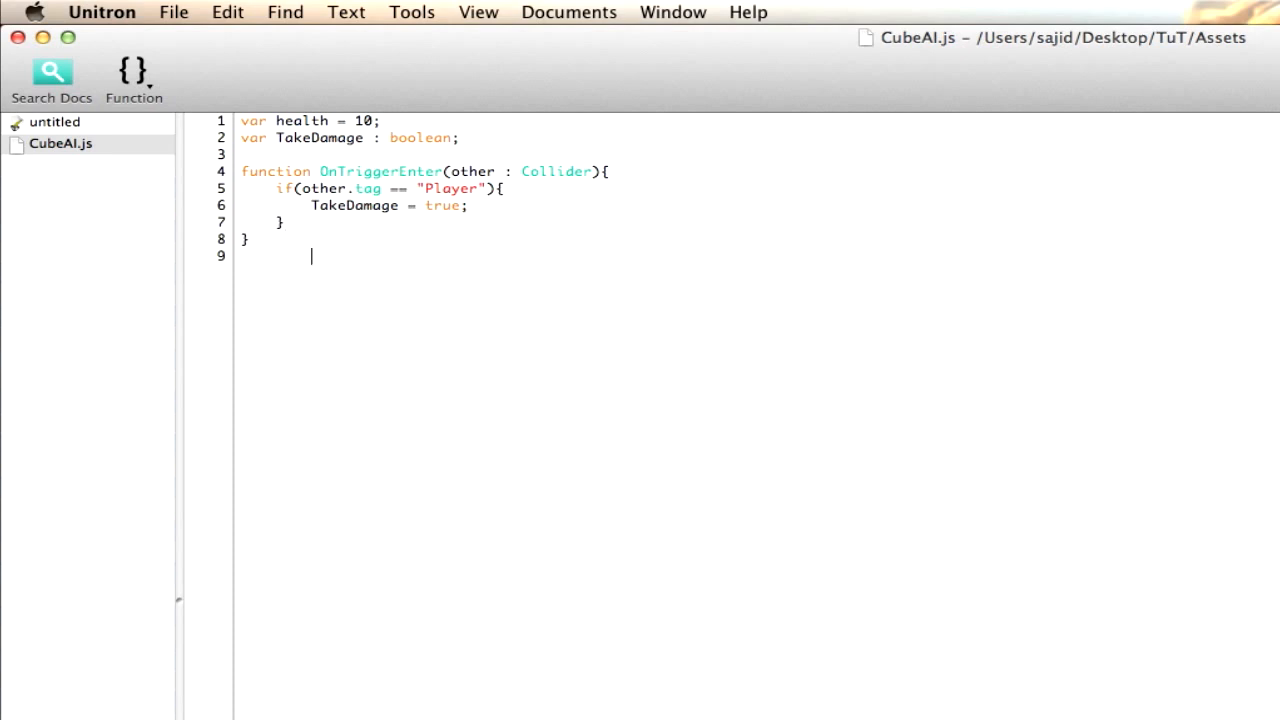
text(func)
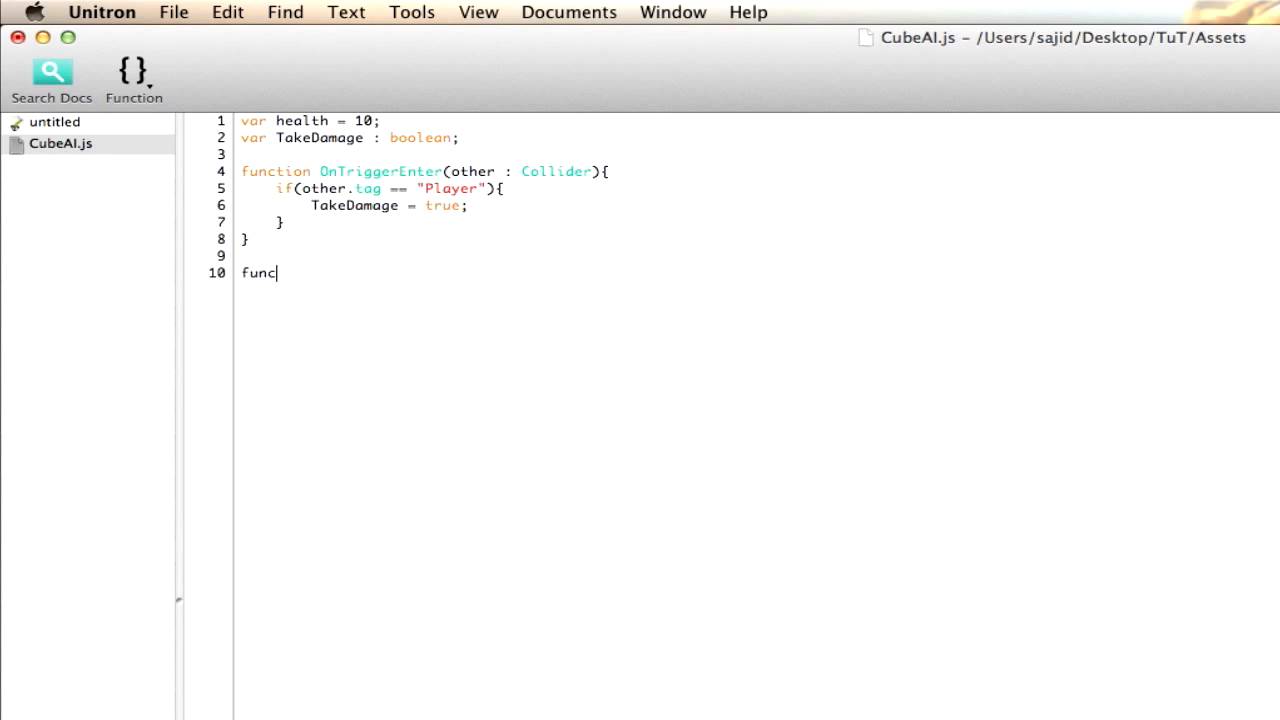
text(tion OnTriggerE)
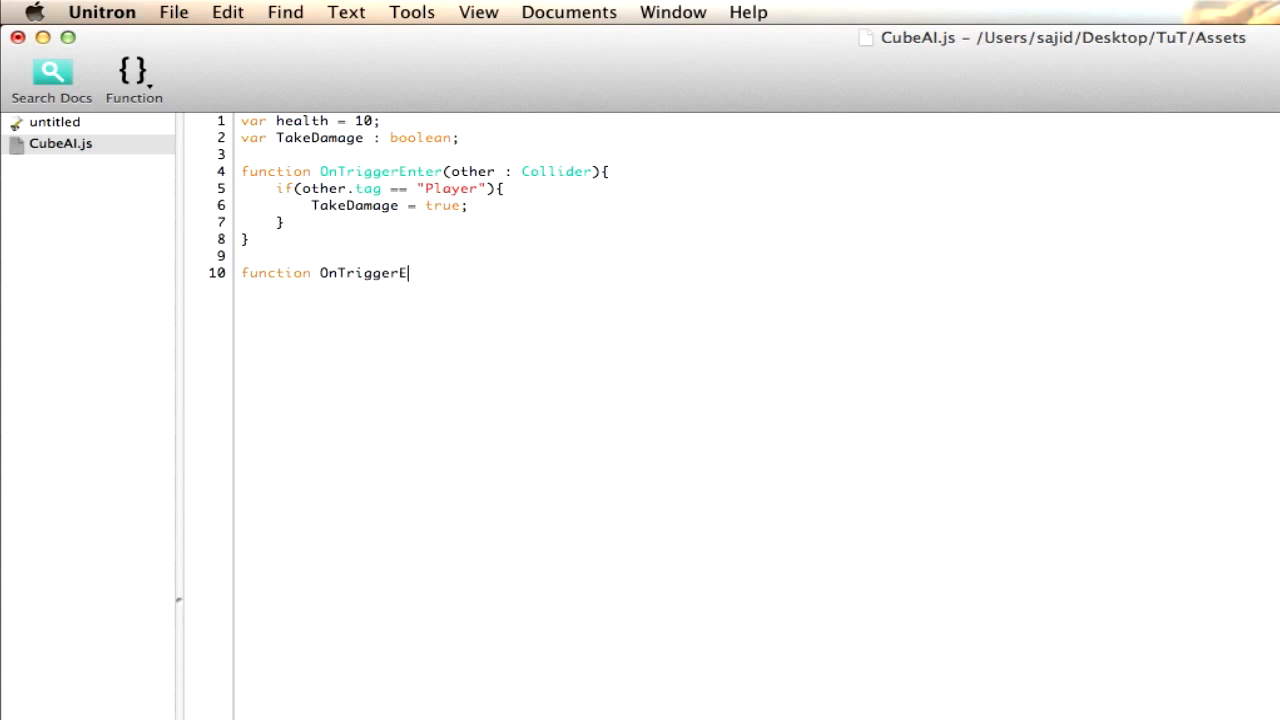
text(xit()
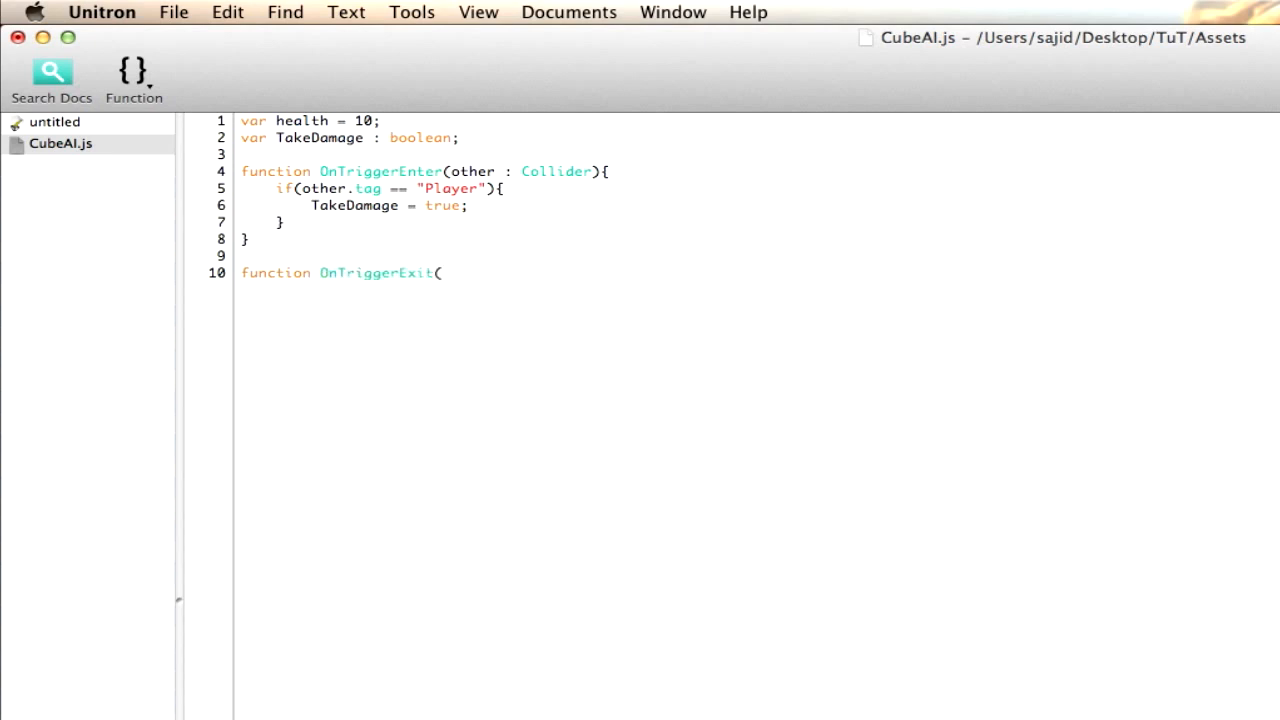
text(other)
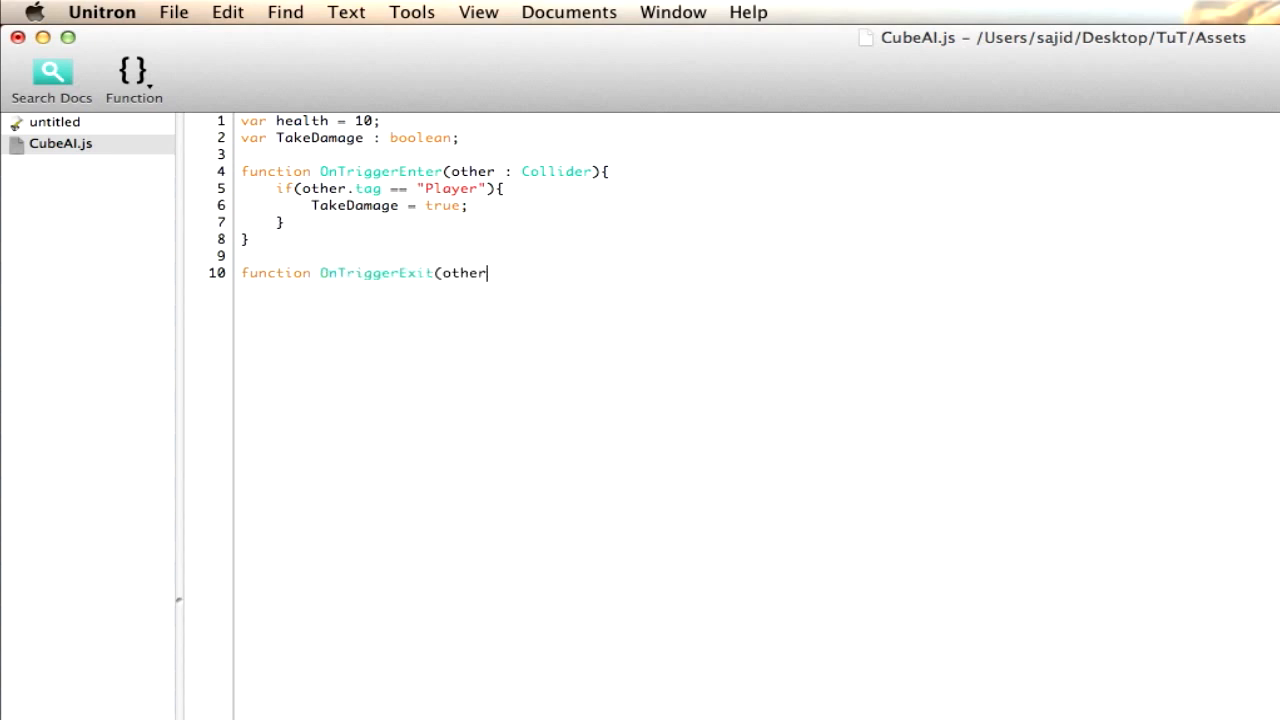
text(: Collid)
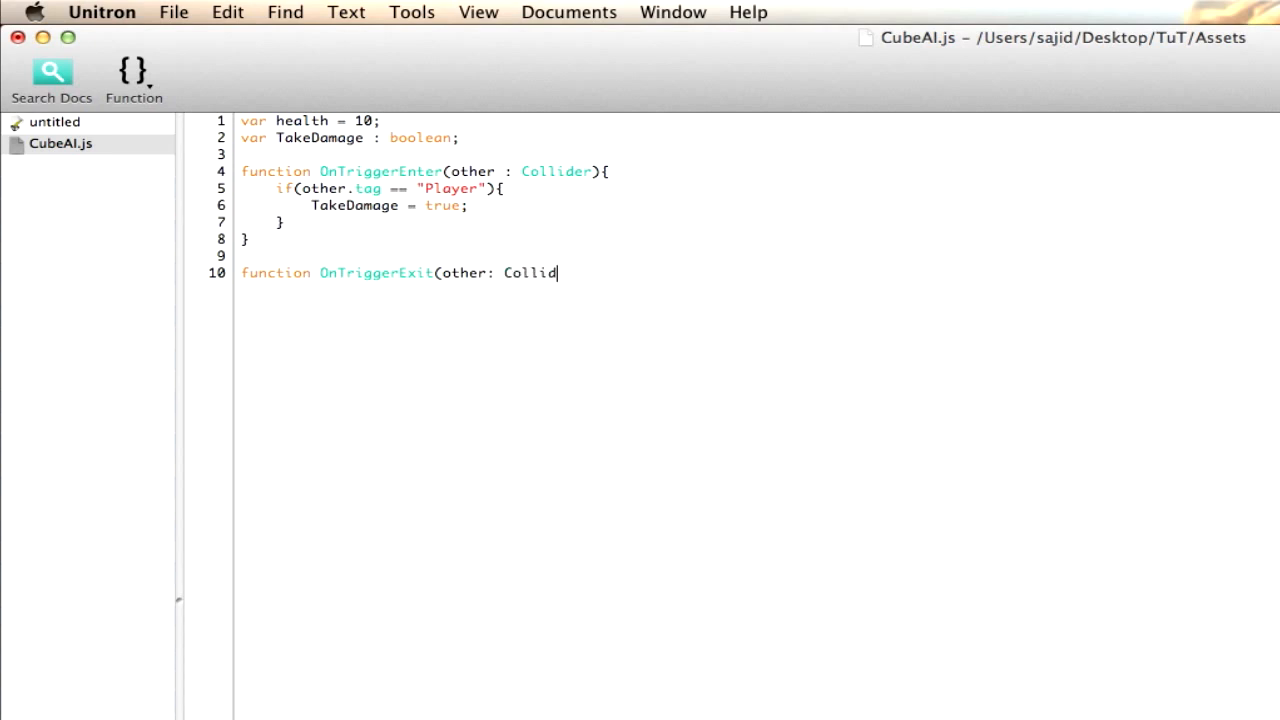
text(er))
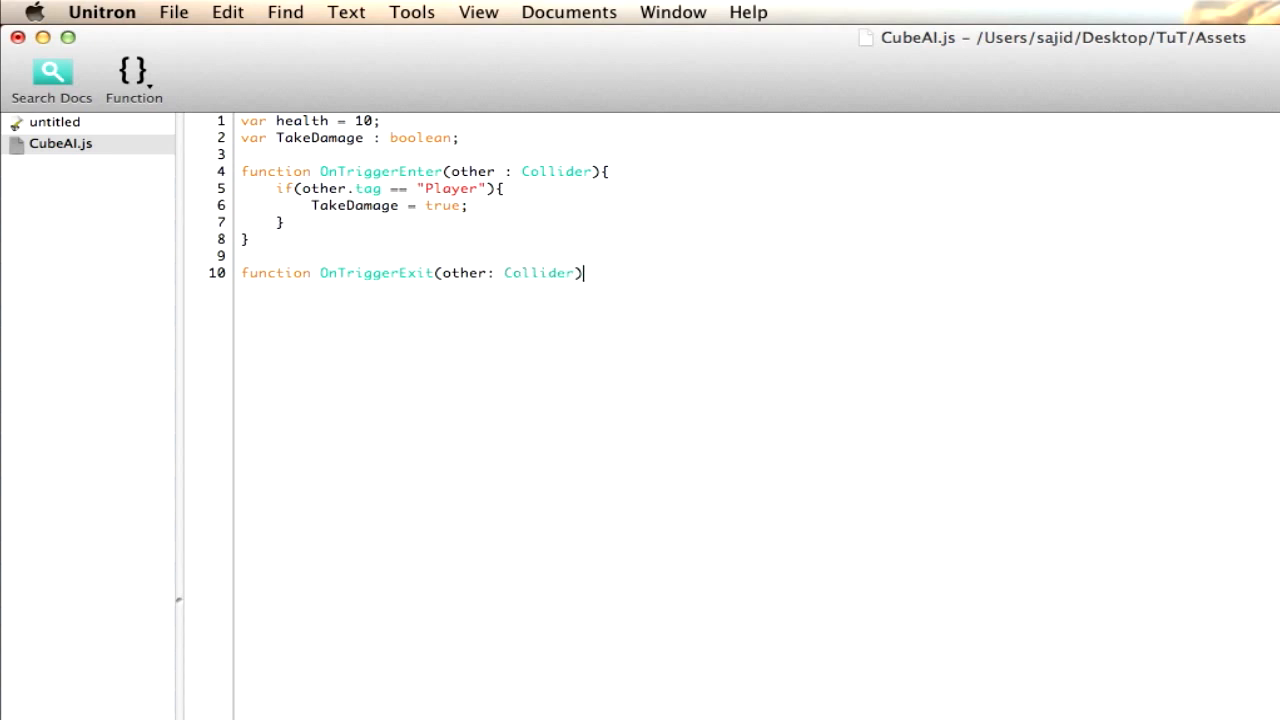
text({)
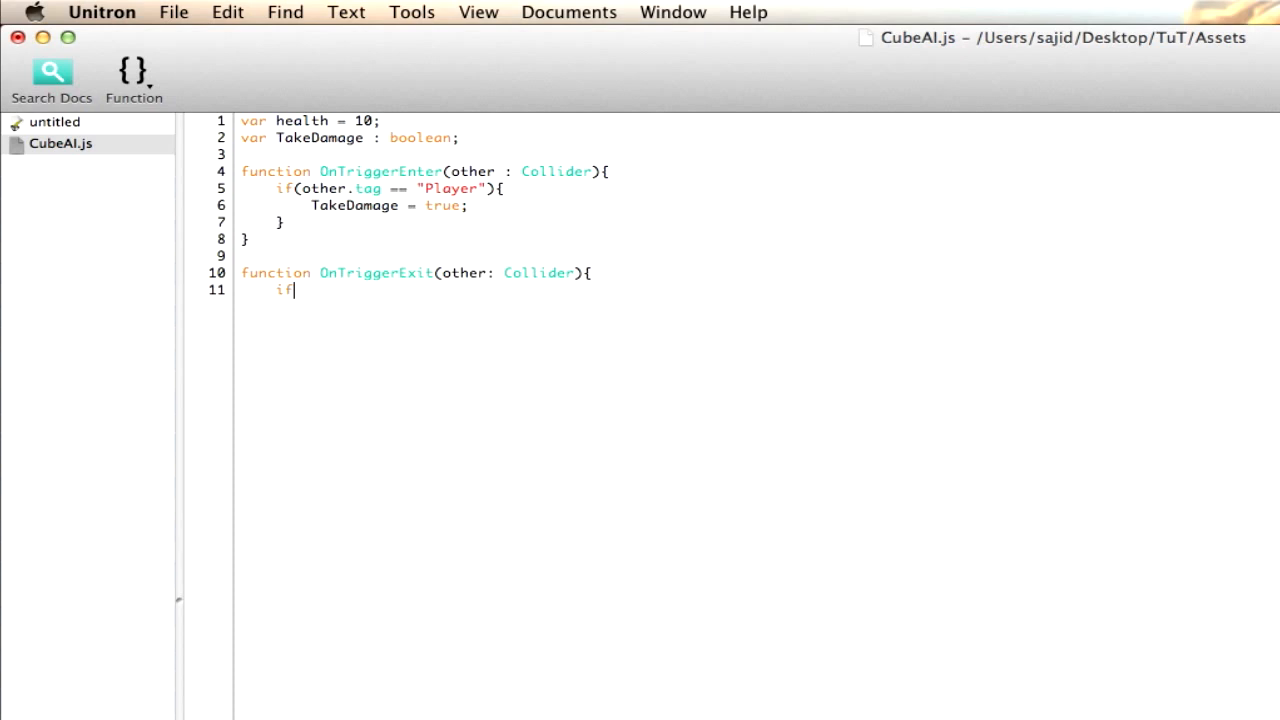
Step: Inside it, check for the "Player" tag and set TakeDamage = false;
text((ort)
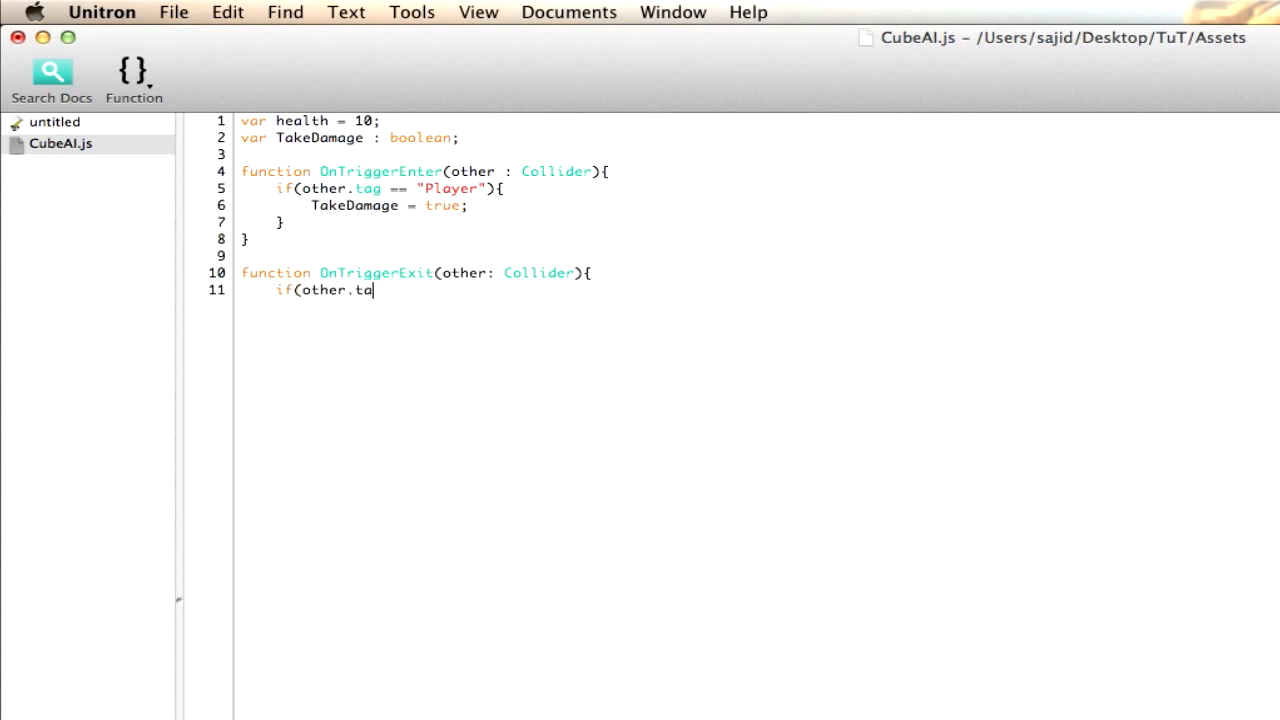
text(g ==)
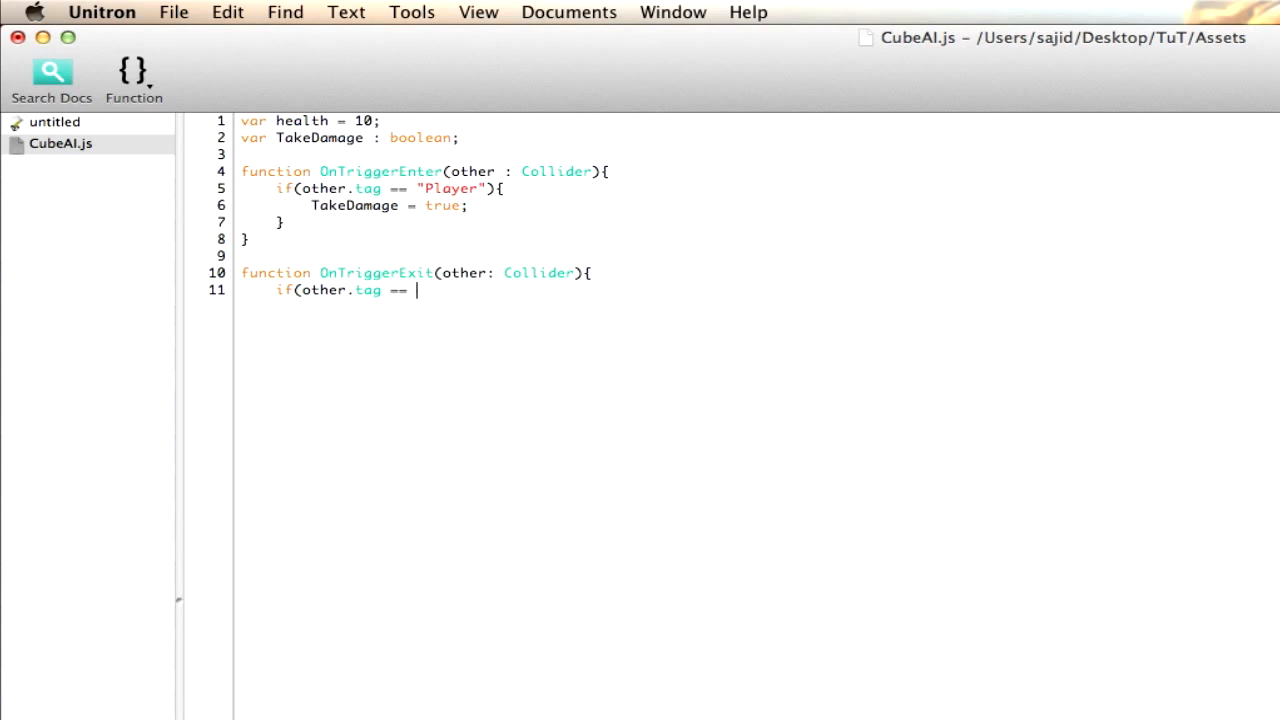
text("Player")P)
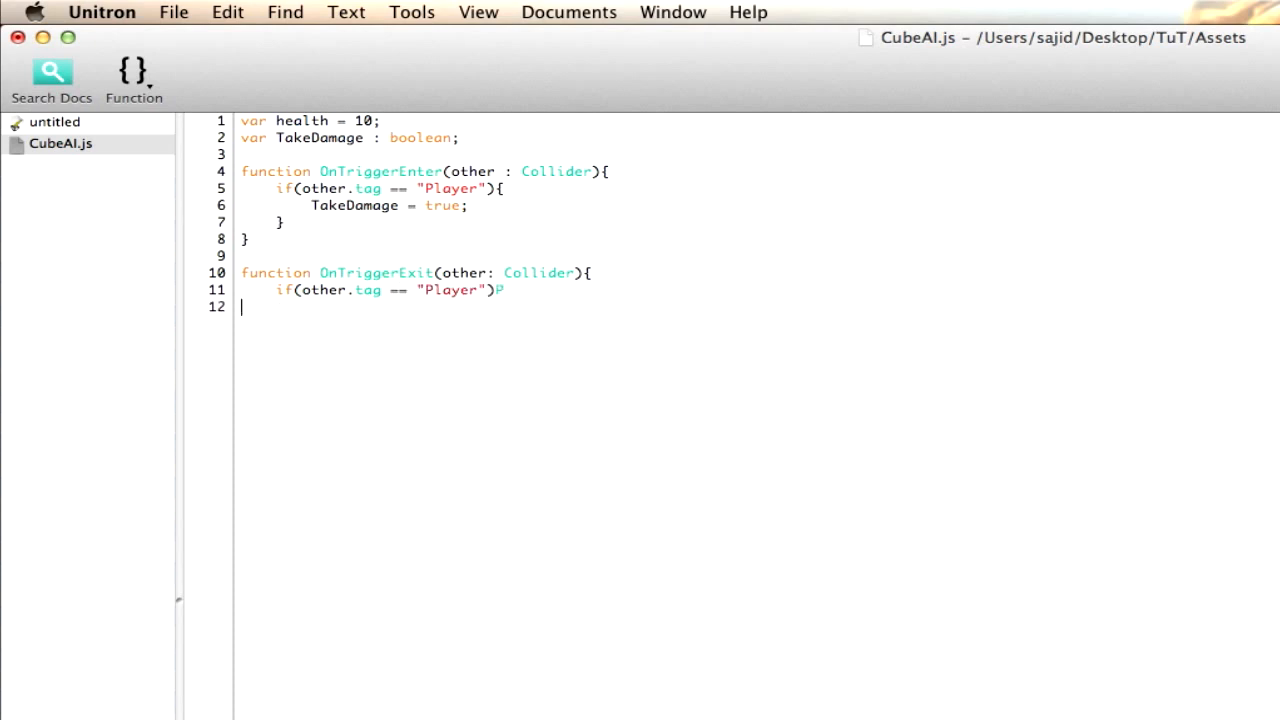
text({)
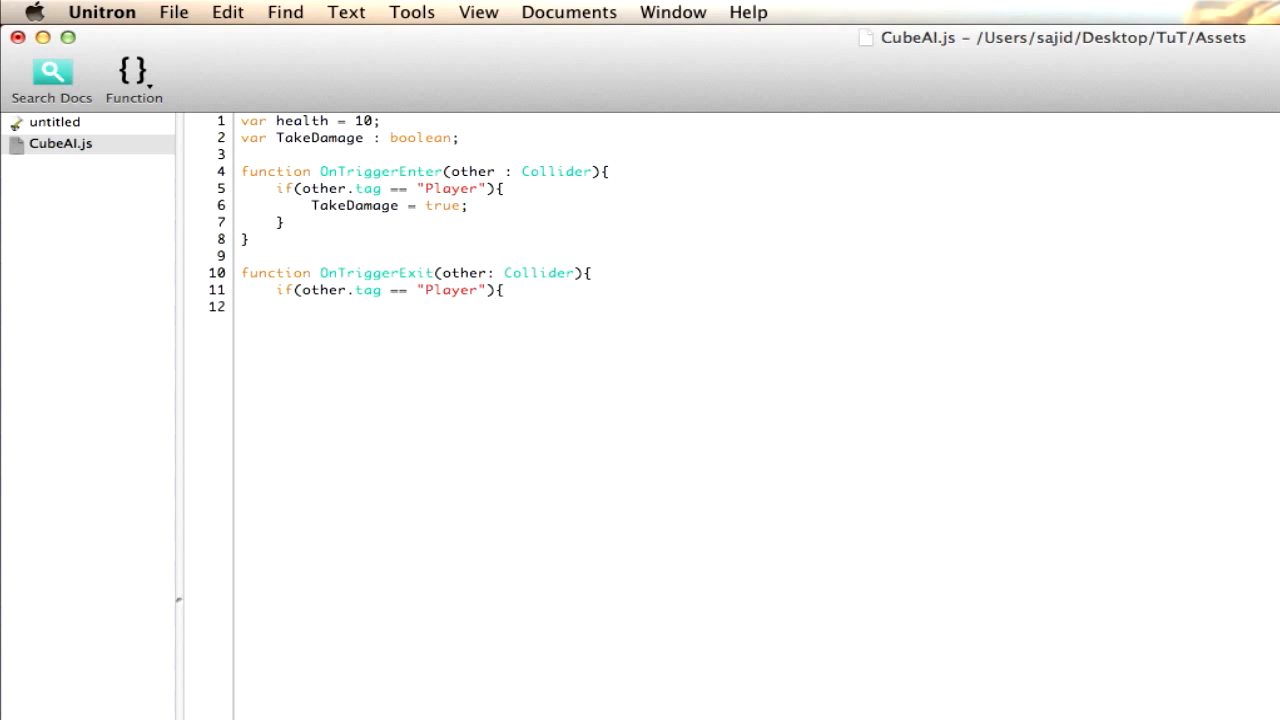
text(TakeDamage)
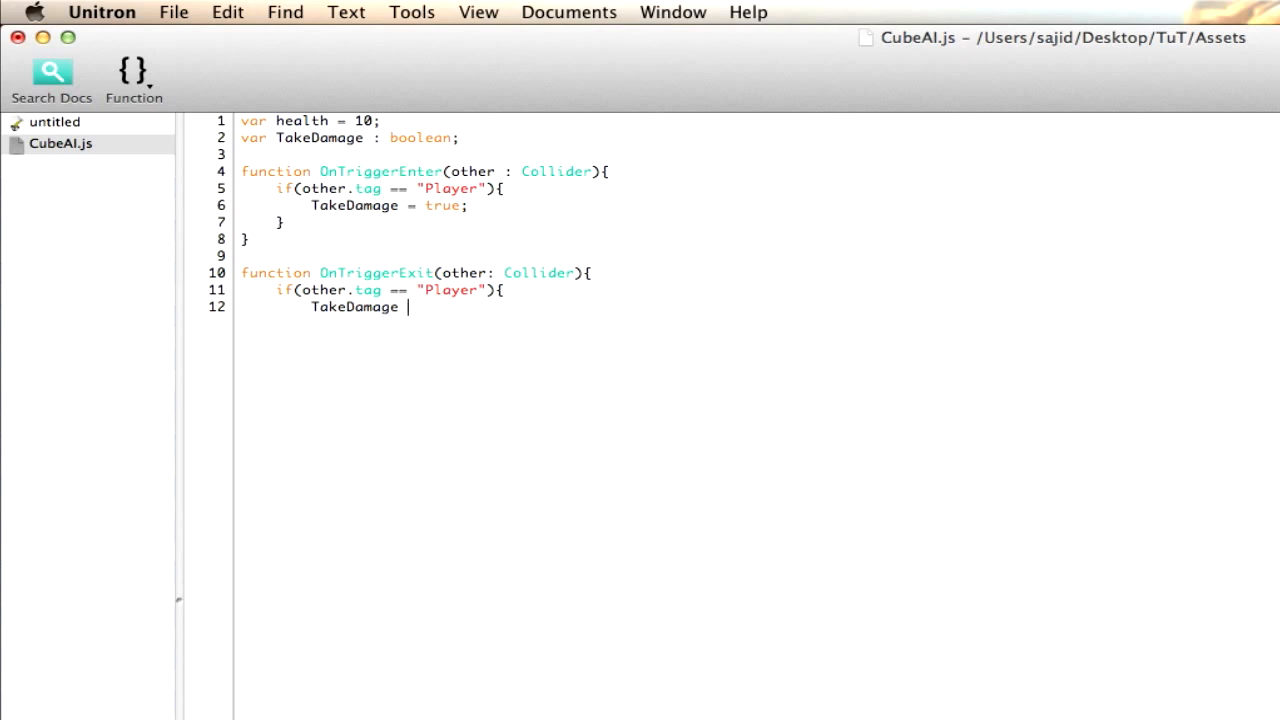
text(= false;)
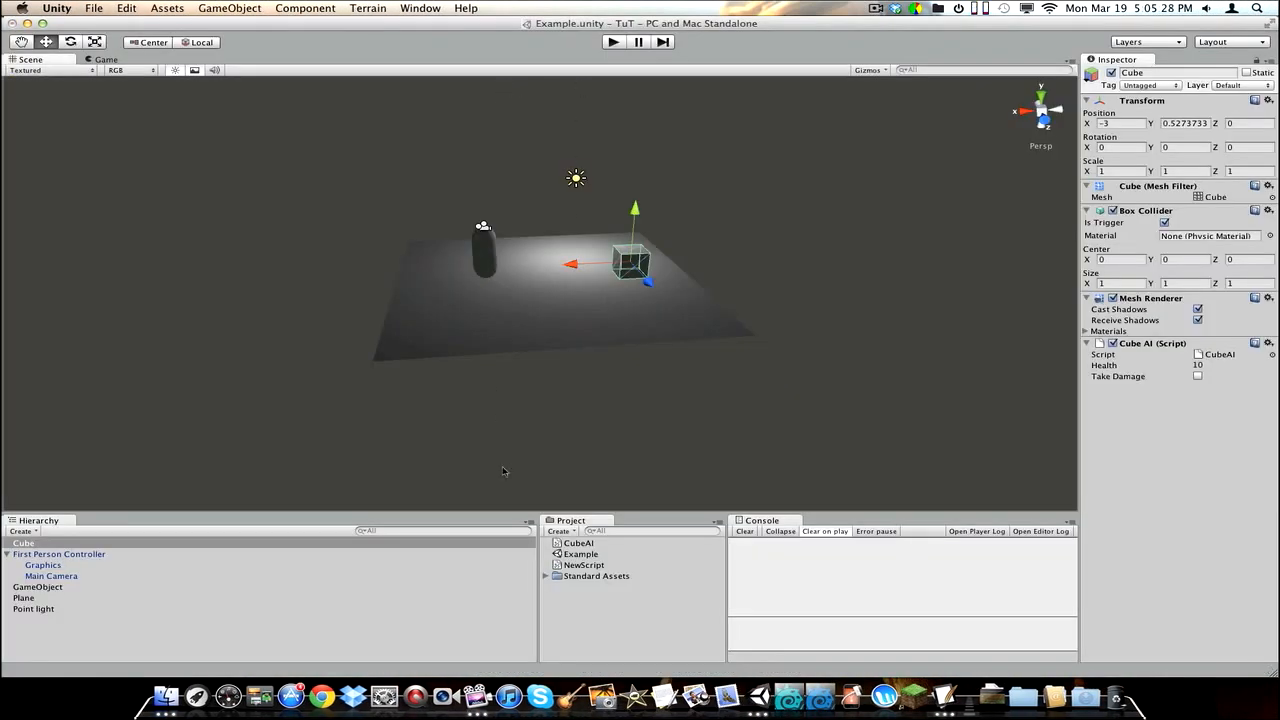
mouse_move(487, 469)
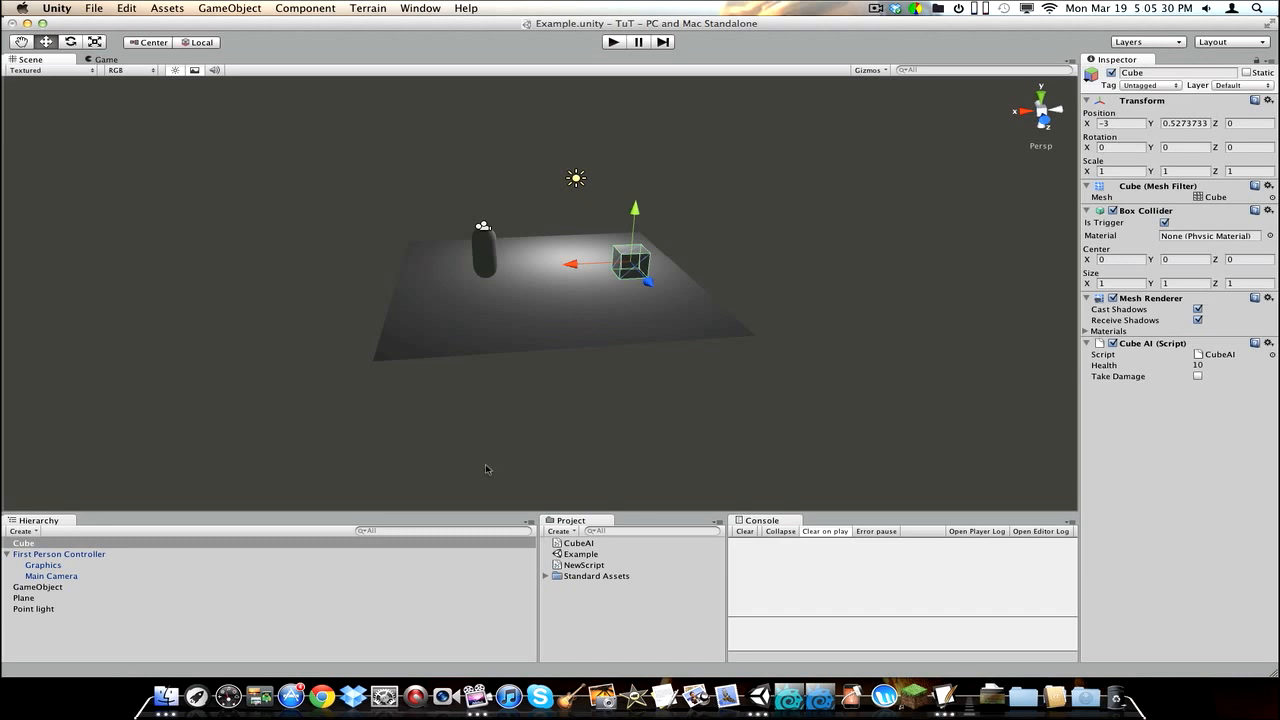
mouse_move(715, 251)
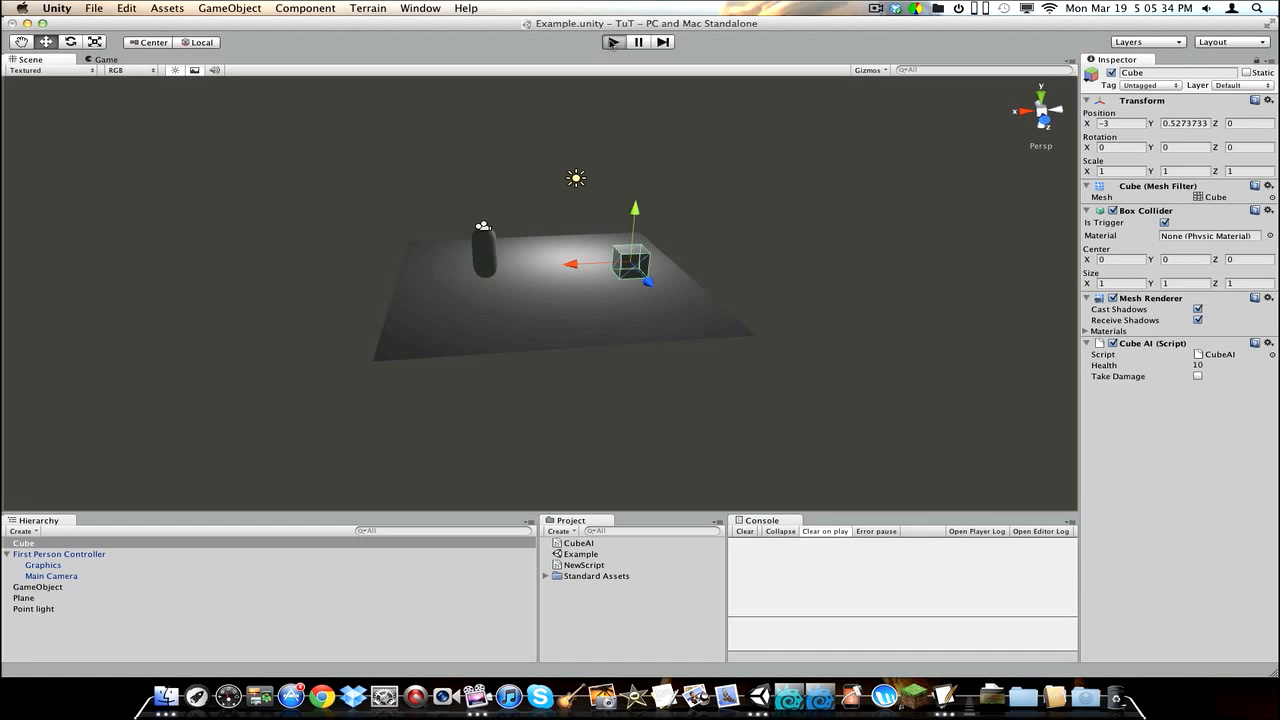
Step: Enter Play mode to test the Cube's updated trigger script
click(612, 42)
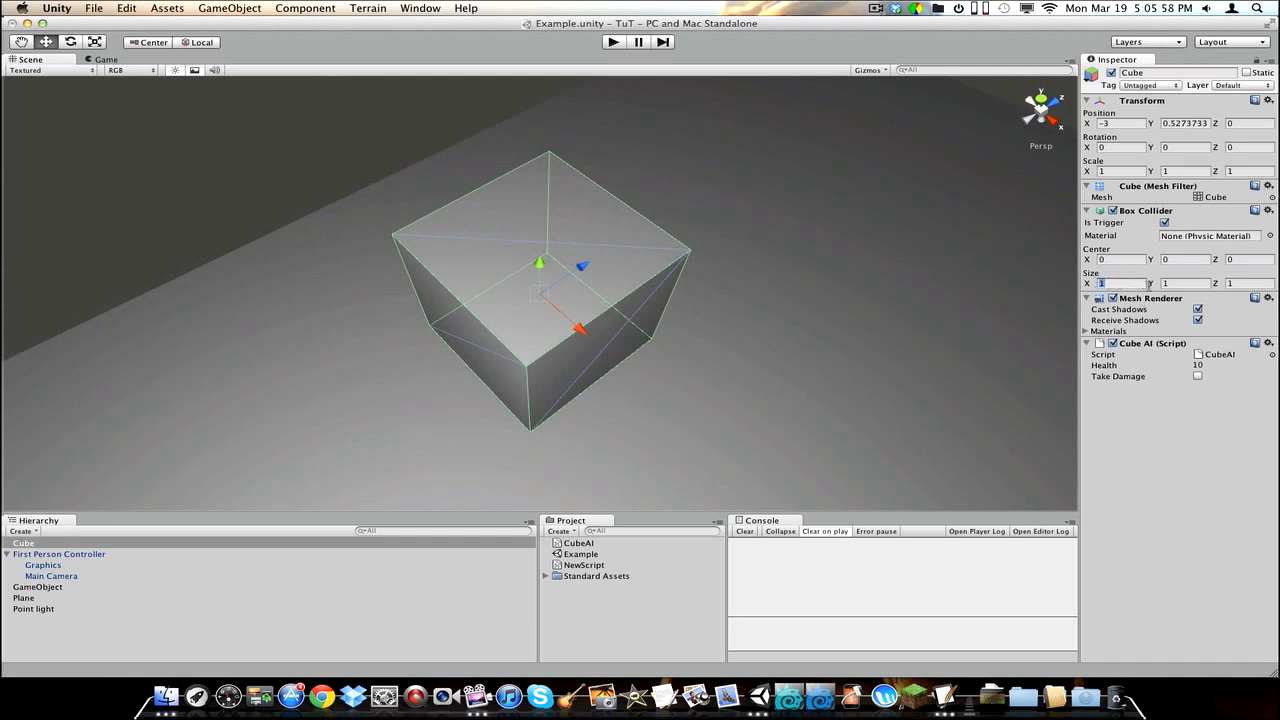
Step: Widen the Cube's trigger collider, play-test near the cube, then return to CubeAI
text(3)
click(1250, 283)
text(4)
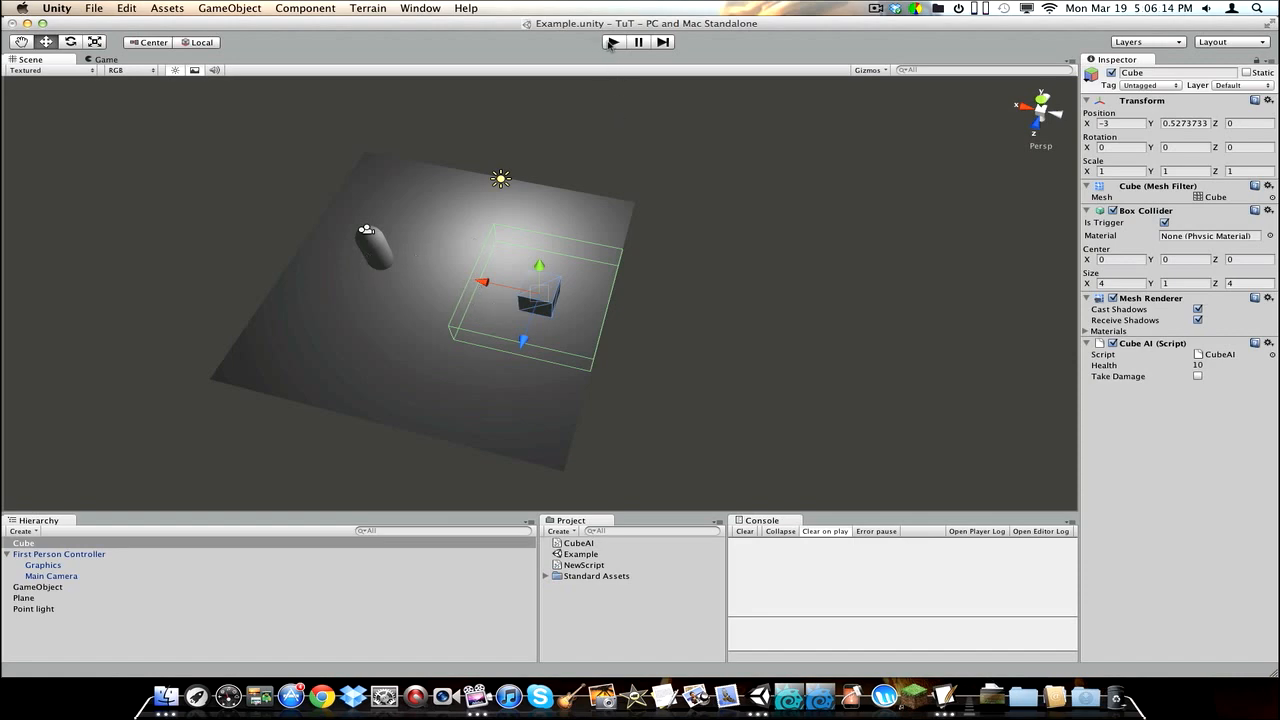
click(611, 42)
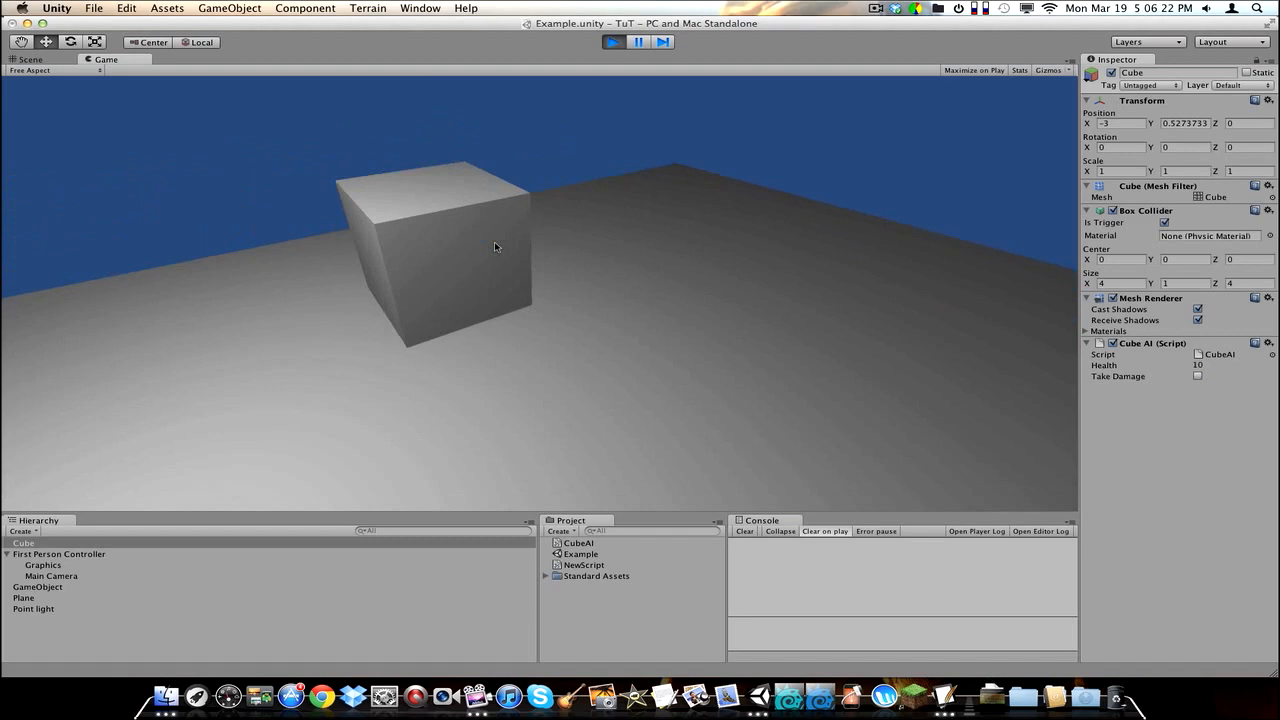
click(611, 41)
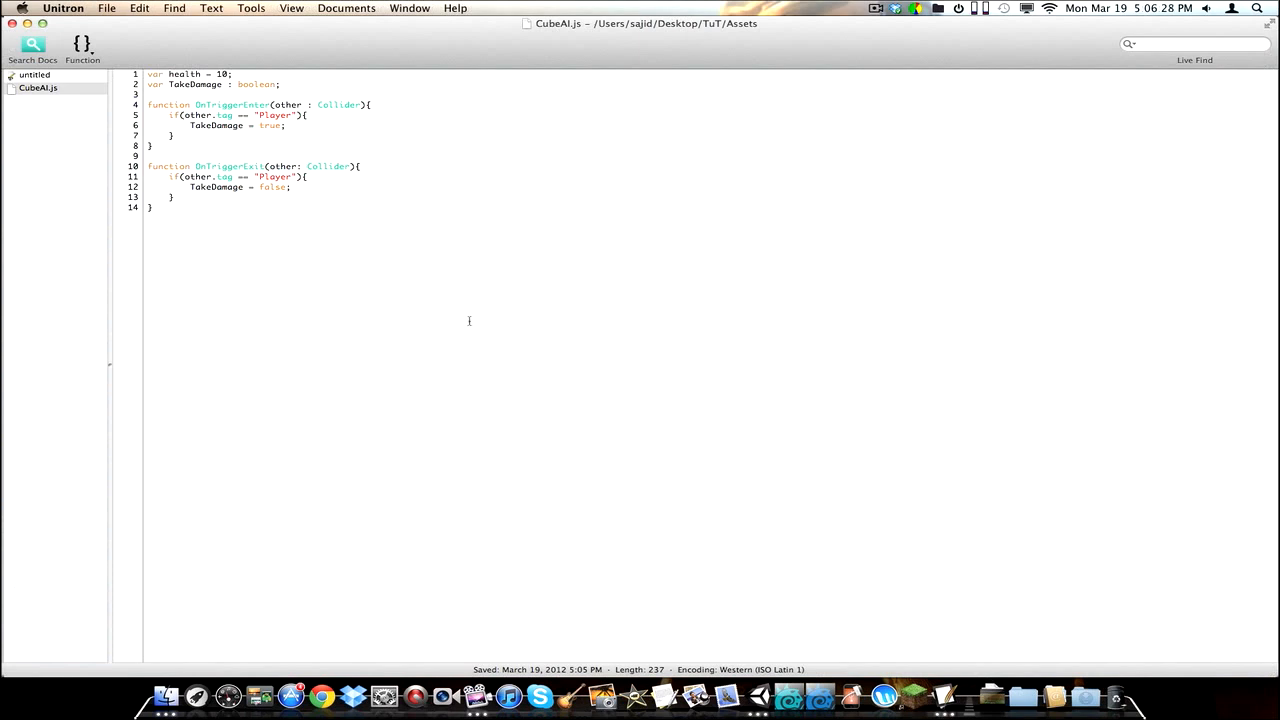
Step: Start an Update function containing an if(TakeDamage) check
text(func)
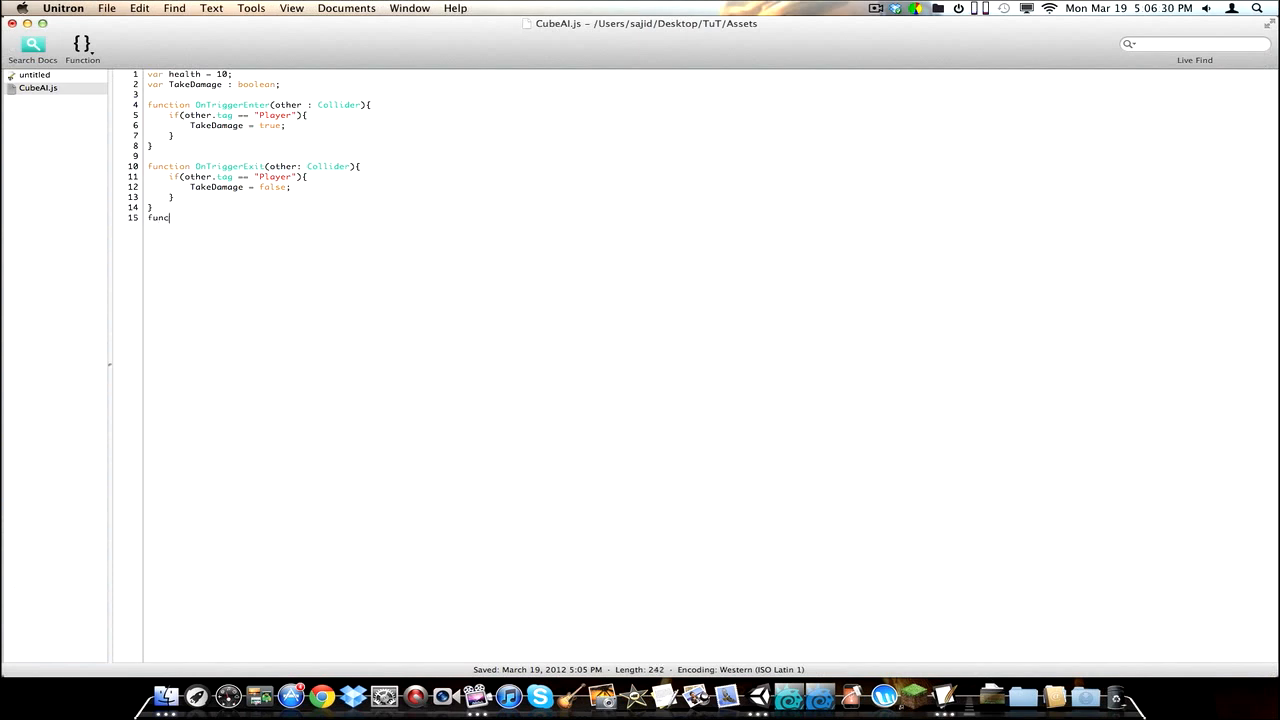
key(Backspace)
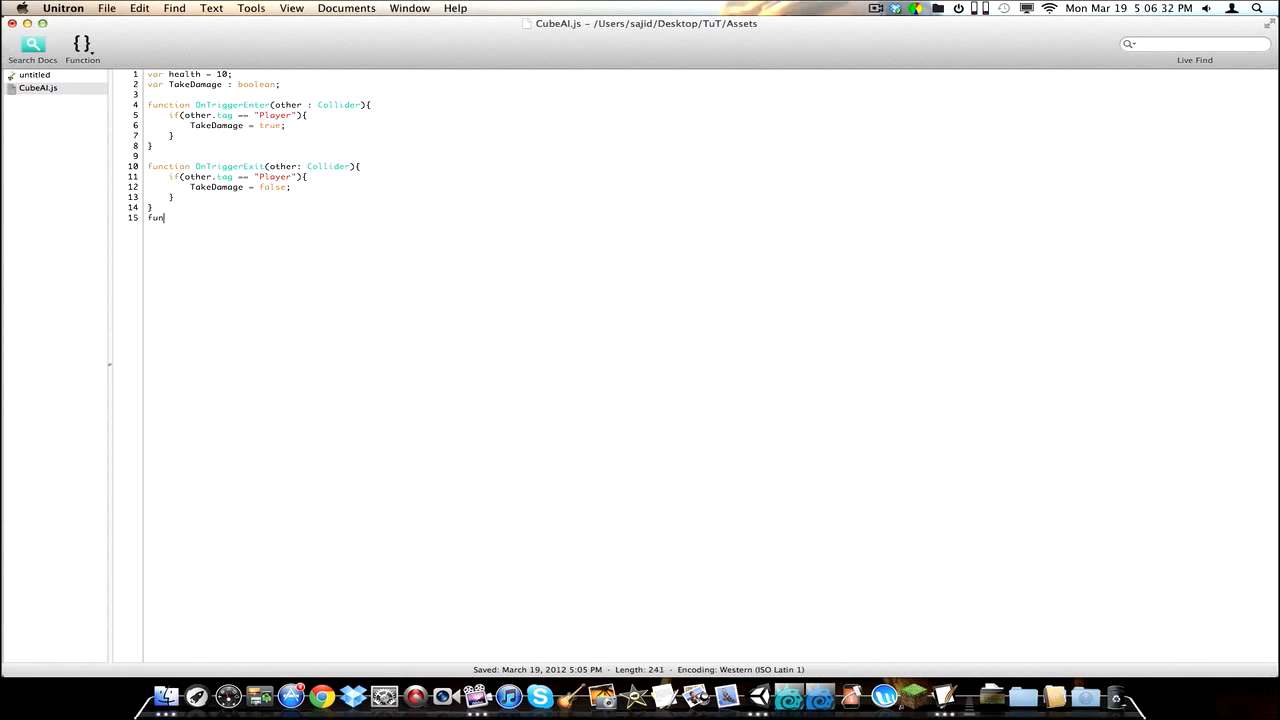
text(ction)
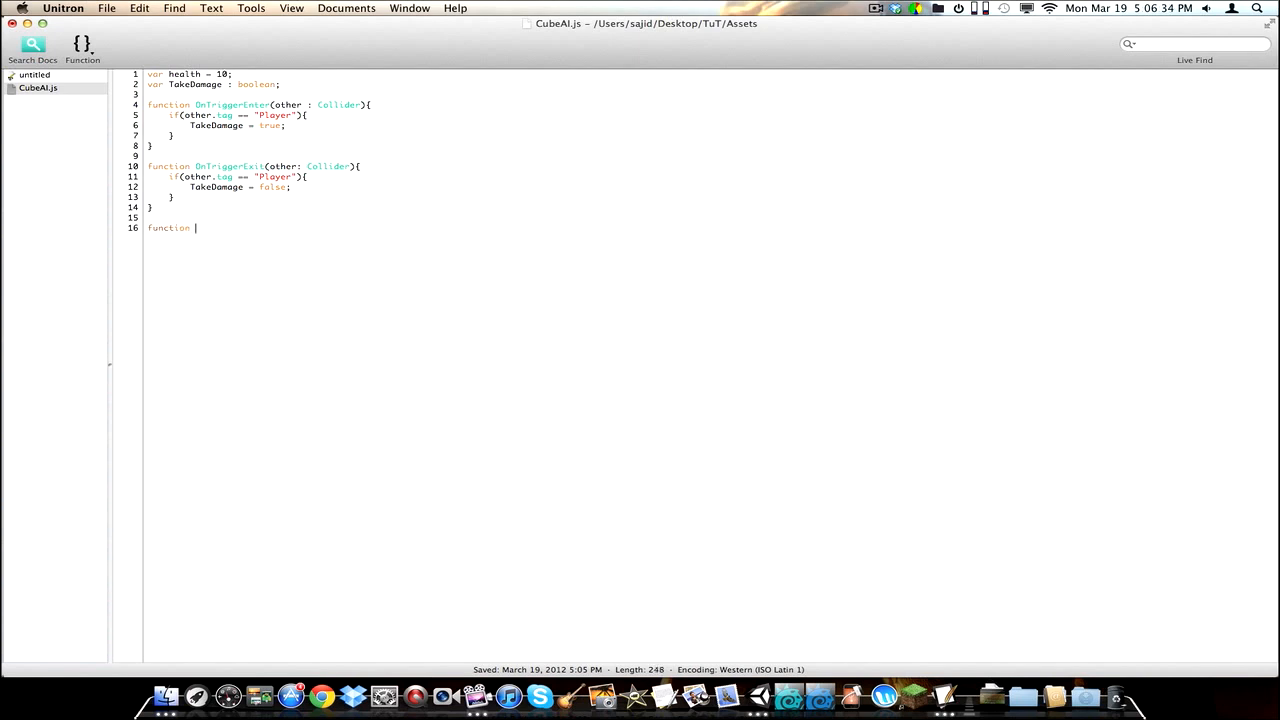
text(Update(){)
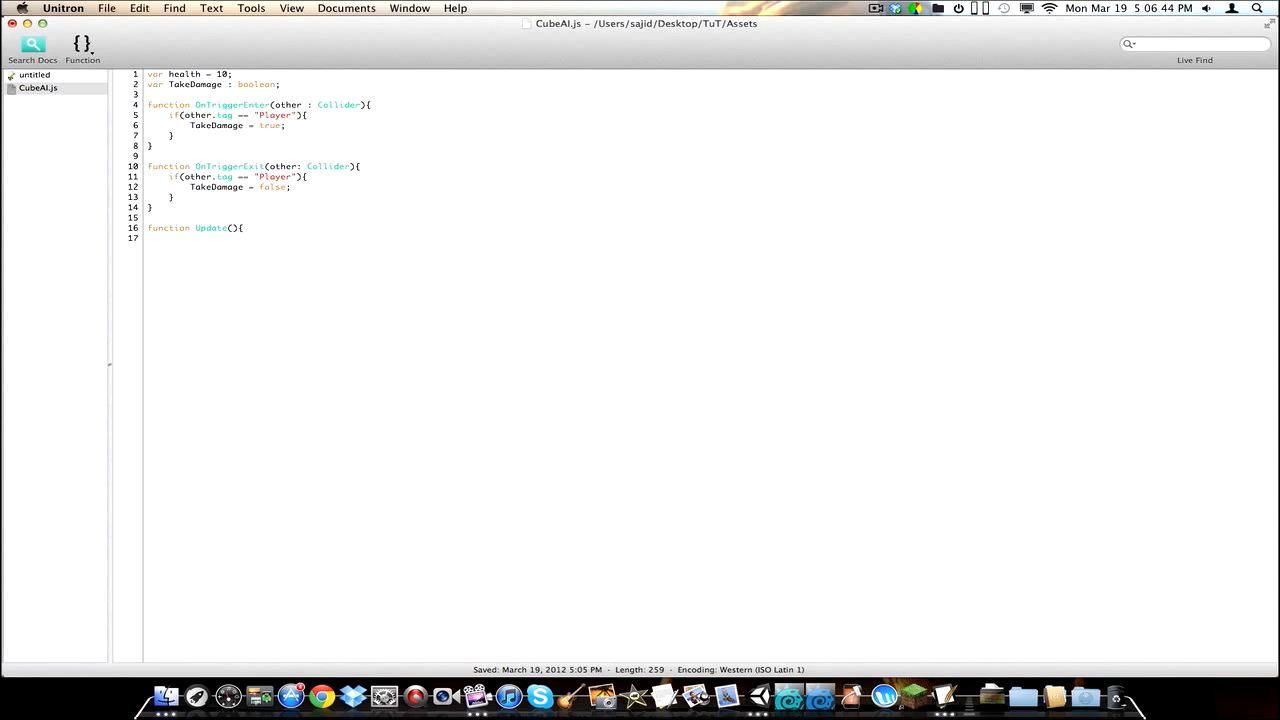
text(if)
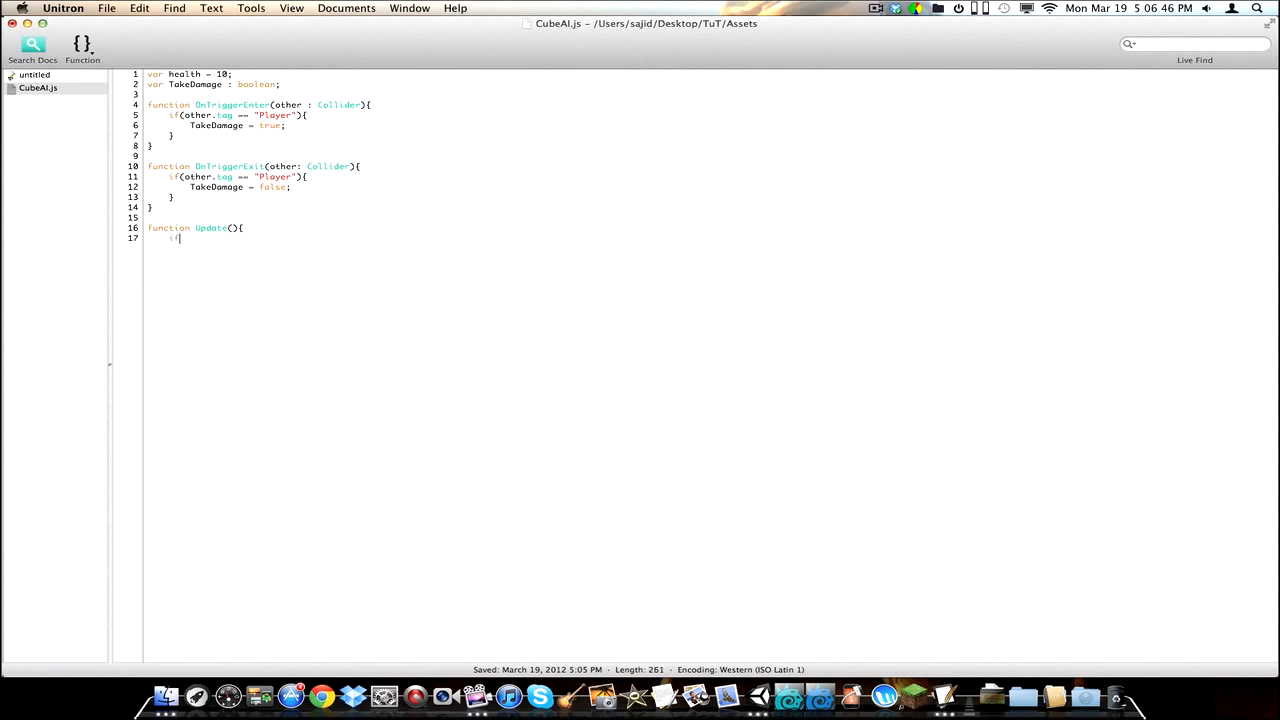
text(()
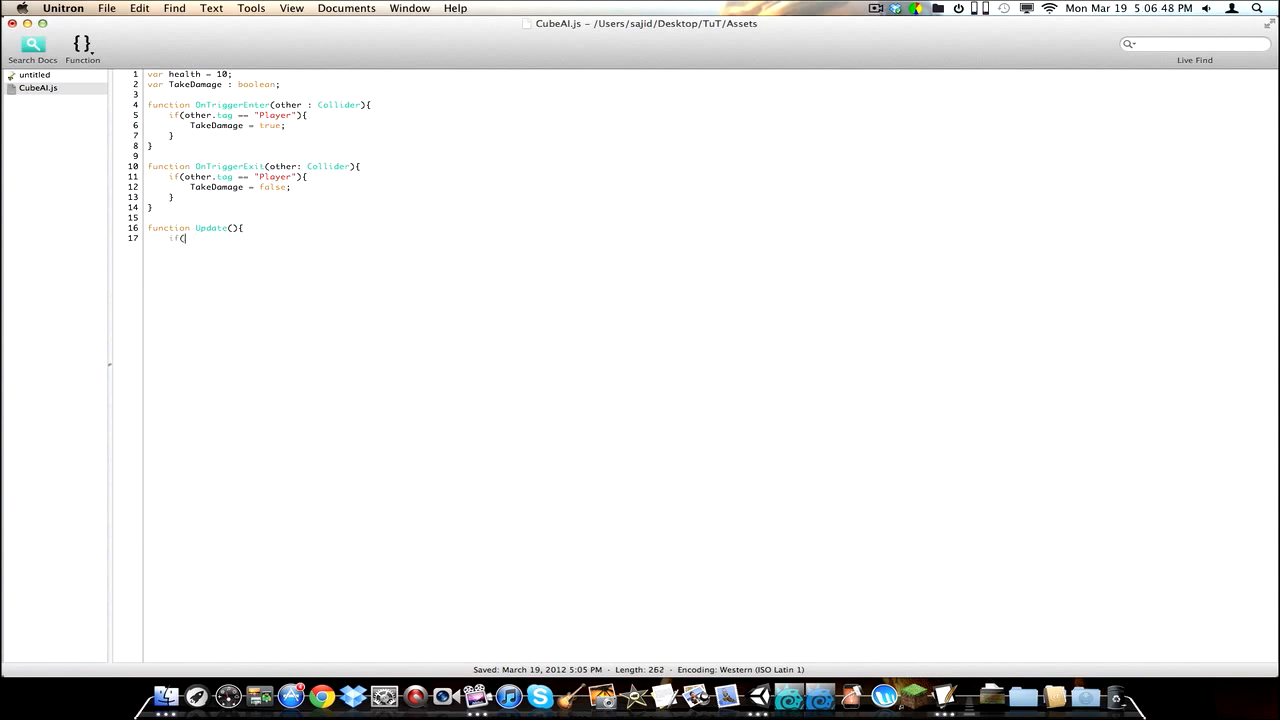
text(TakeDamage){)
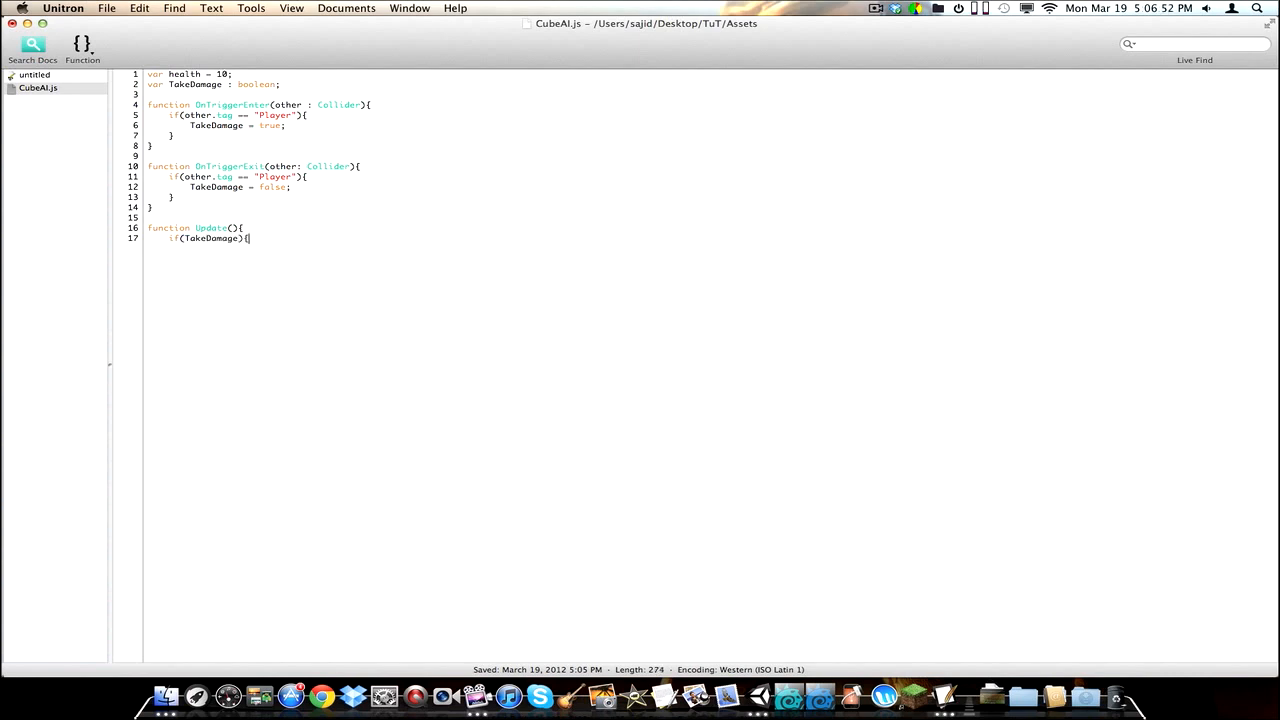
key(Return)
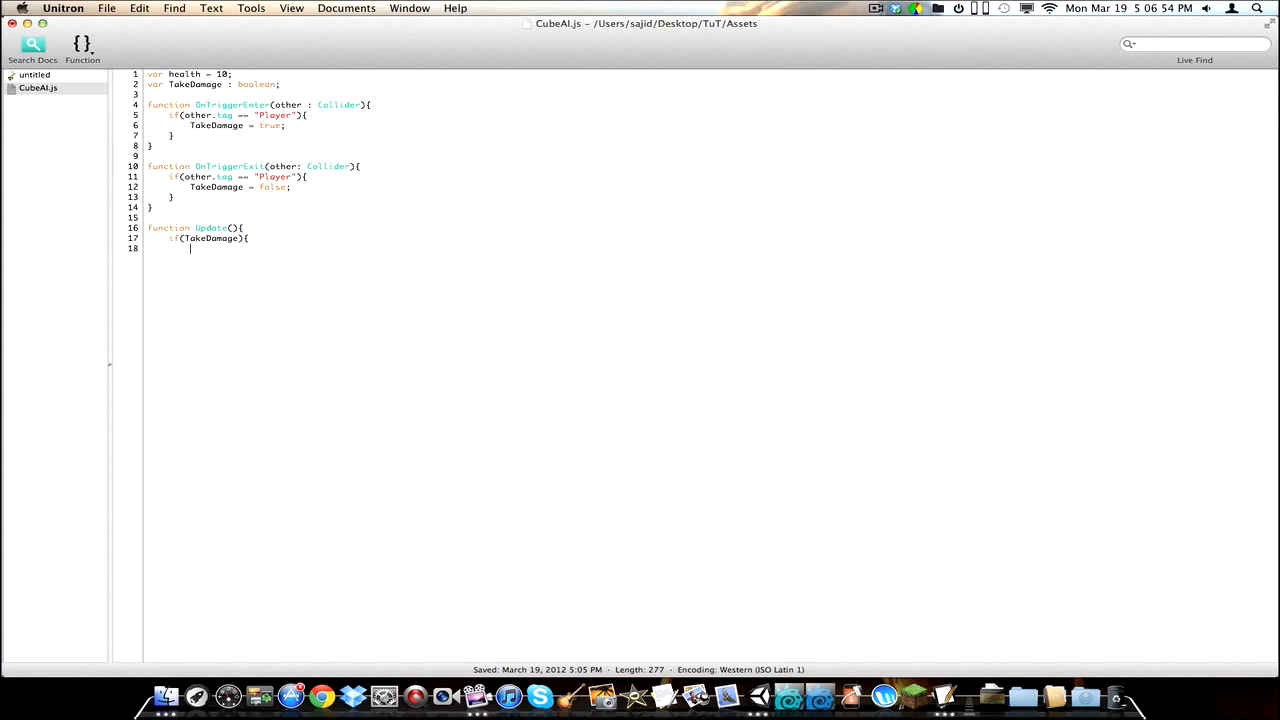
Step: Inside that check, decrease health by one when Fire1 is pressed
text(if(I)
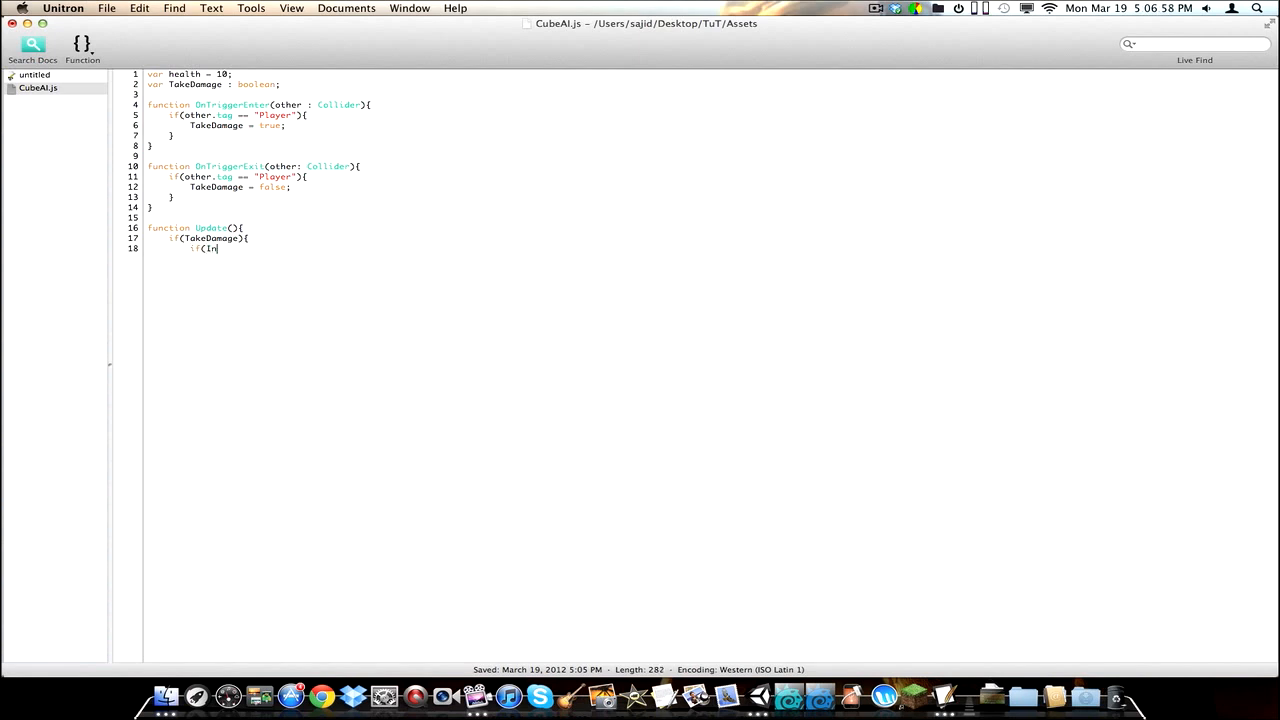
text(nput.Ge)
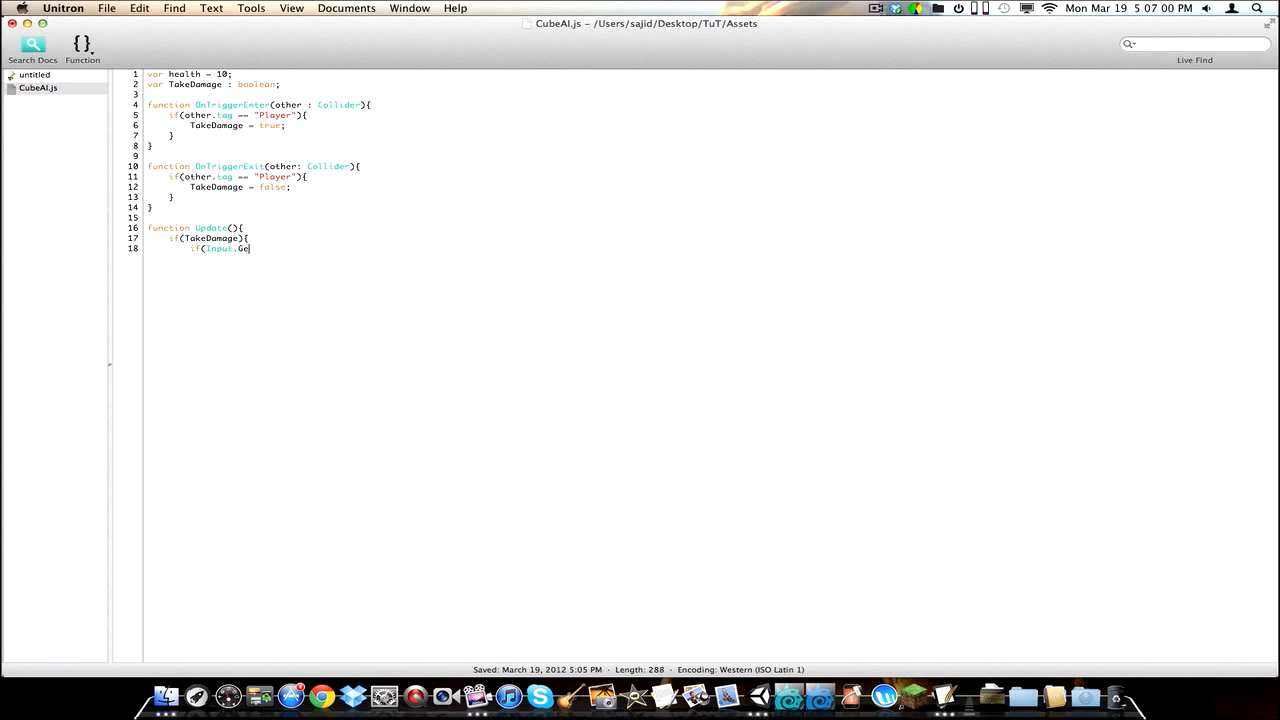
text(tButtonDown)
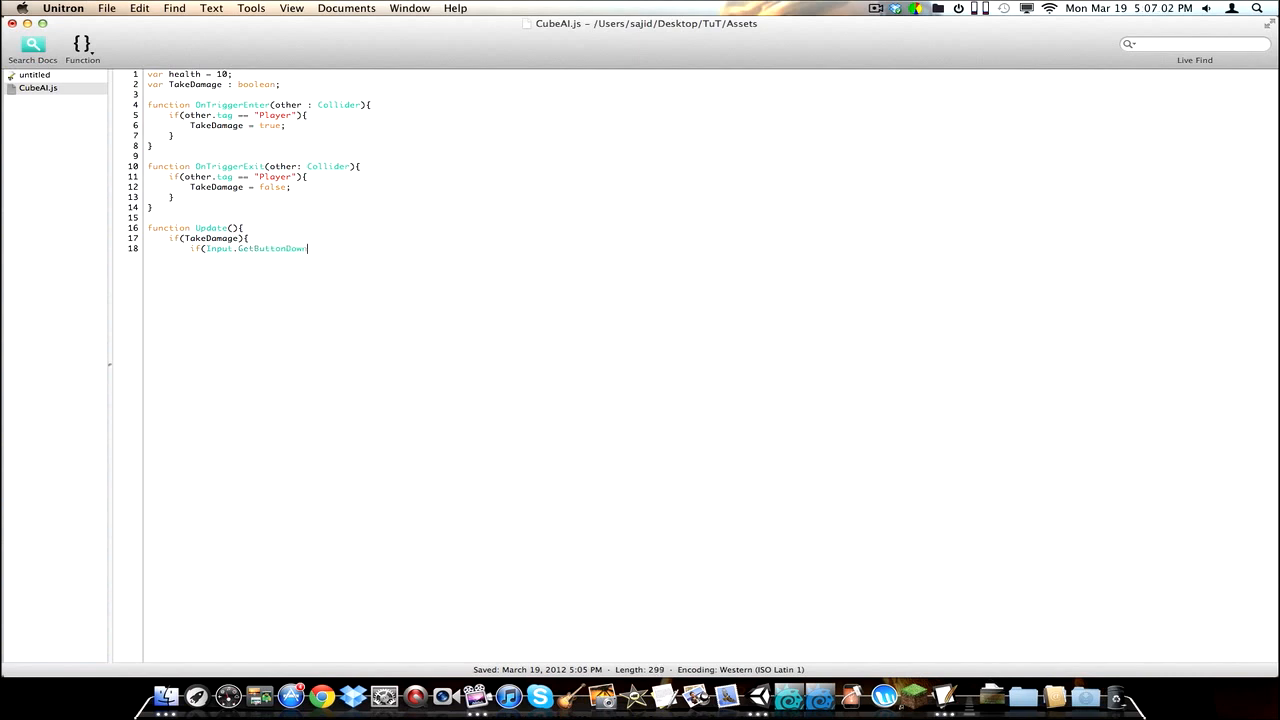
text(("Fire1)
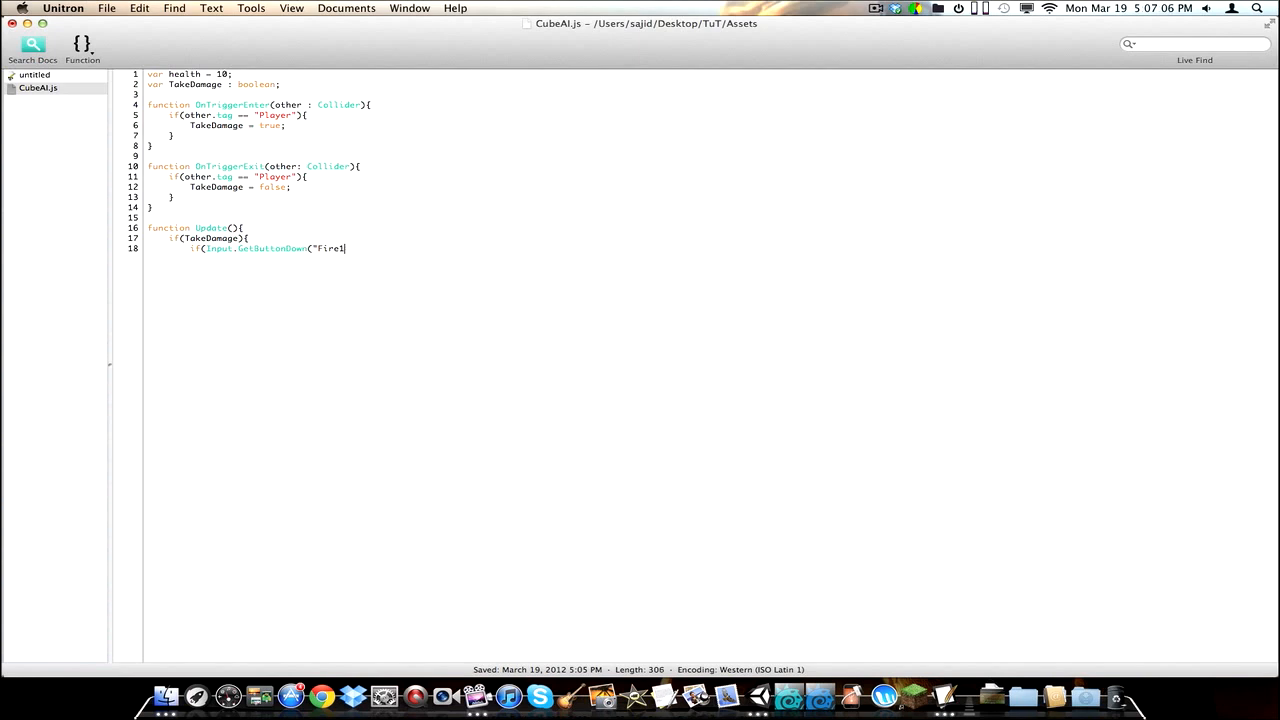
text("))
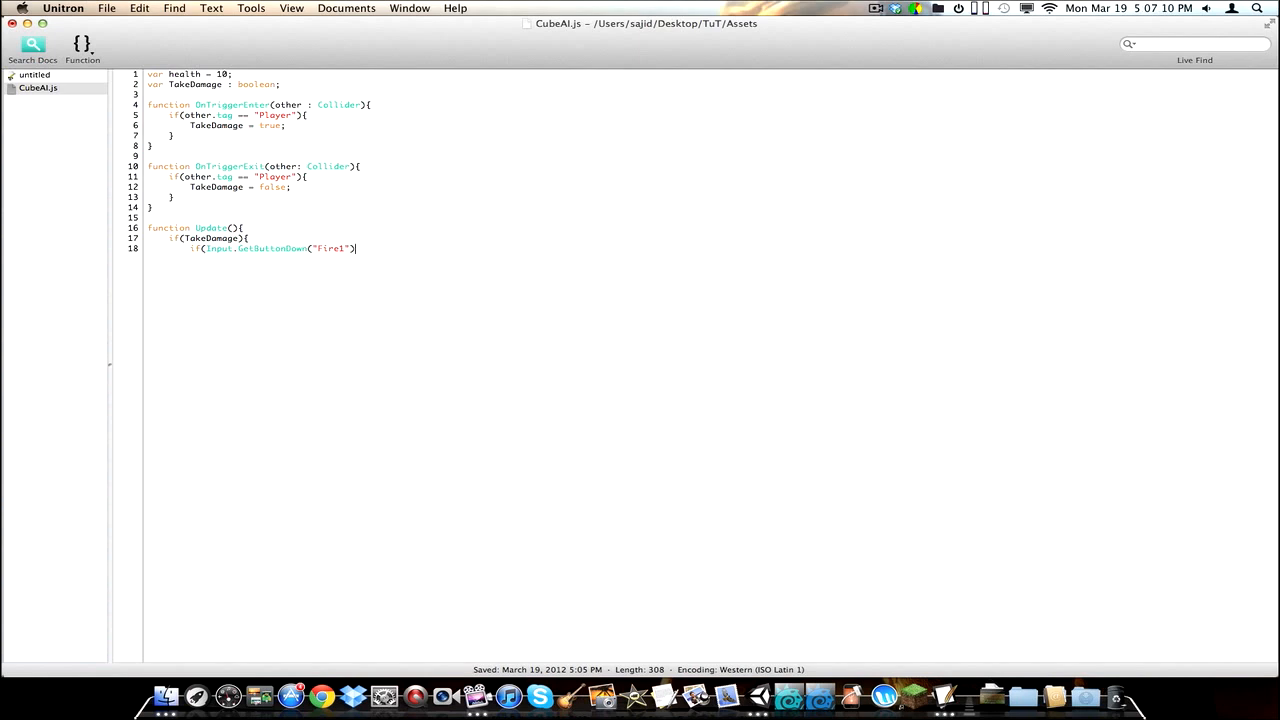
text({)
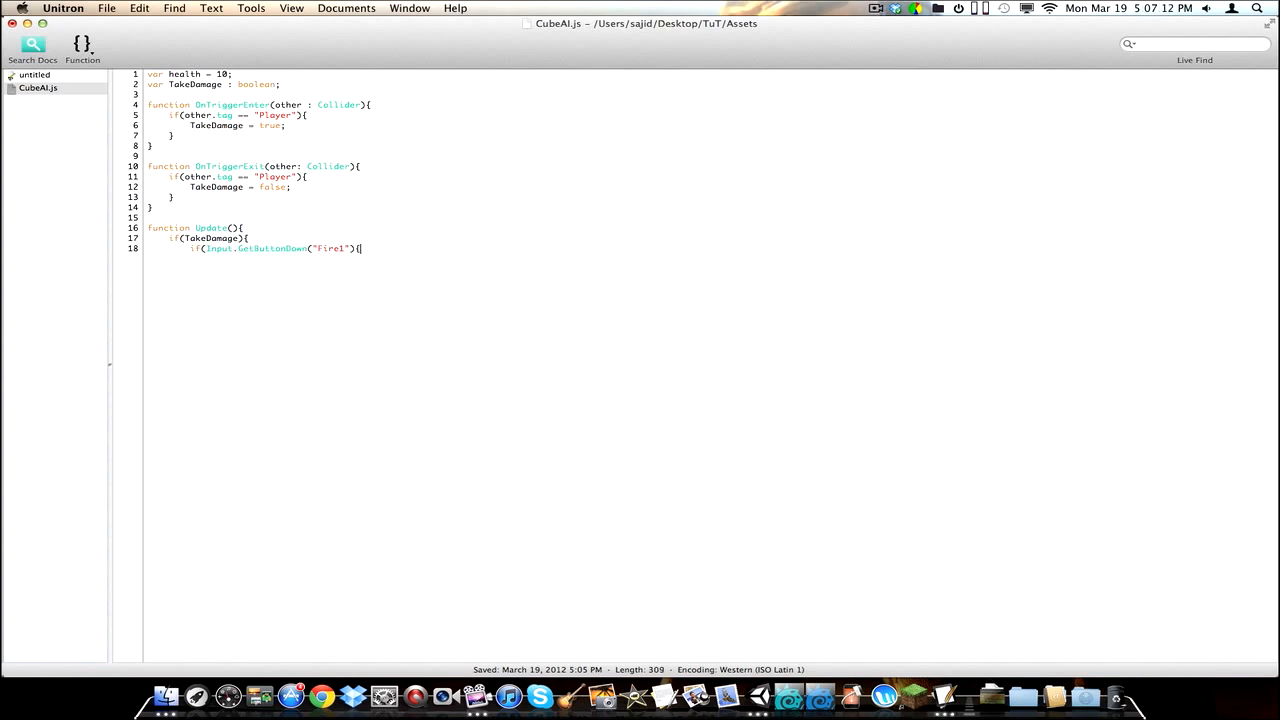
key(Return)
text(health)
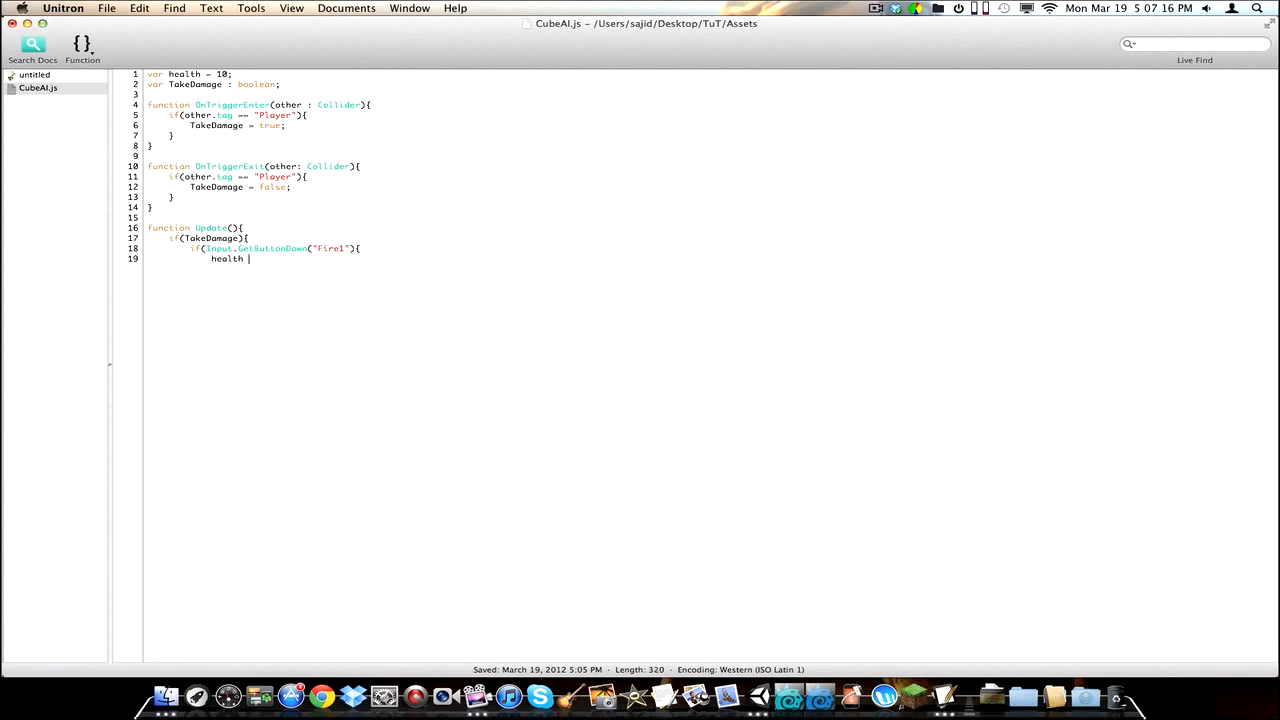
text(--;)
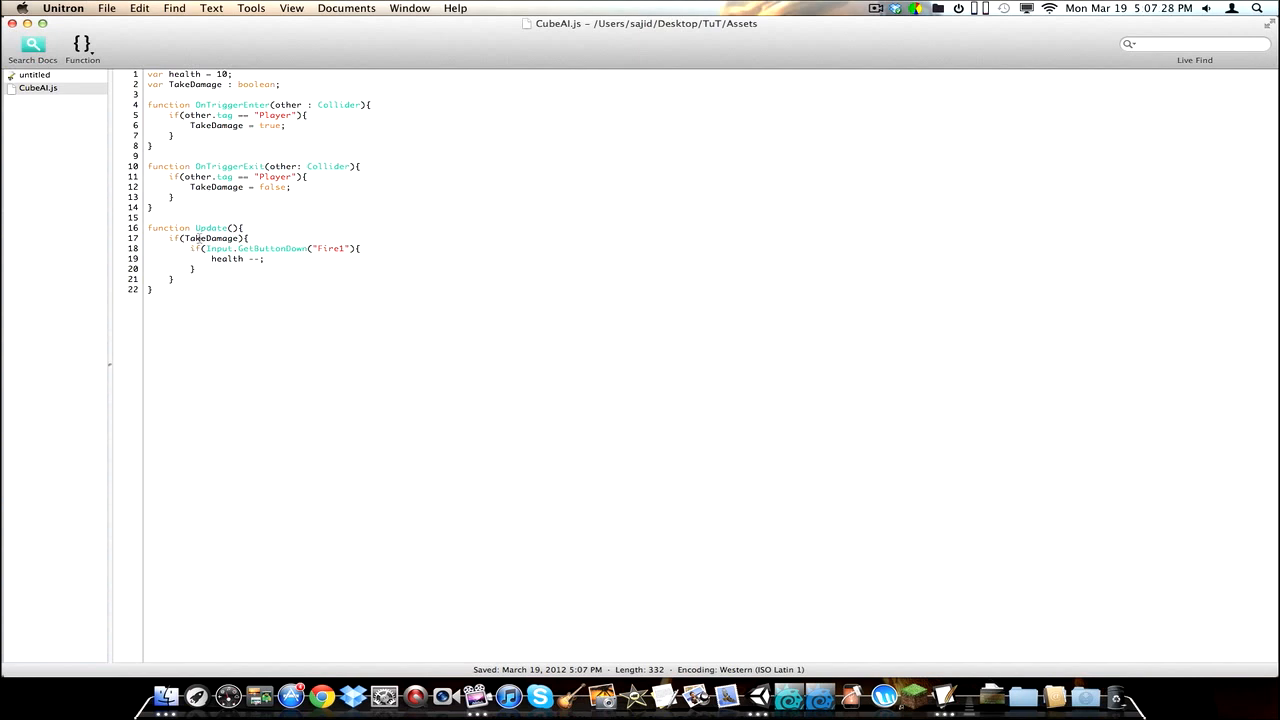
mouse_move(365, 221)
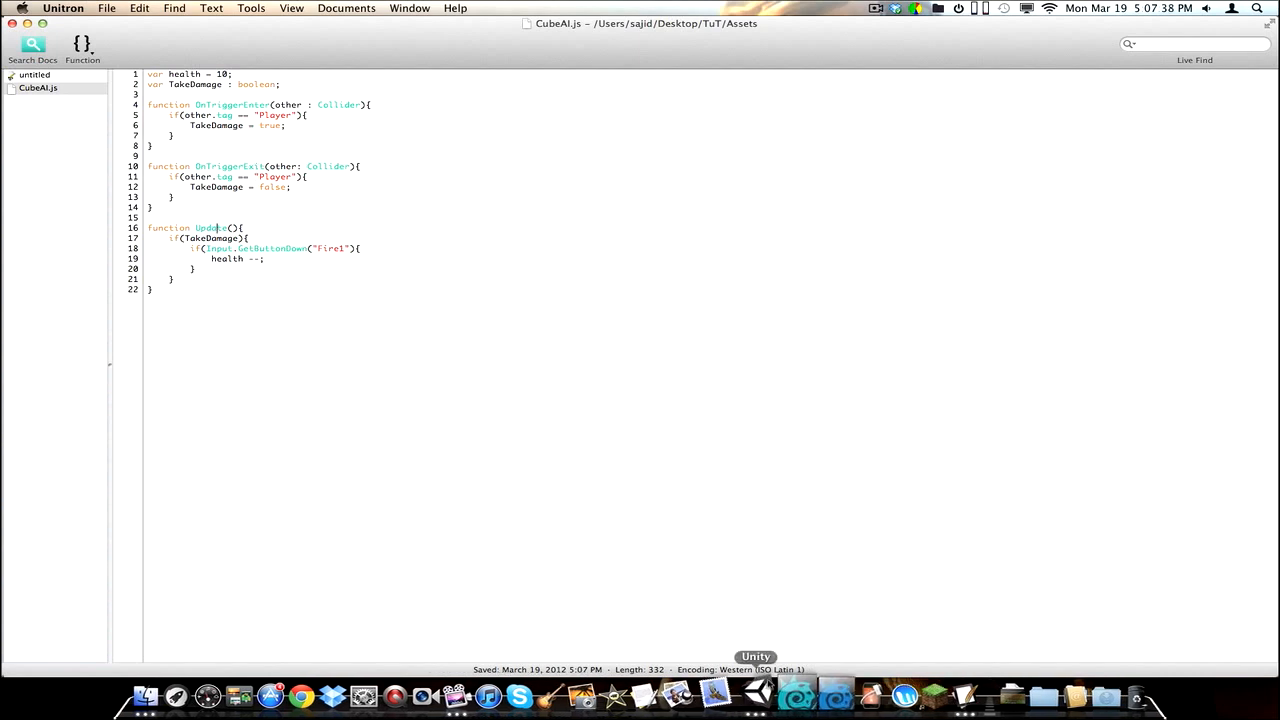
Step: Place the cursor after the unclosed "Fire1" condition on line 18 to add the missing parenthesis
click(755, 696)
text())
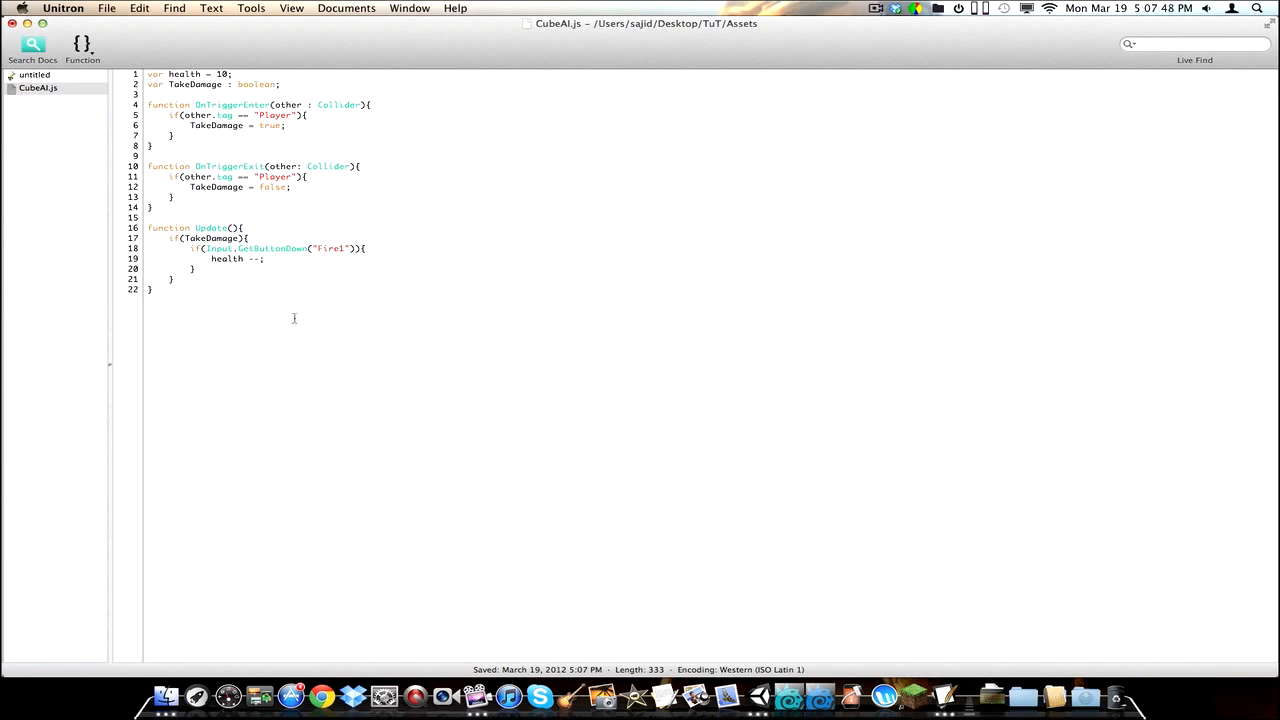
mouse_move(755, 690)
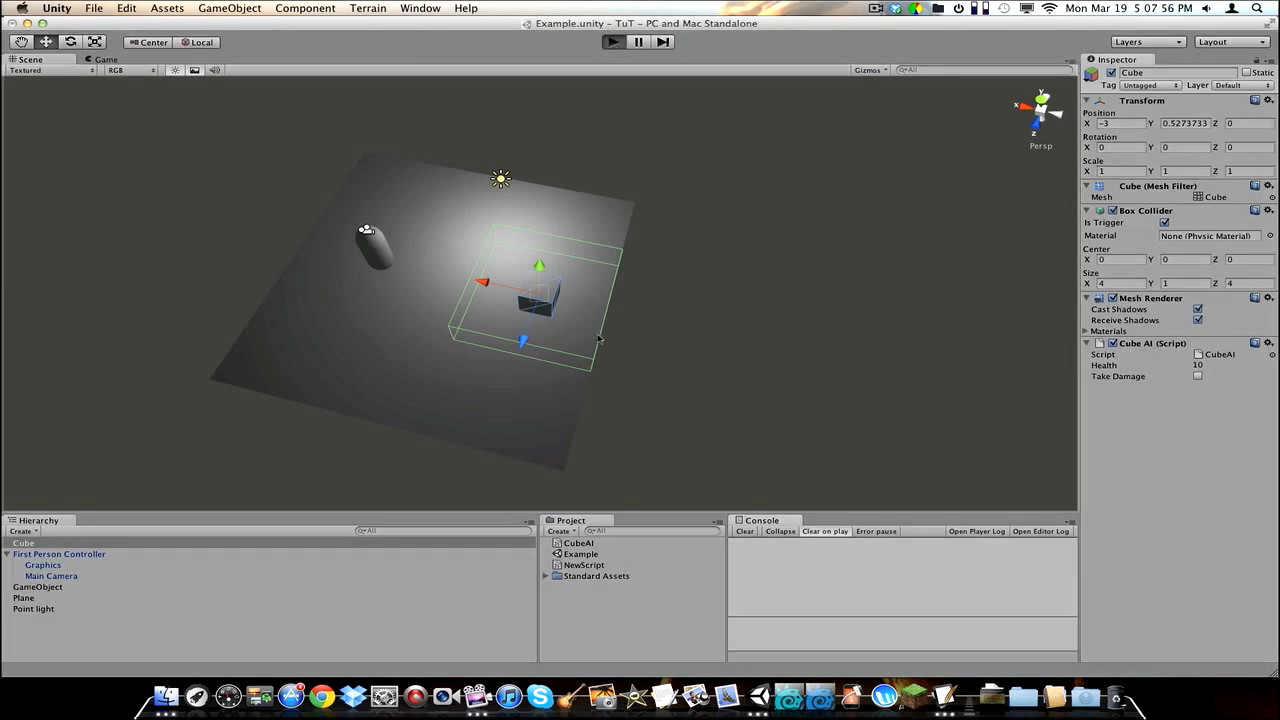
click(611, 42)
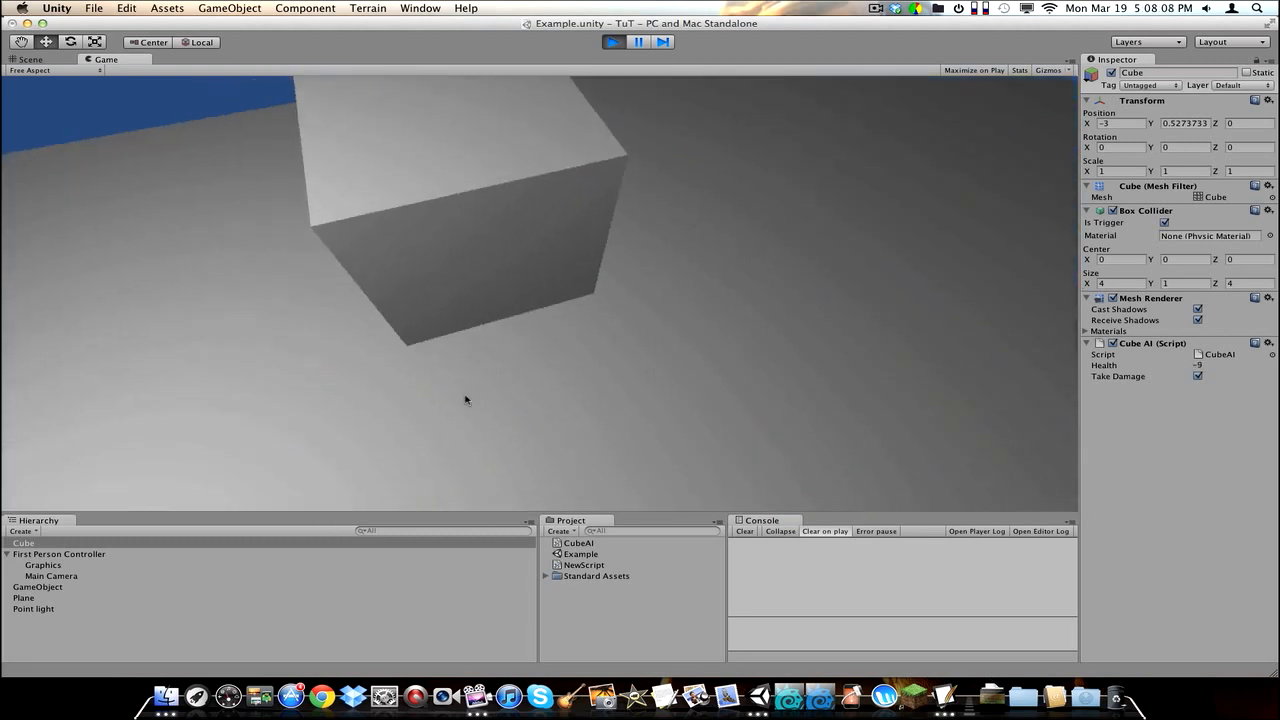
click(613, 41)
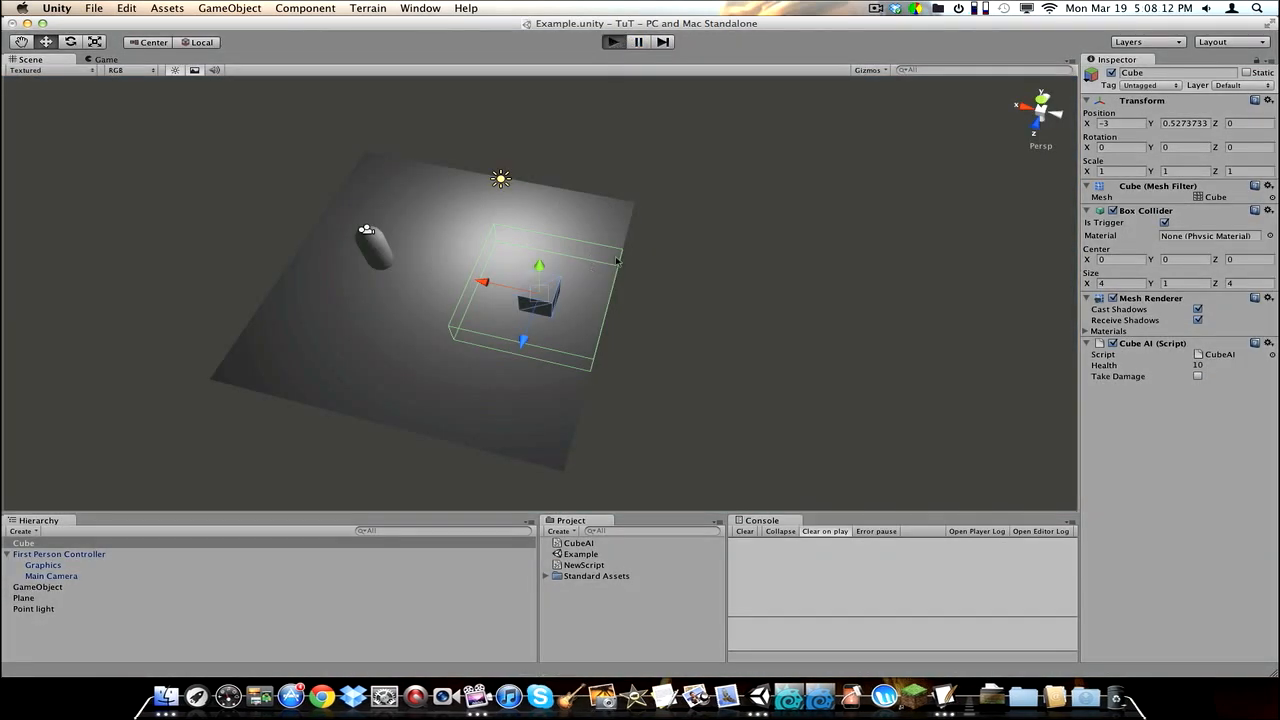
click(611, 41)
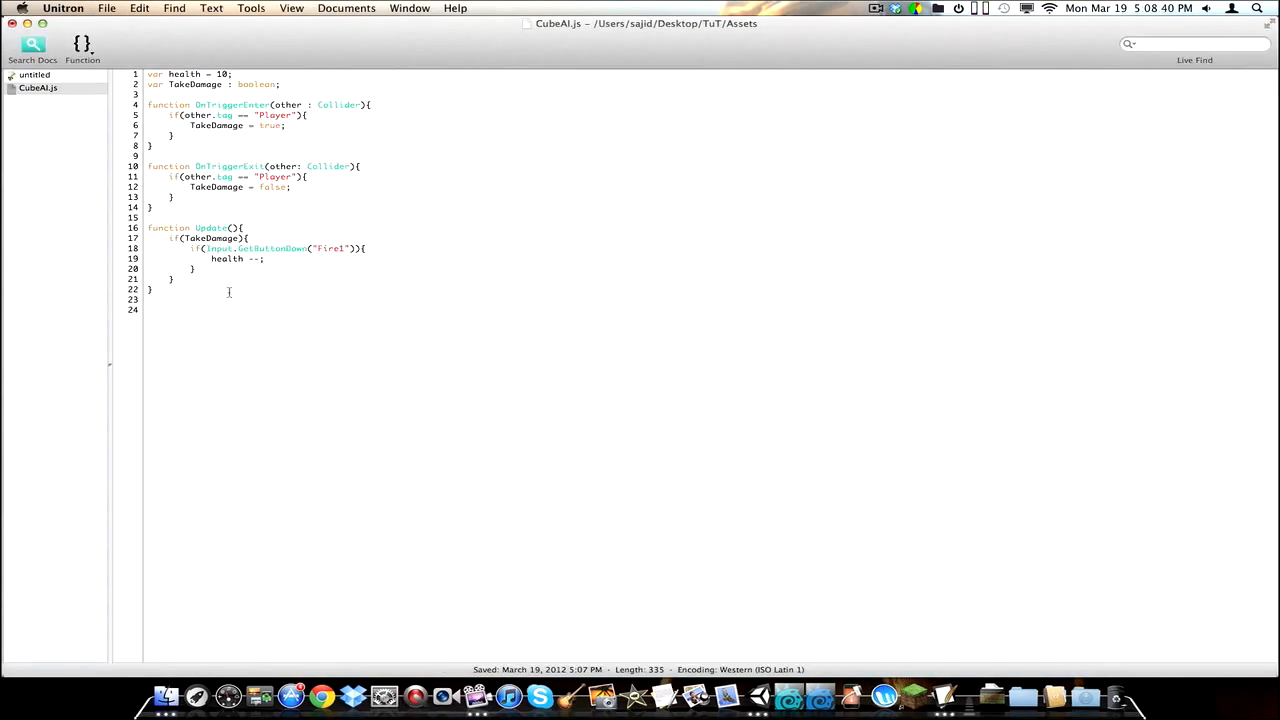
Step: Begin an if(health <= 1) block that prints "EnemyDown!"
text(if(health)
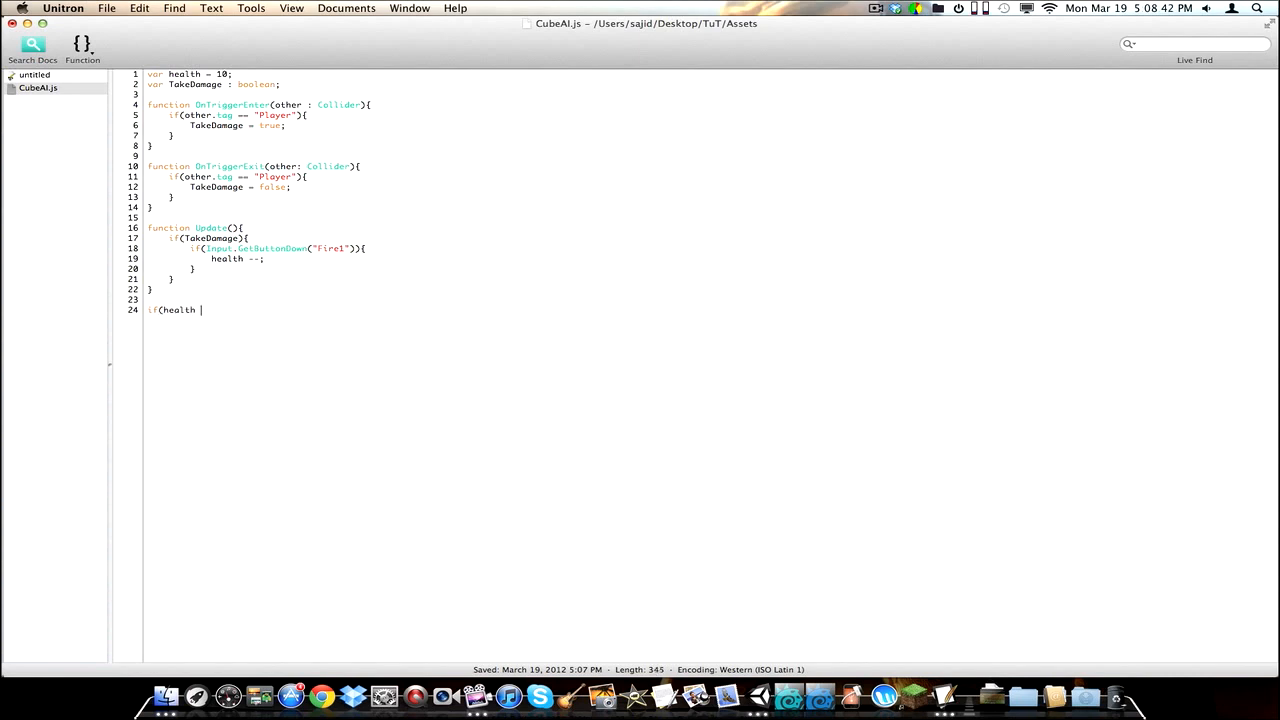
text(<)
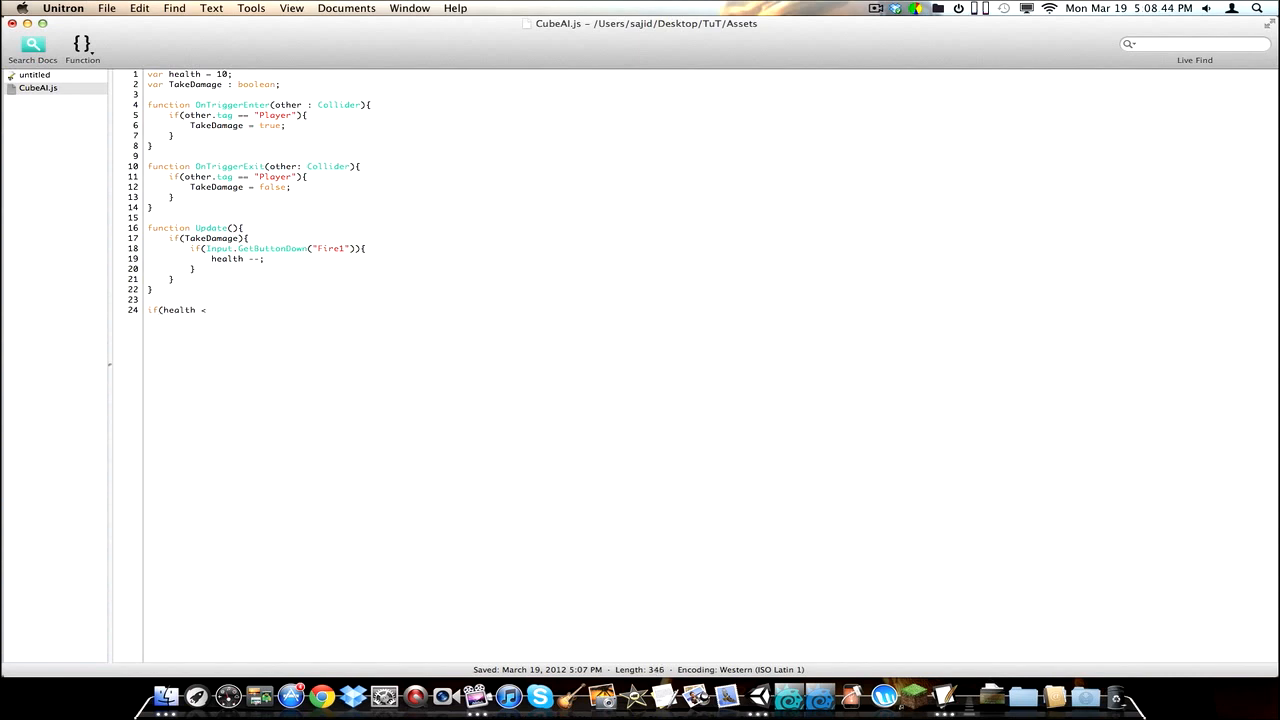
text(- 1)
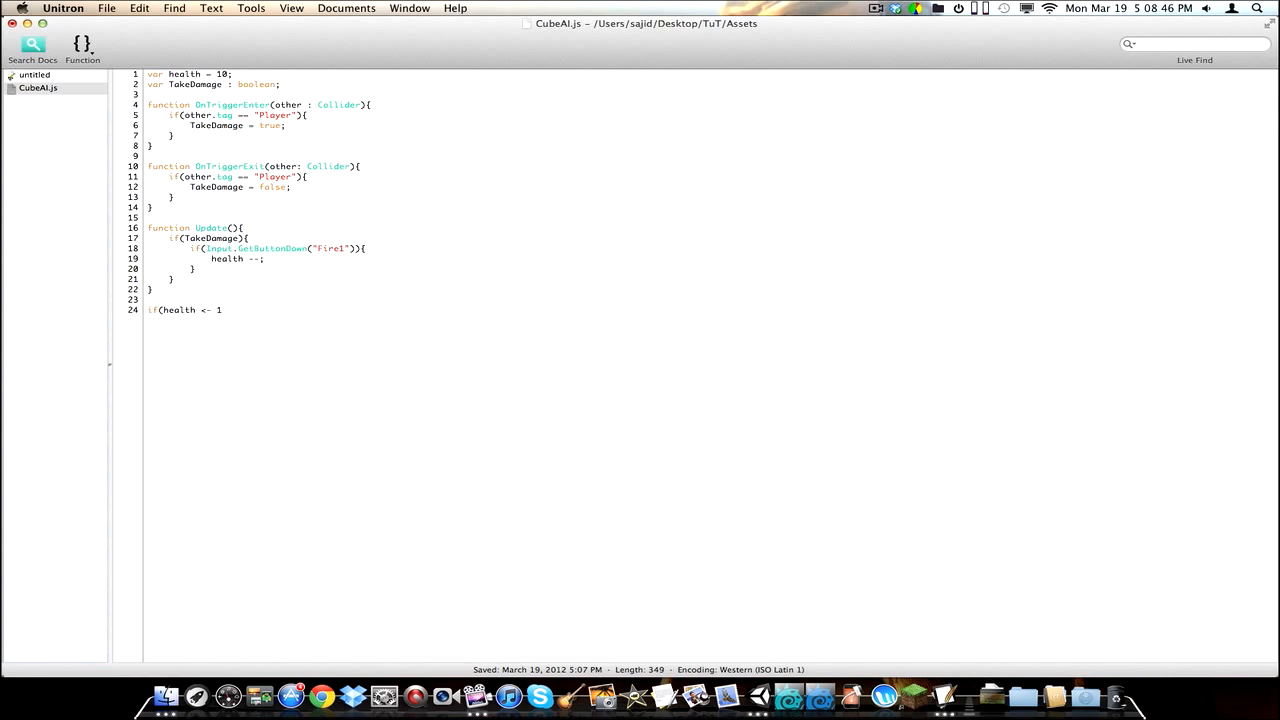
text(){)
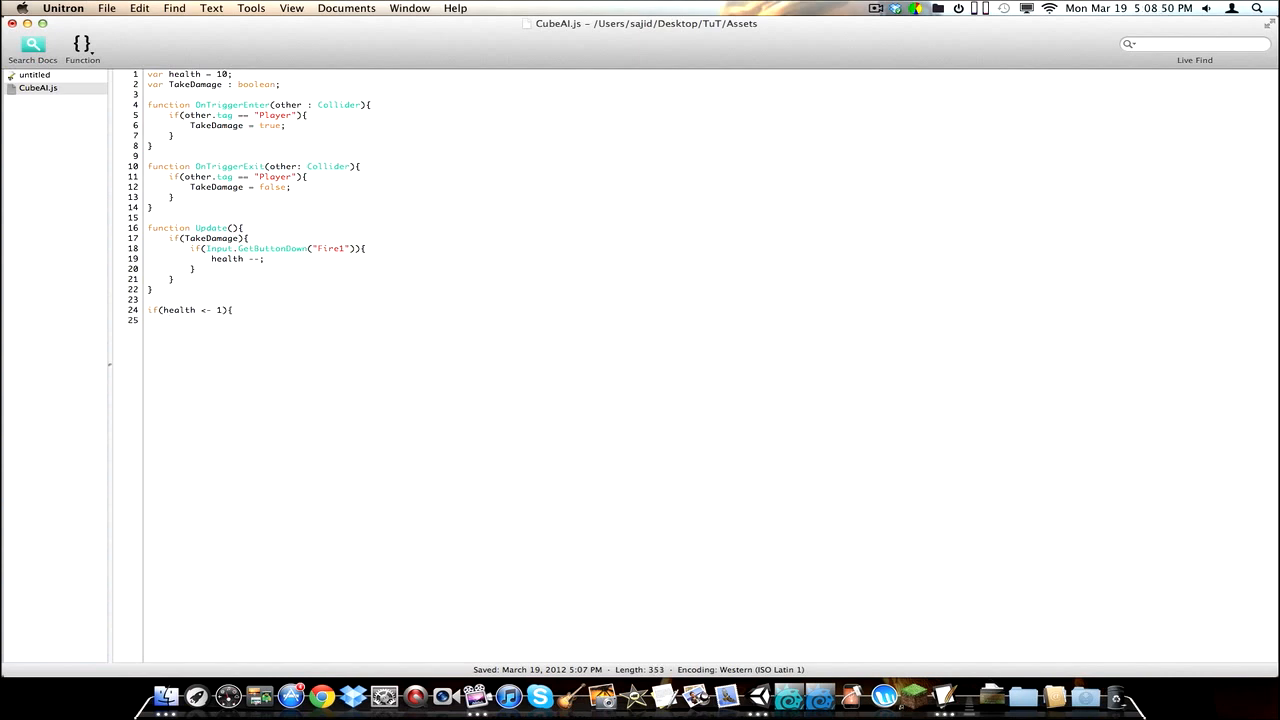
text(print)
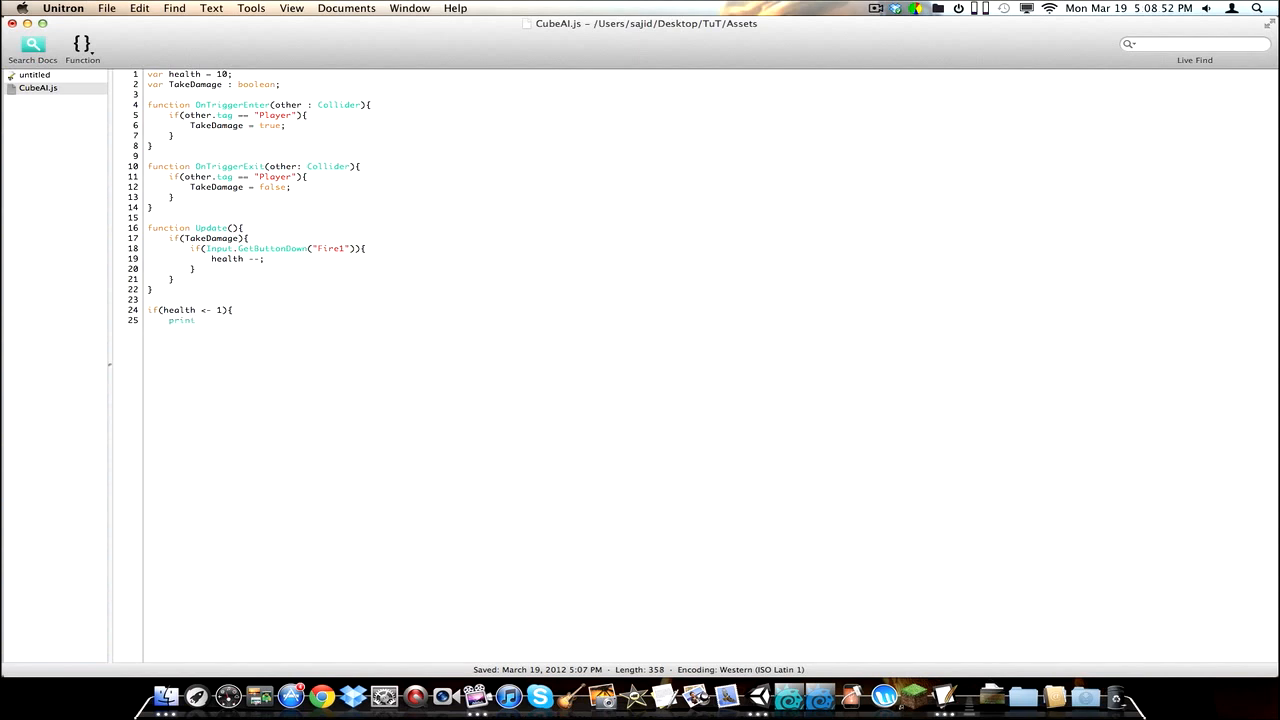
text((")
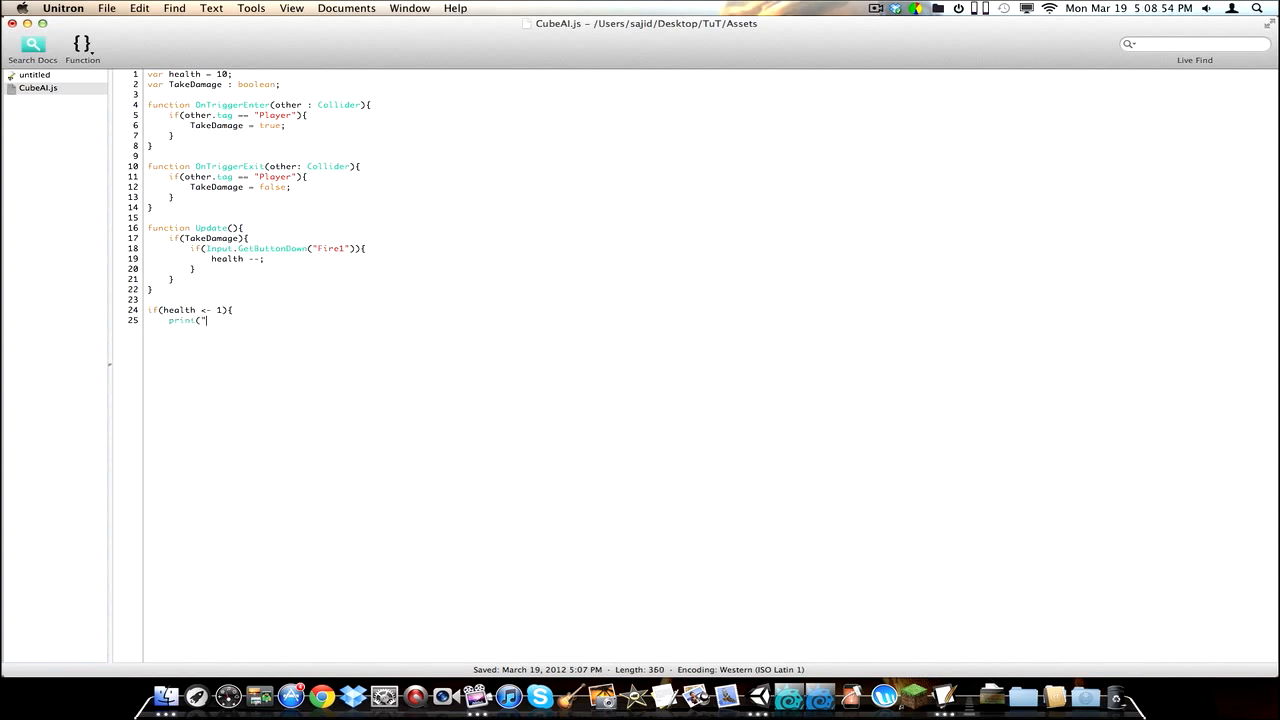
text(Enem)
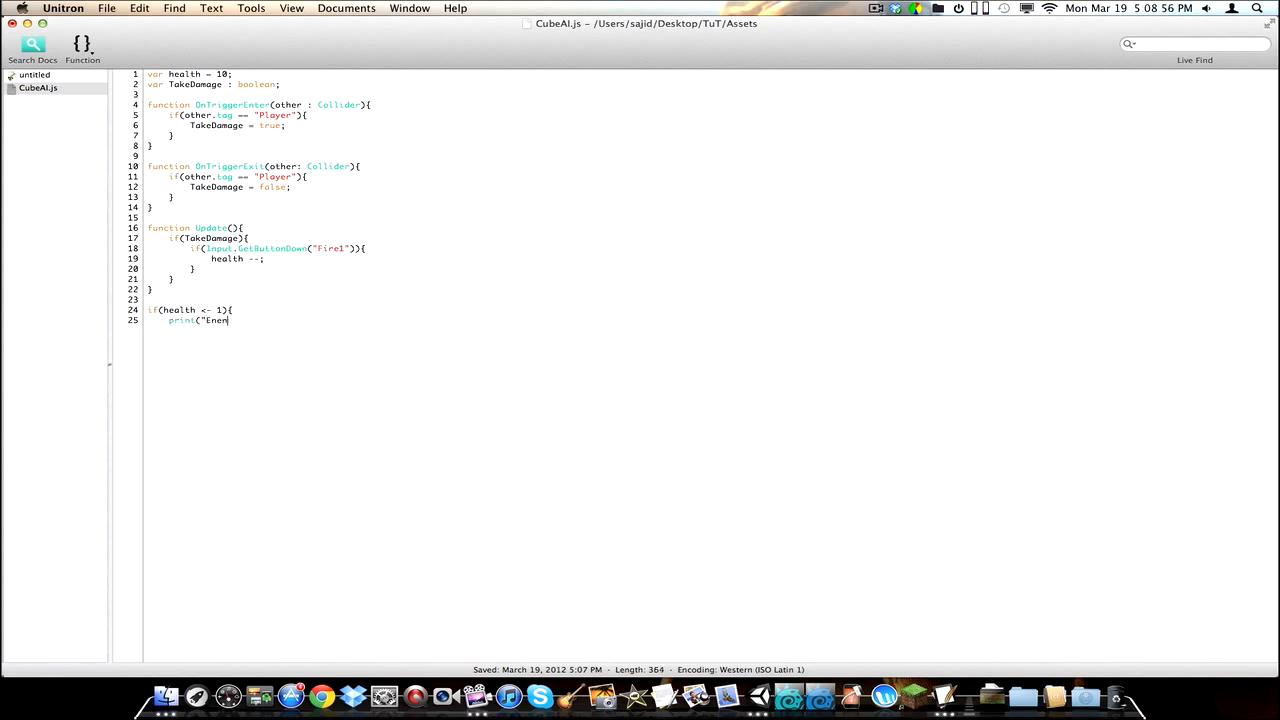
text(yDown!)
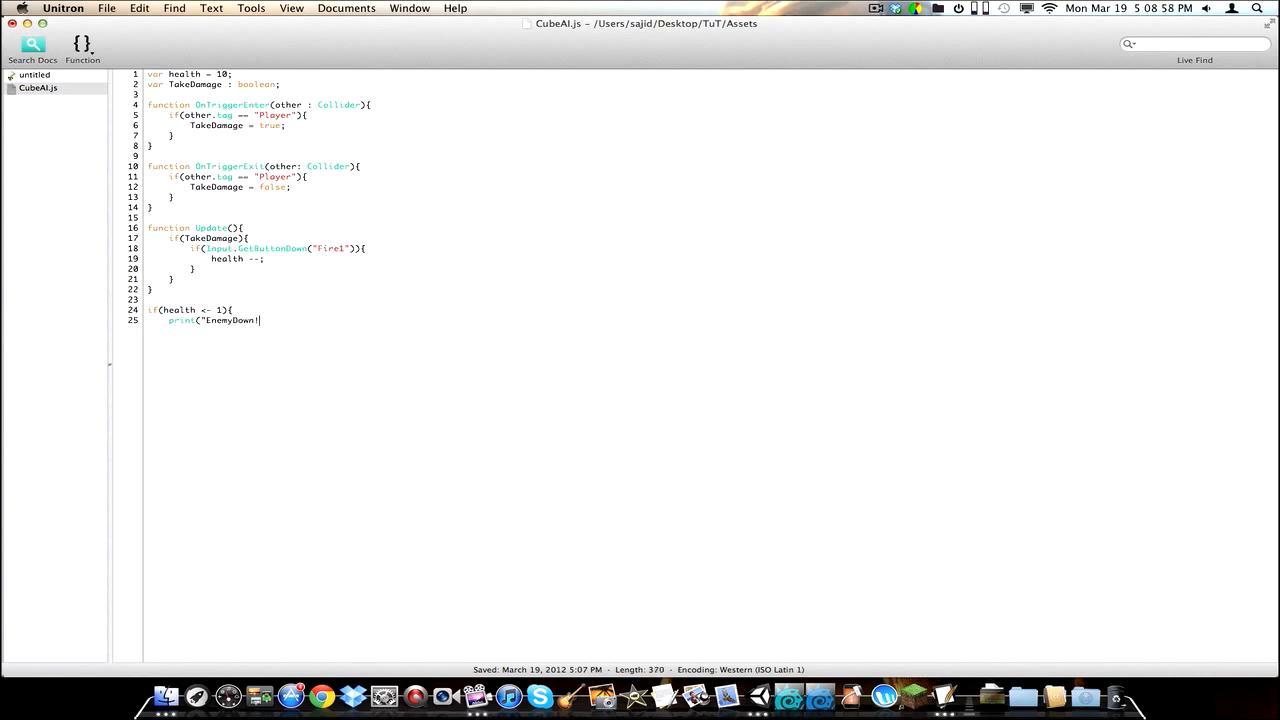
text("){)
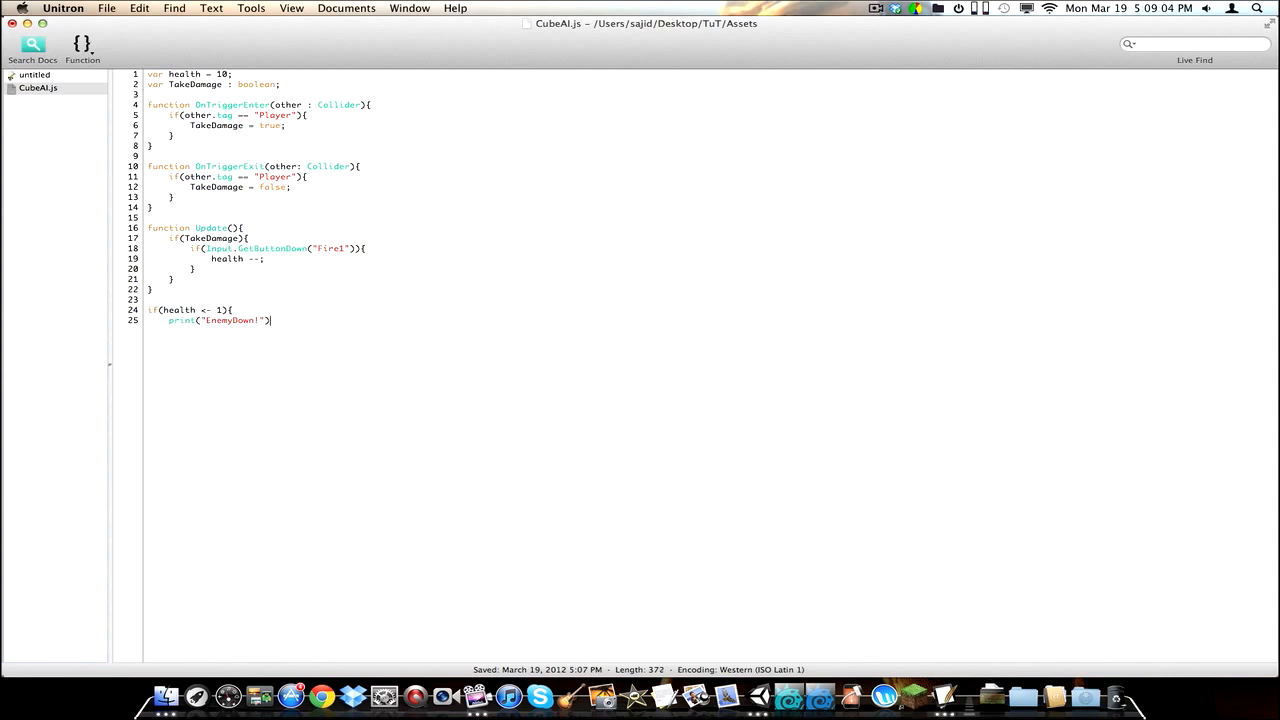
Step: Set health to 0, call Destroy(gameObject), close the block and fix the message spacing
text(;)
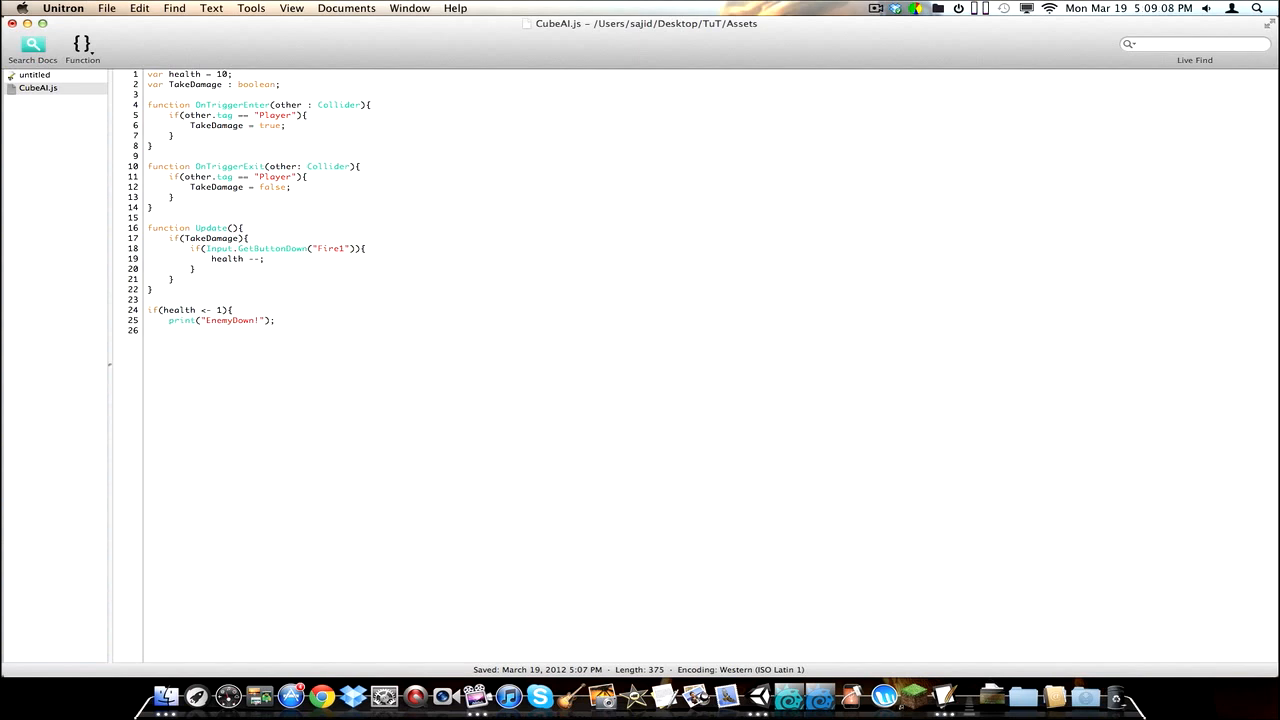
text(health = 0;)
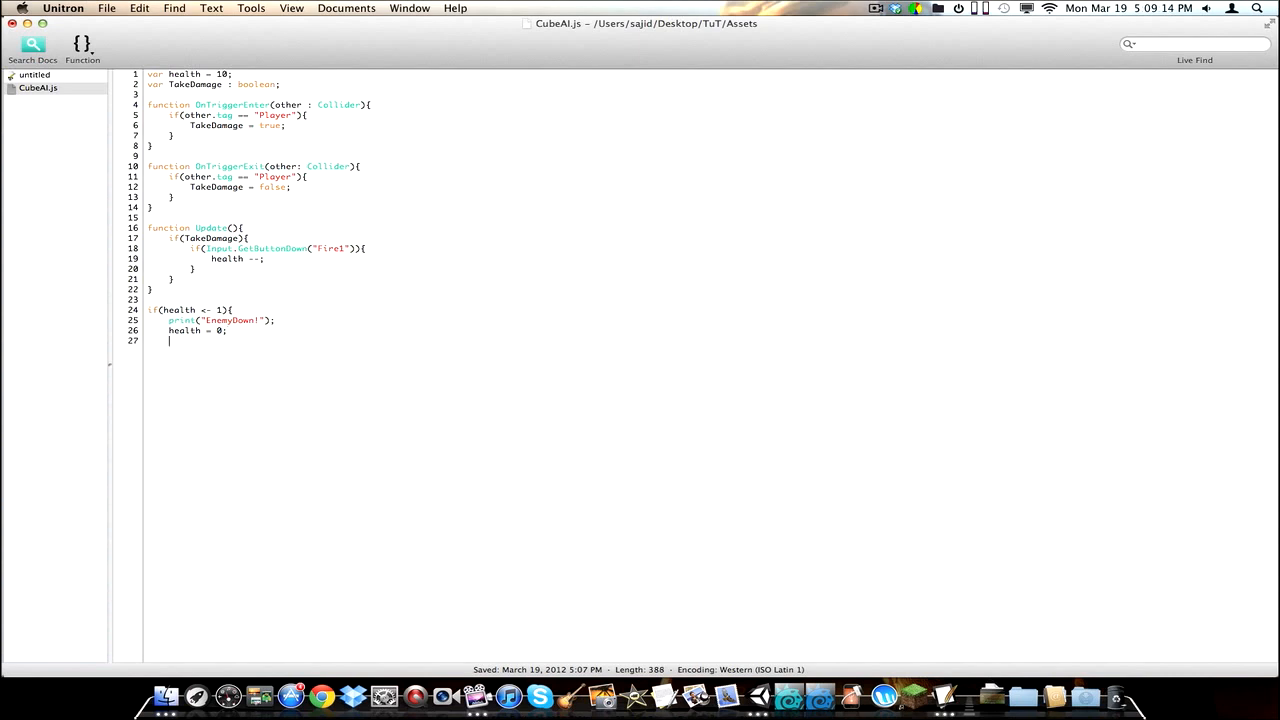
text(Destroy)
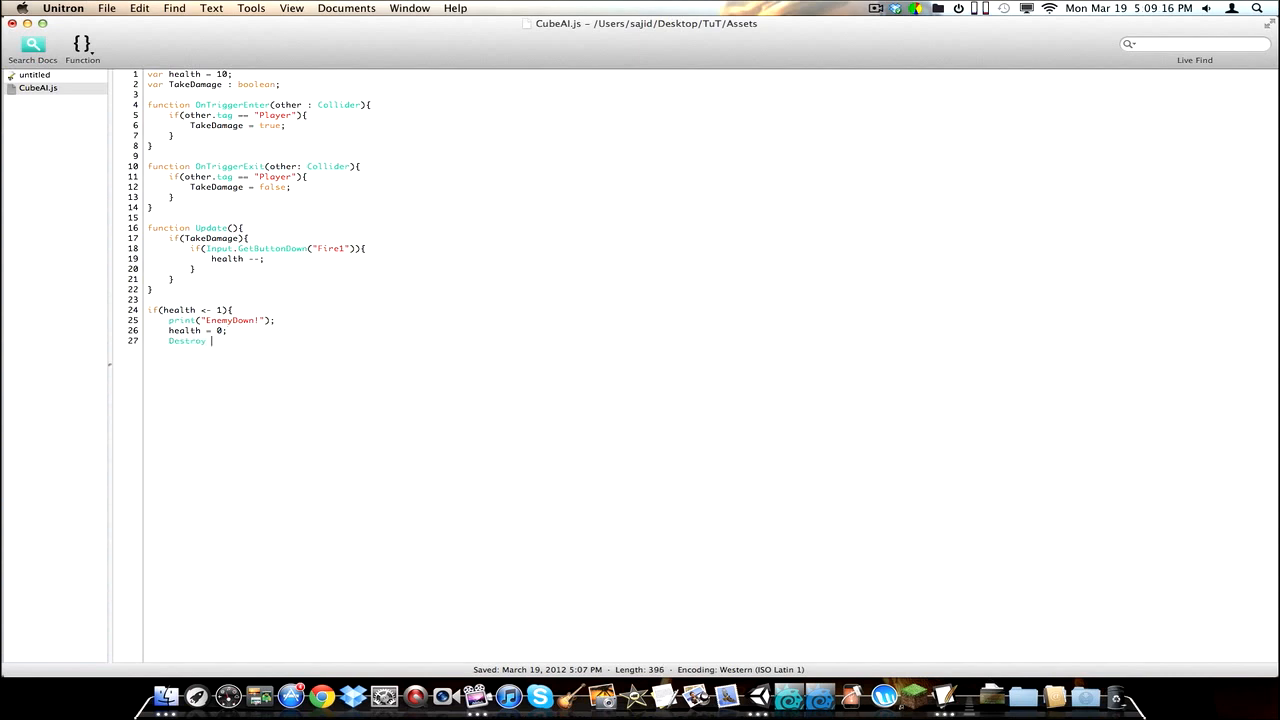
text((gameO)
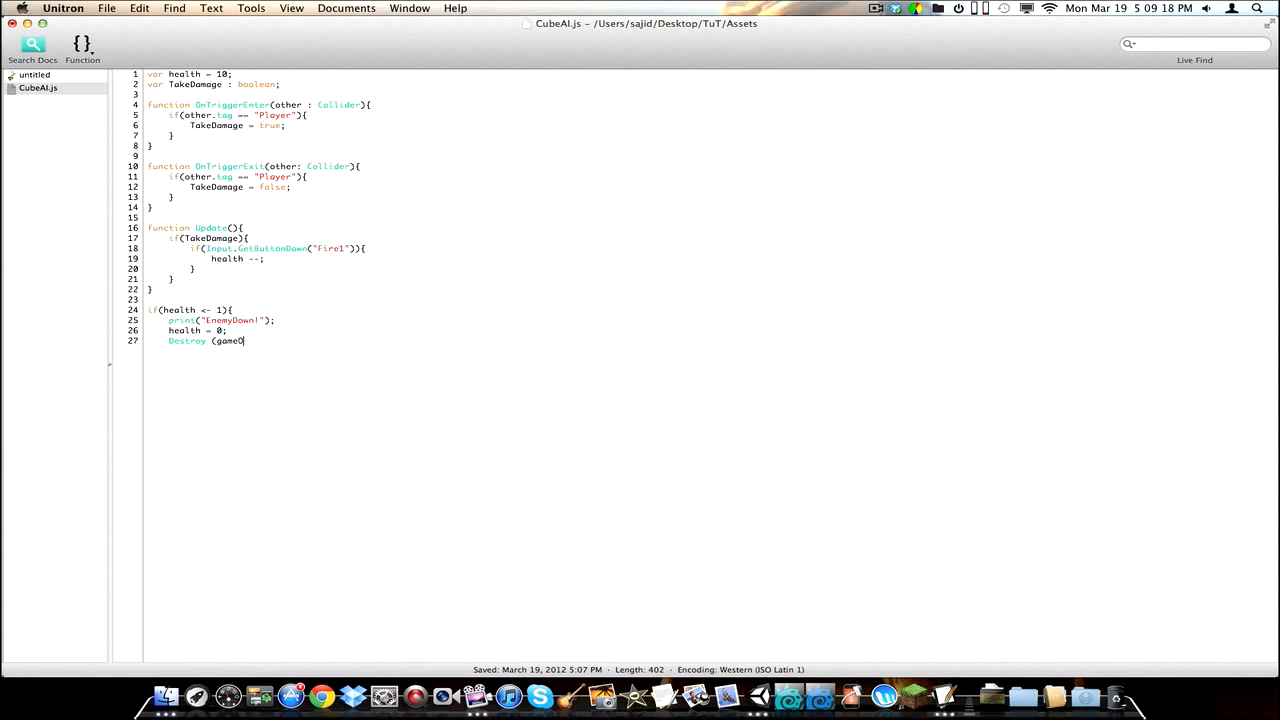
text(bject);)
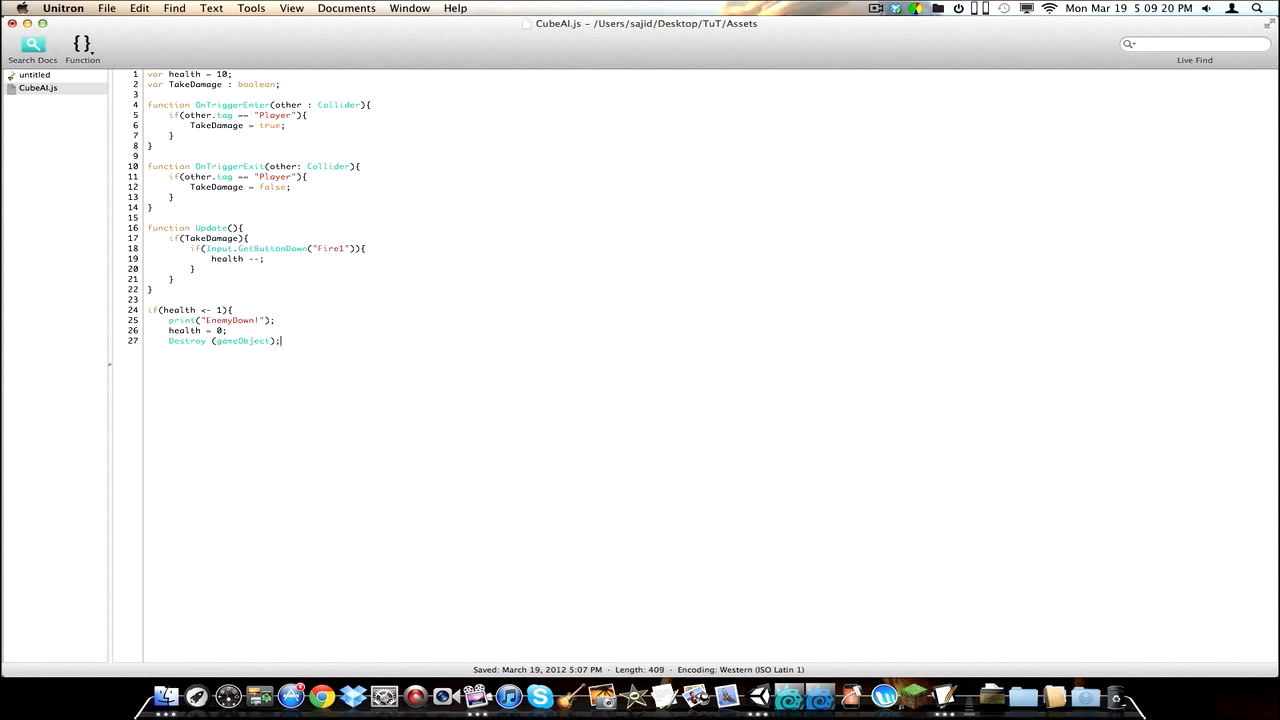
key(Return)
text(})
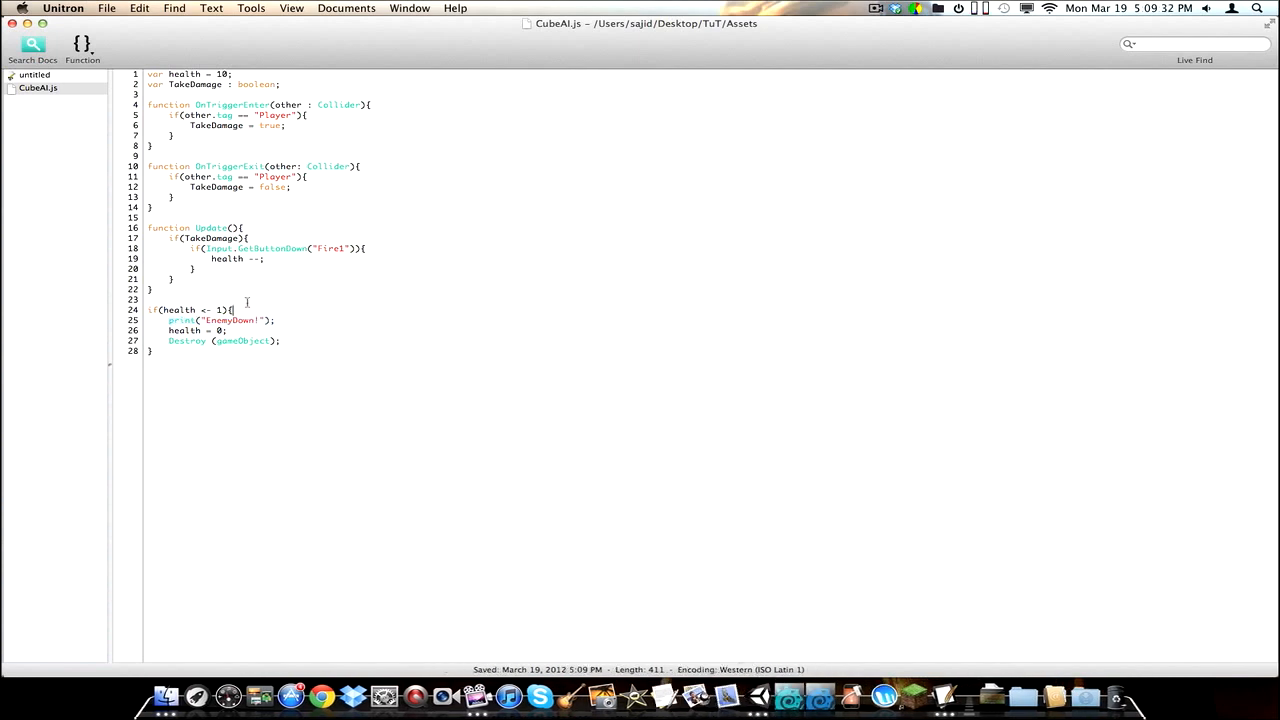
text(" ")
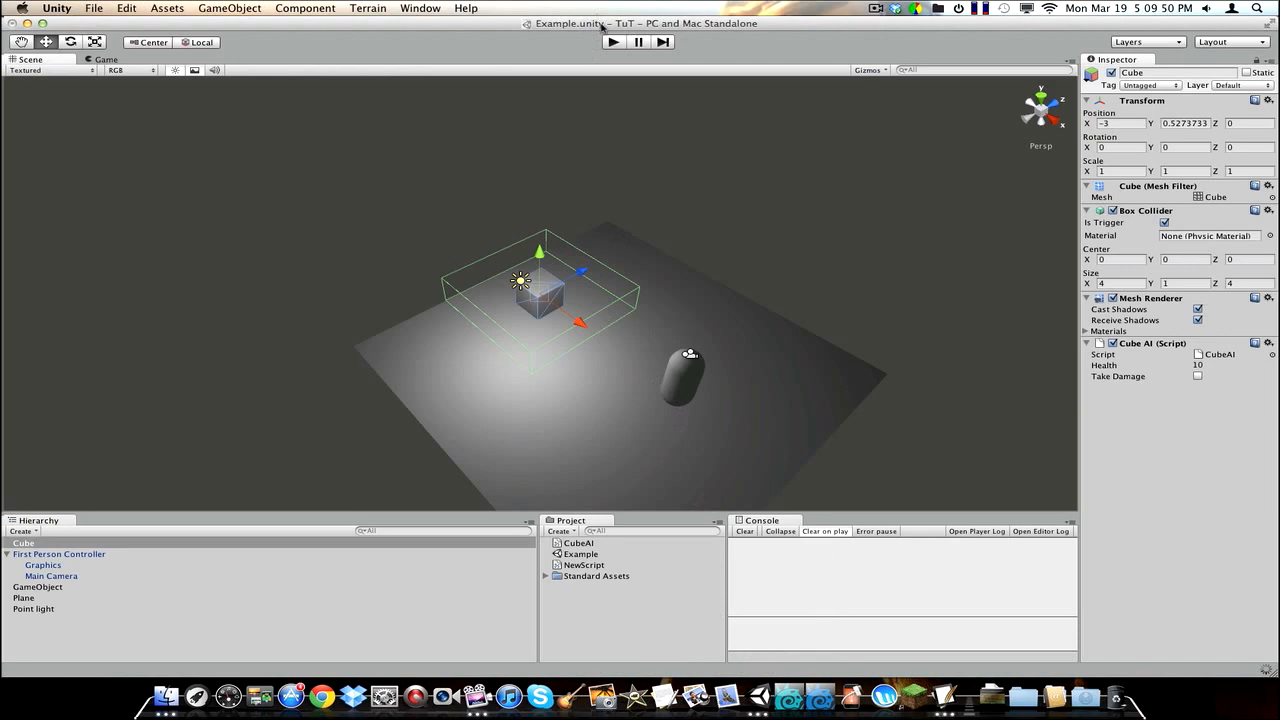
Step: Play the game, damage the cube down to -5 health, then stop playback
click(611, 42)
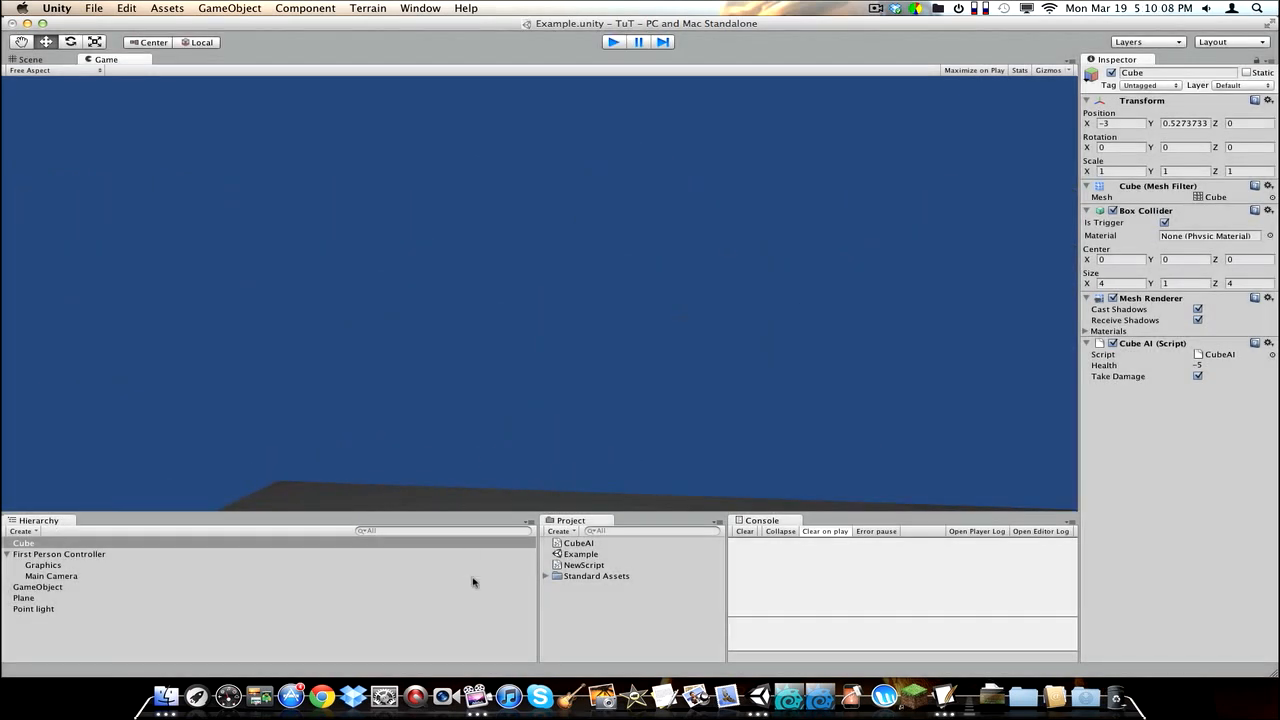
click(30, 59)
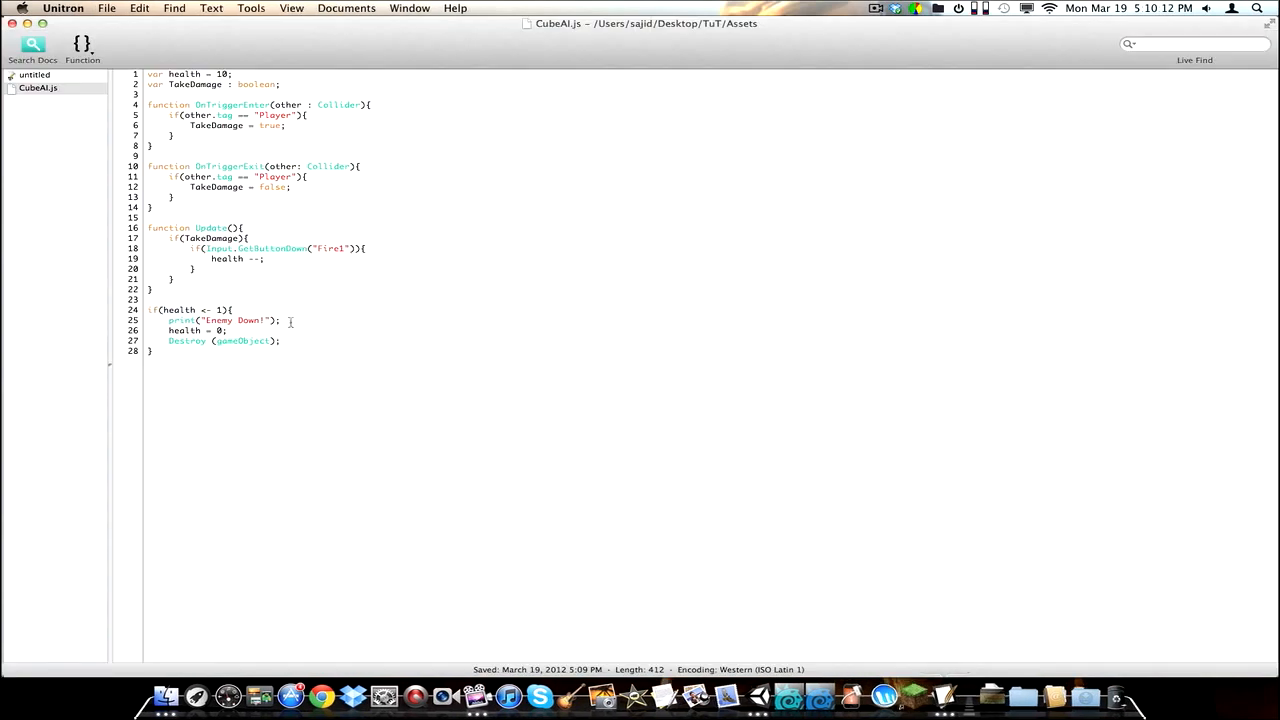
Step: Cut the if(health <= 1) block and re-add it inside Update with a closing brace
drag(150, 309, 280, 340)
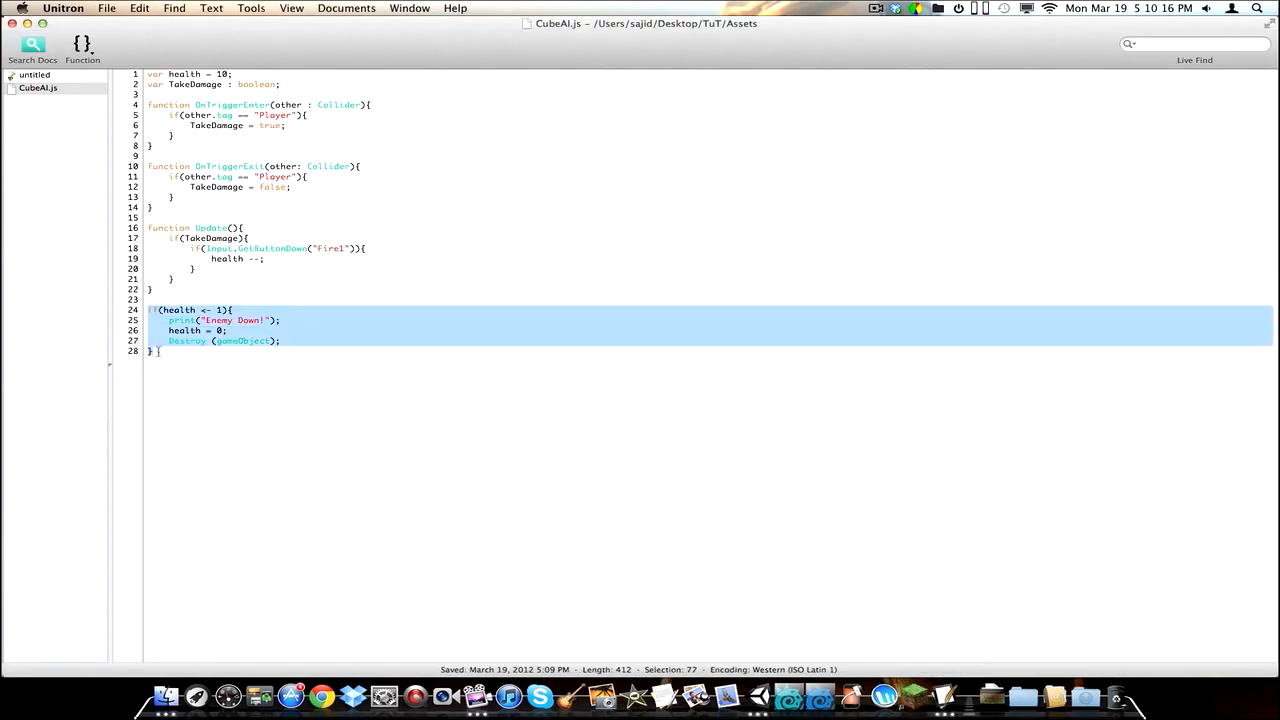
click(218, 227)
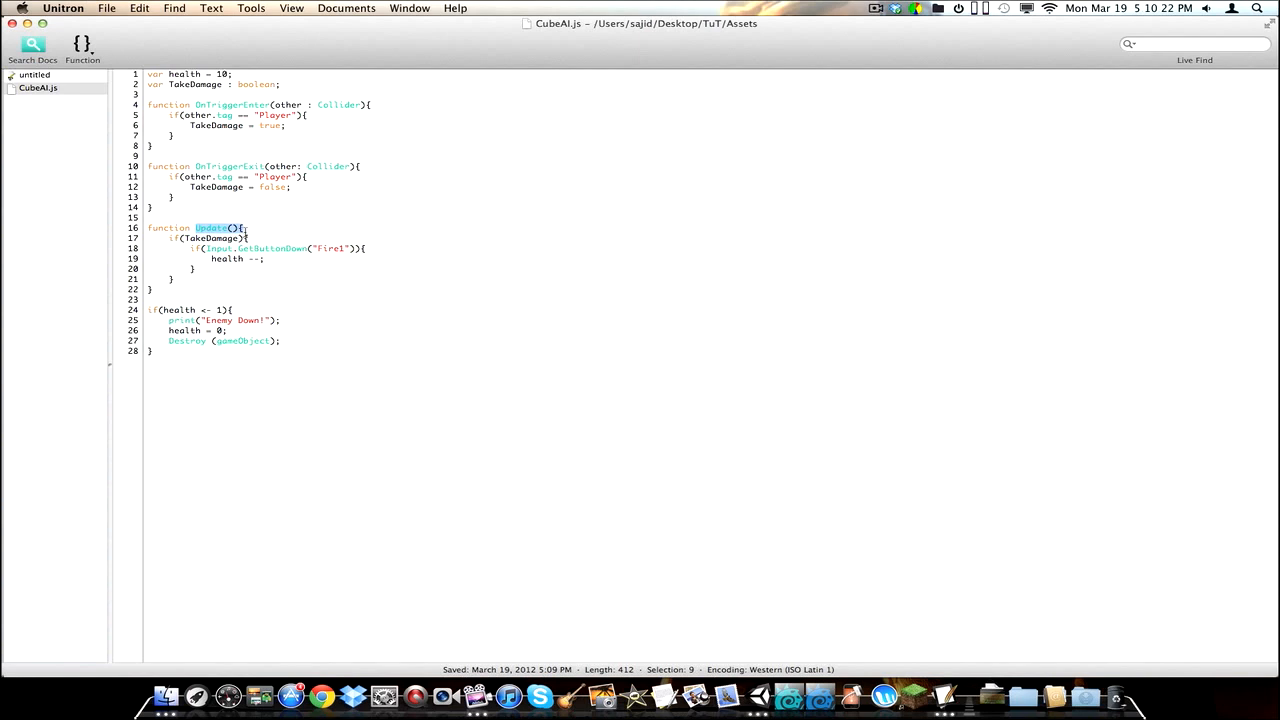
click(149, 309)
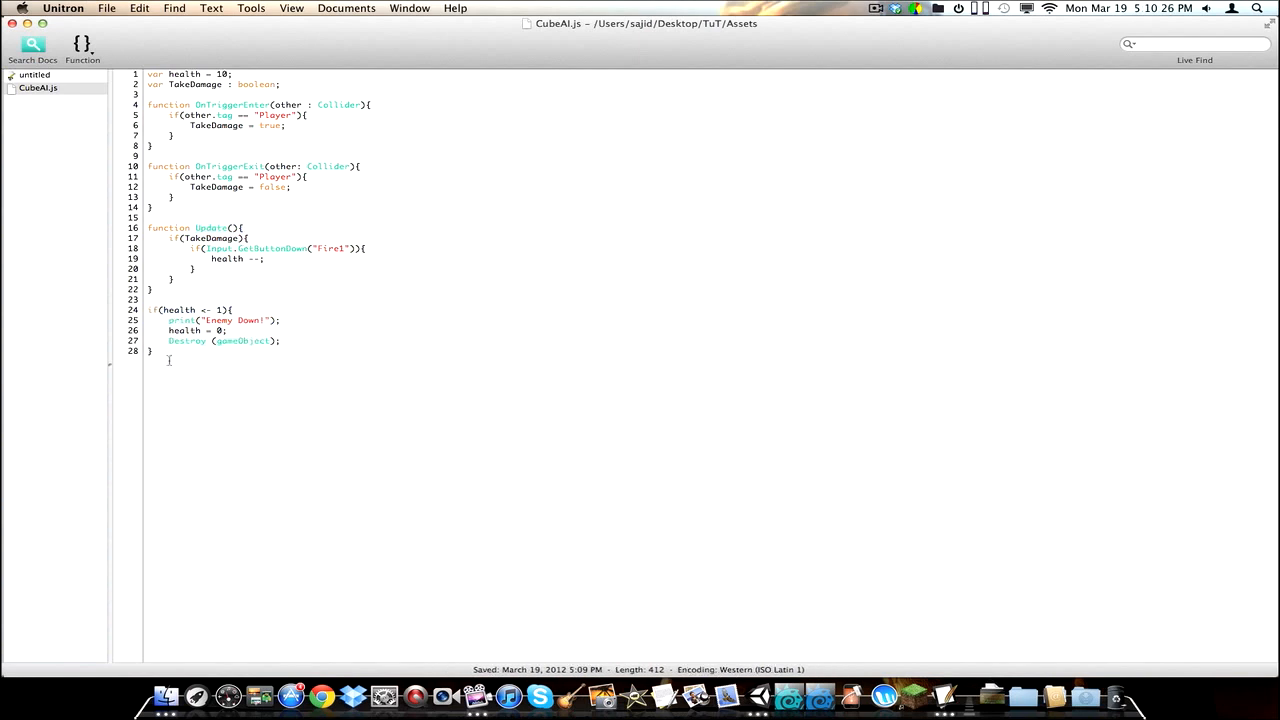
drag(148, 309, 280, 340)
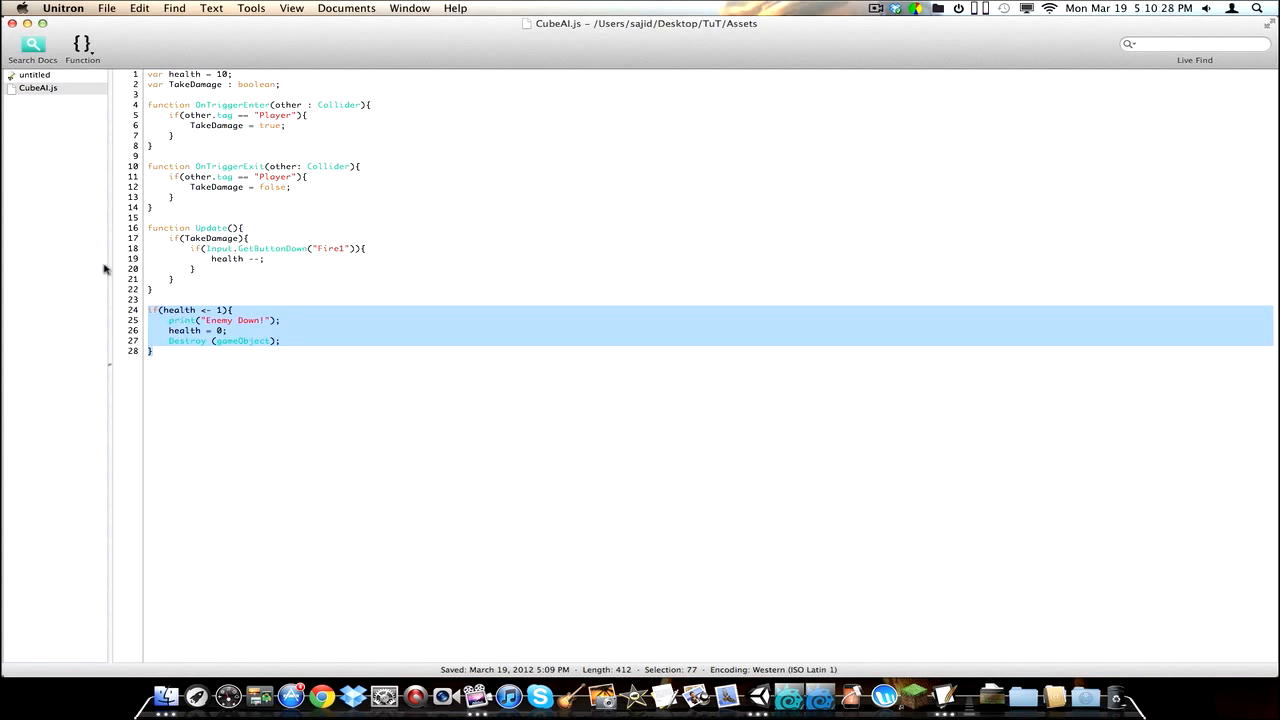
mouse_move(197, 365)
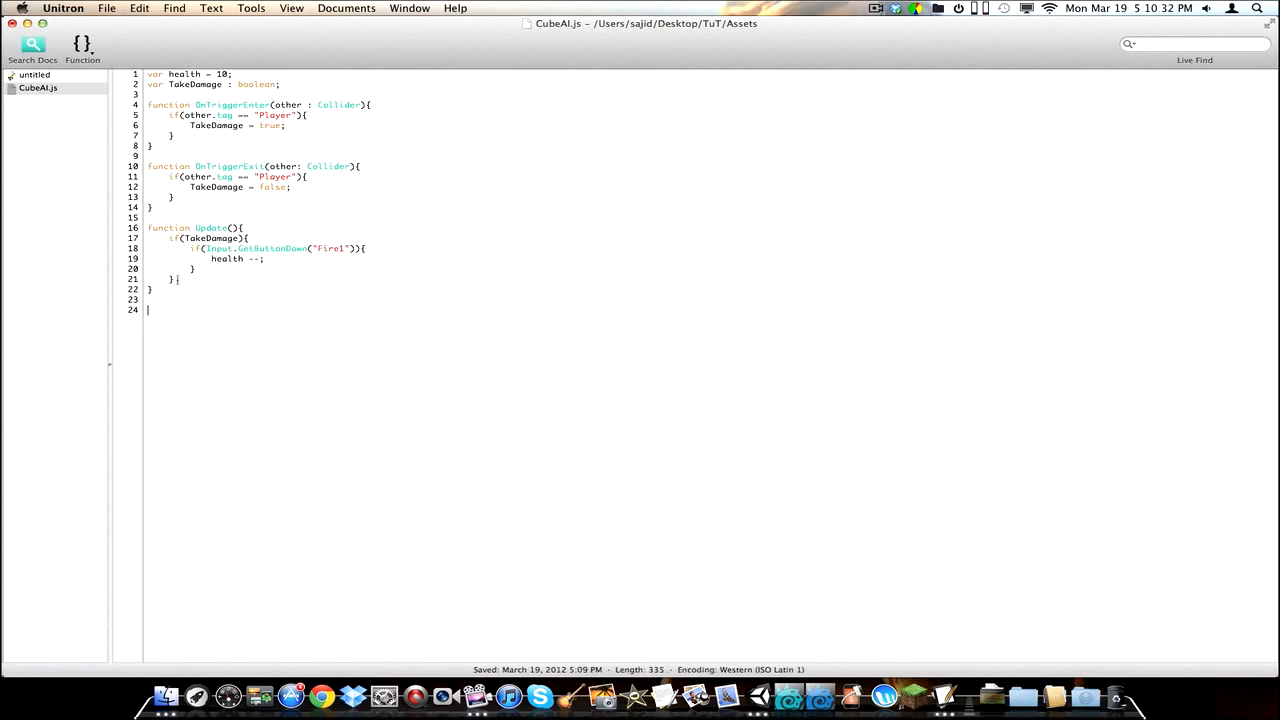
text(if(health <= 1){)
text(Destroy (gameObject);)
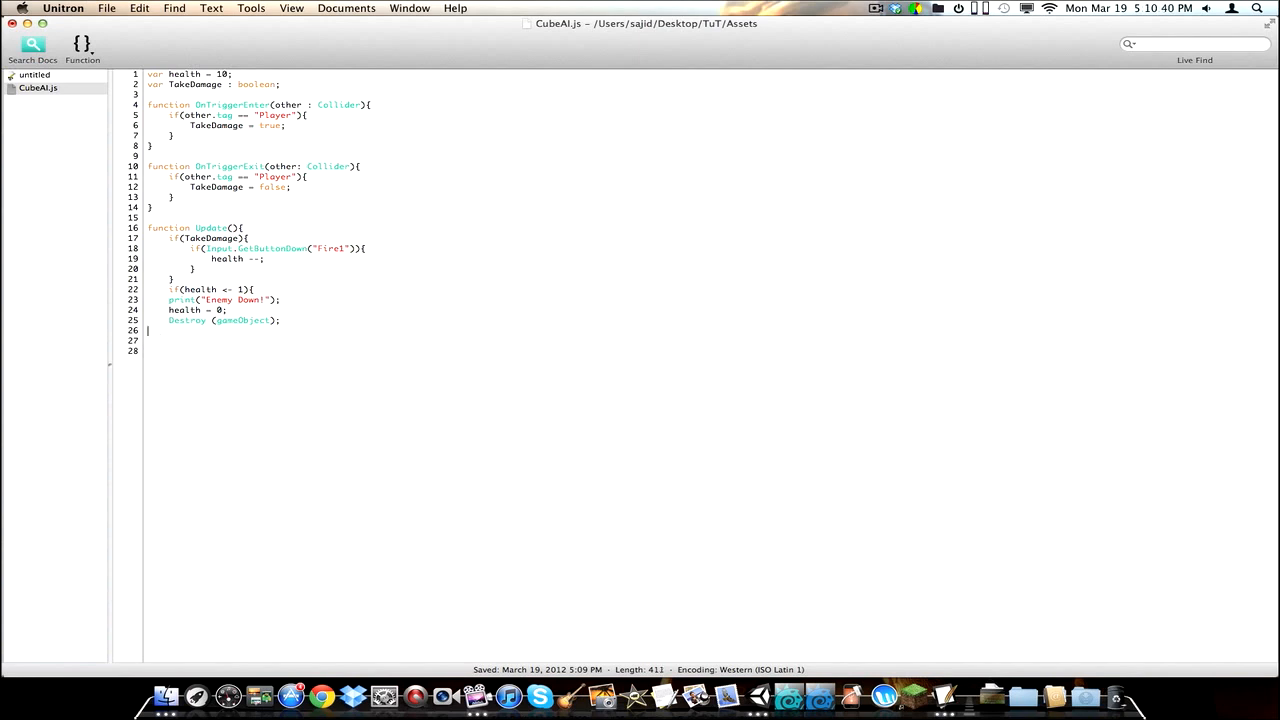
text(})
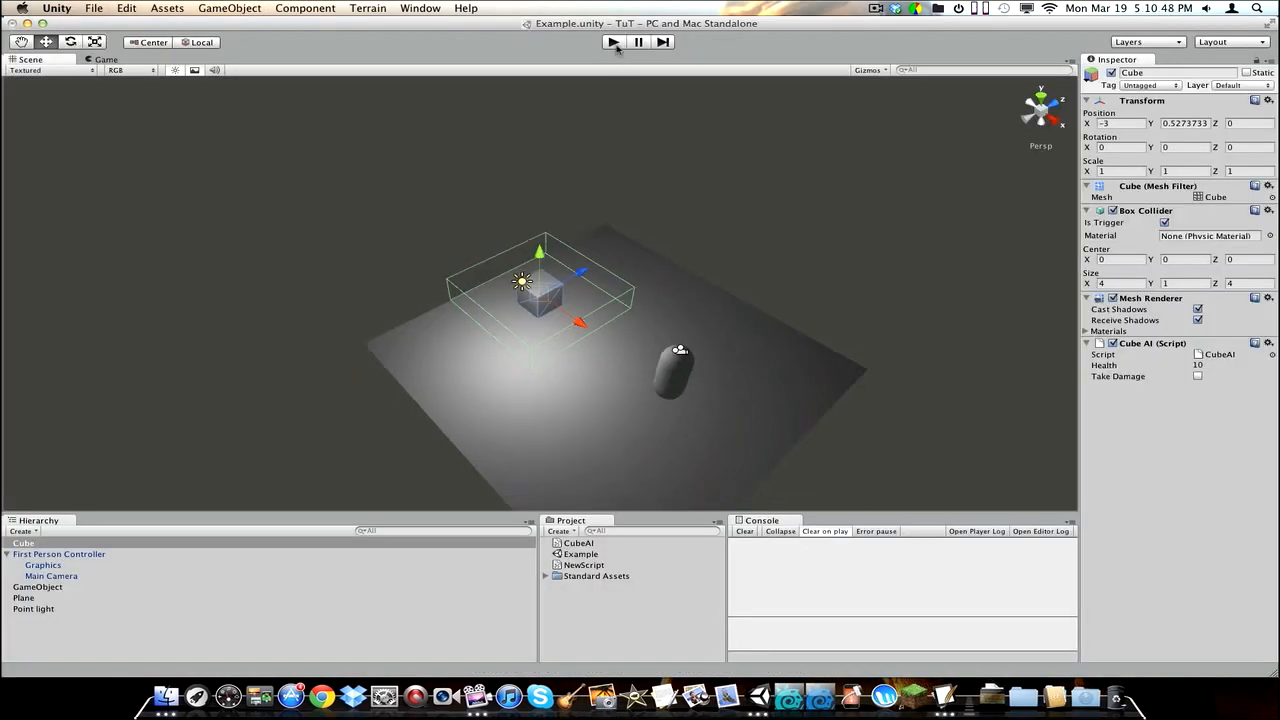
Step: Enter Play mode to test the health check now inside Update
click(612, 42)
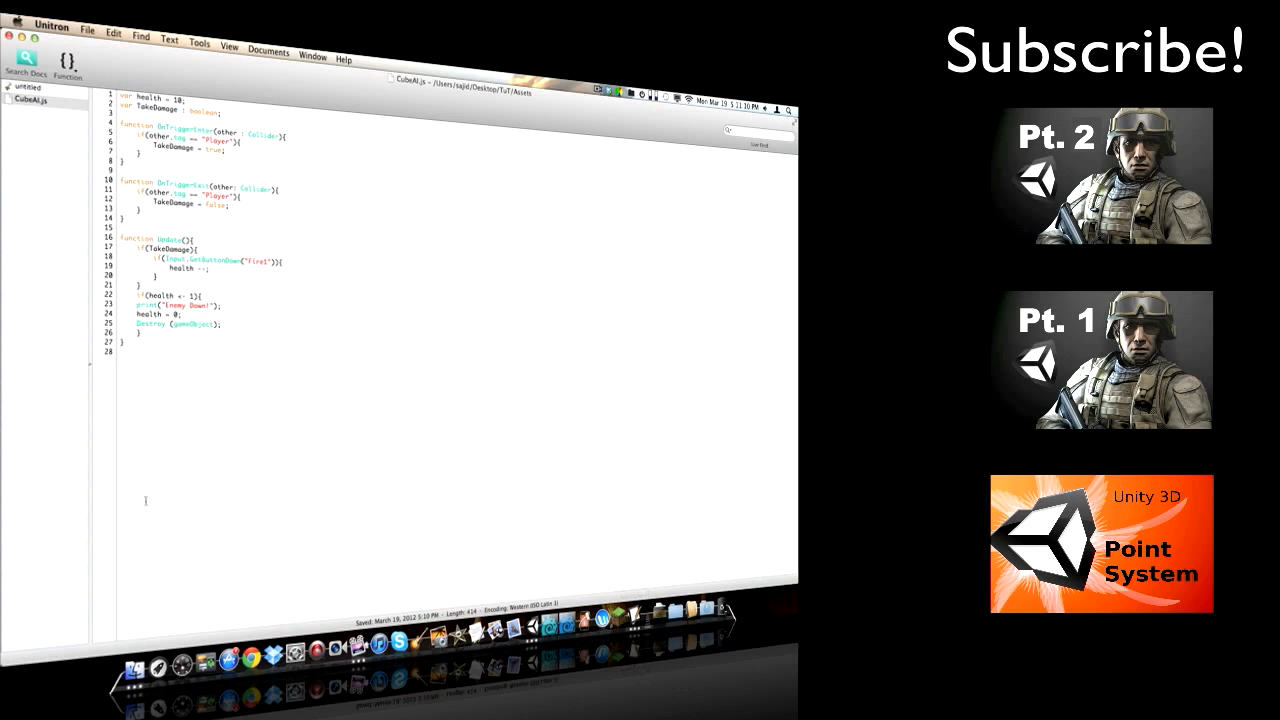
mouse_move(203, 439)
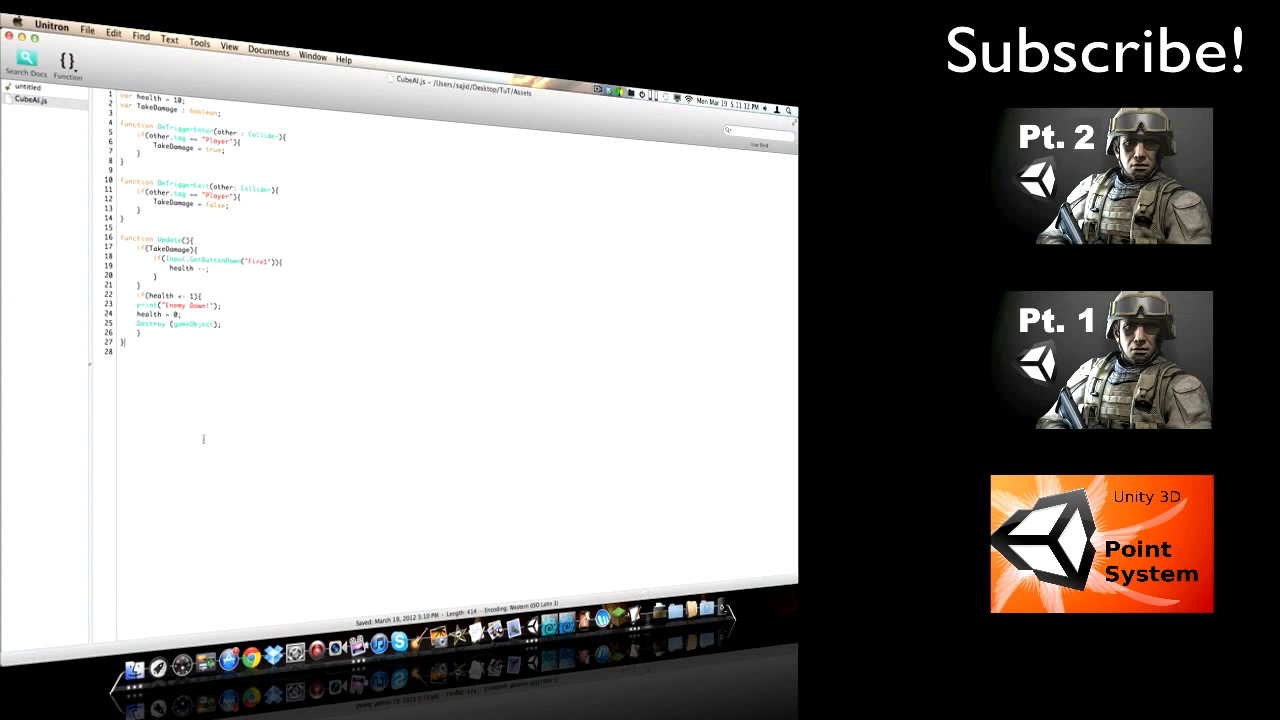